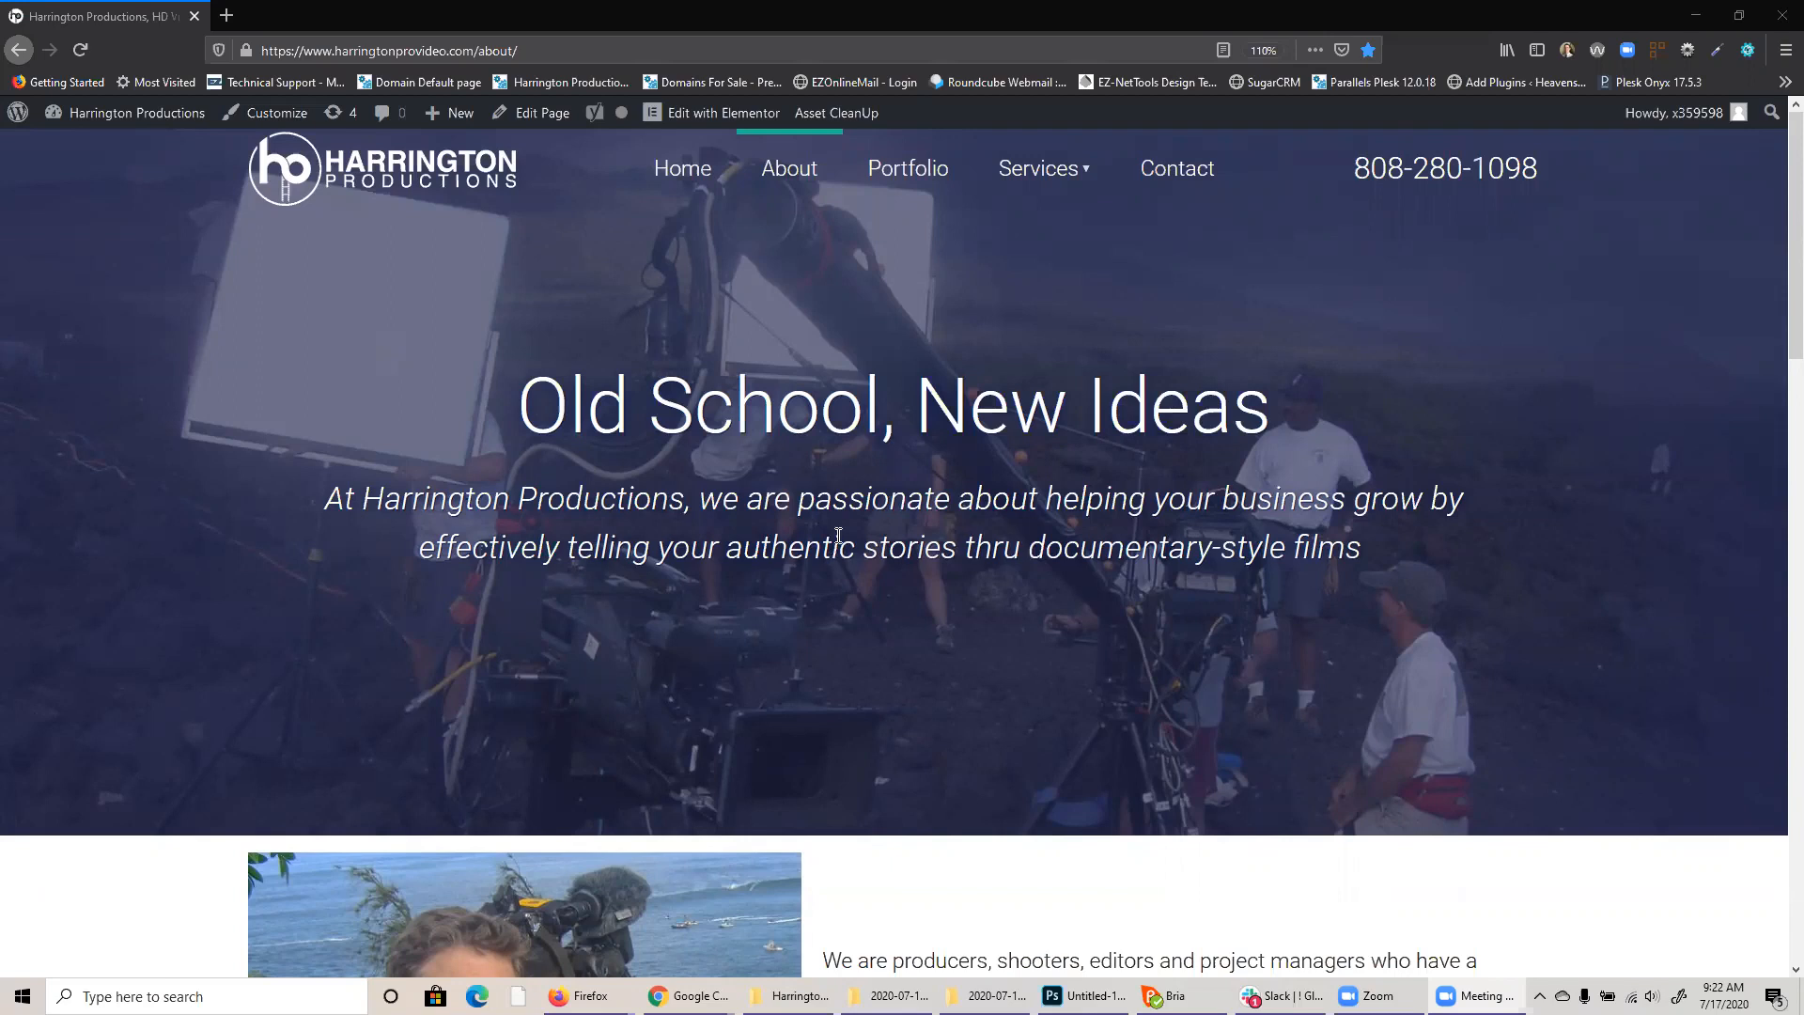
mouse_move(514, 531)
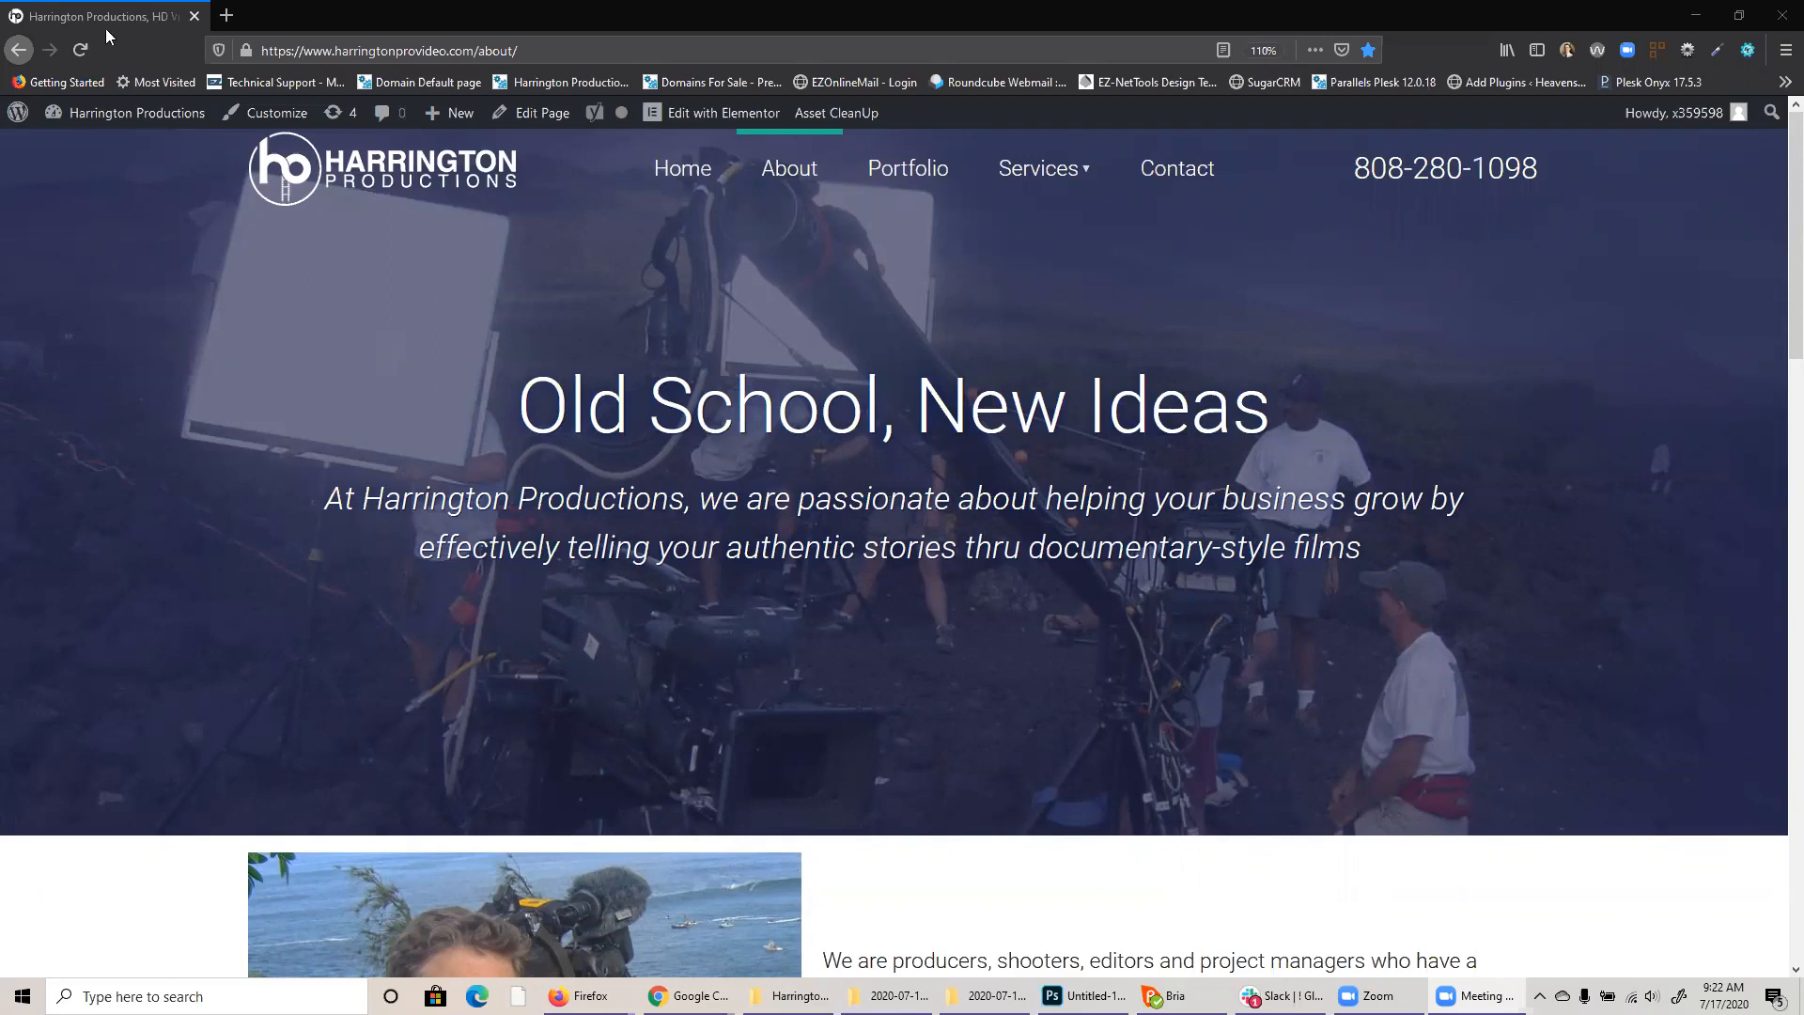
mouse_move(749, 496)
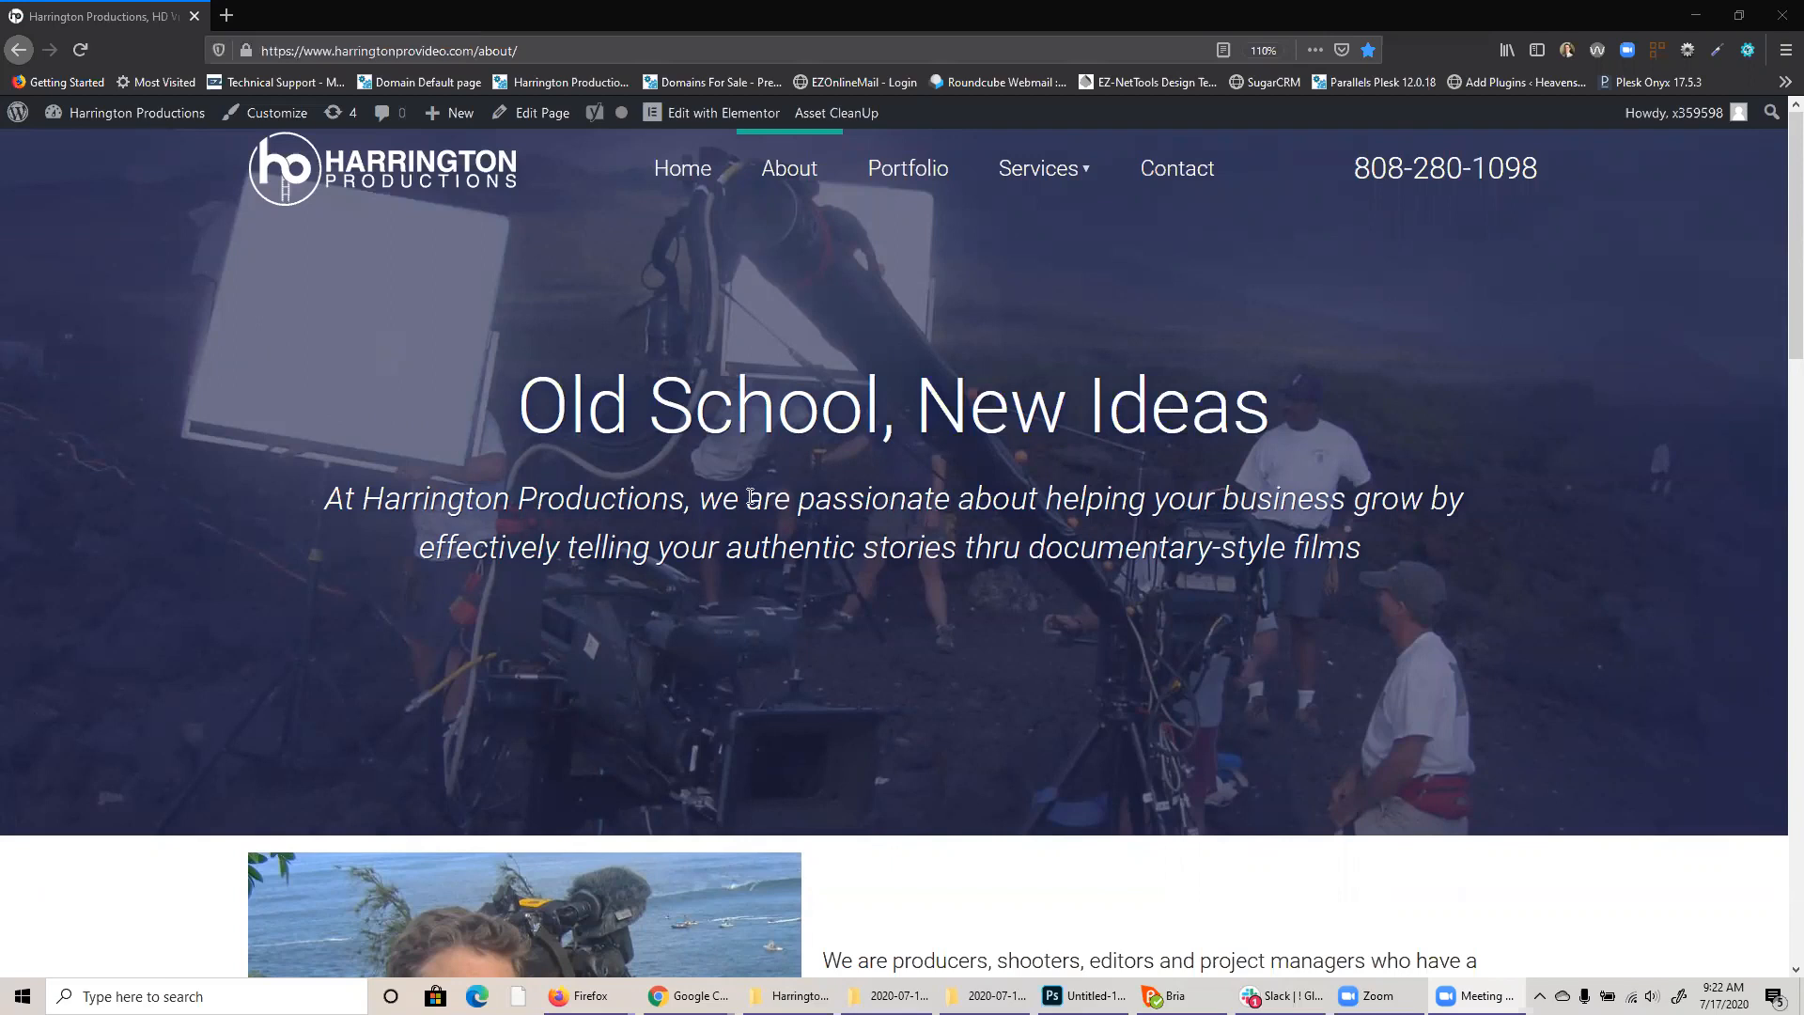
mouse_move(826, 481)
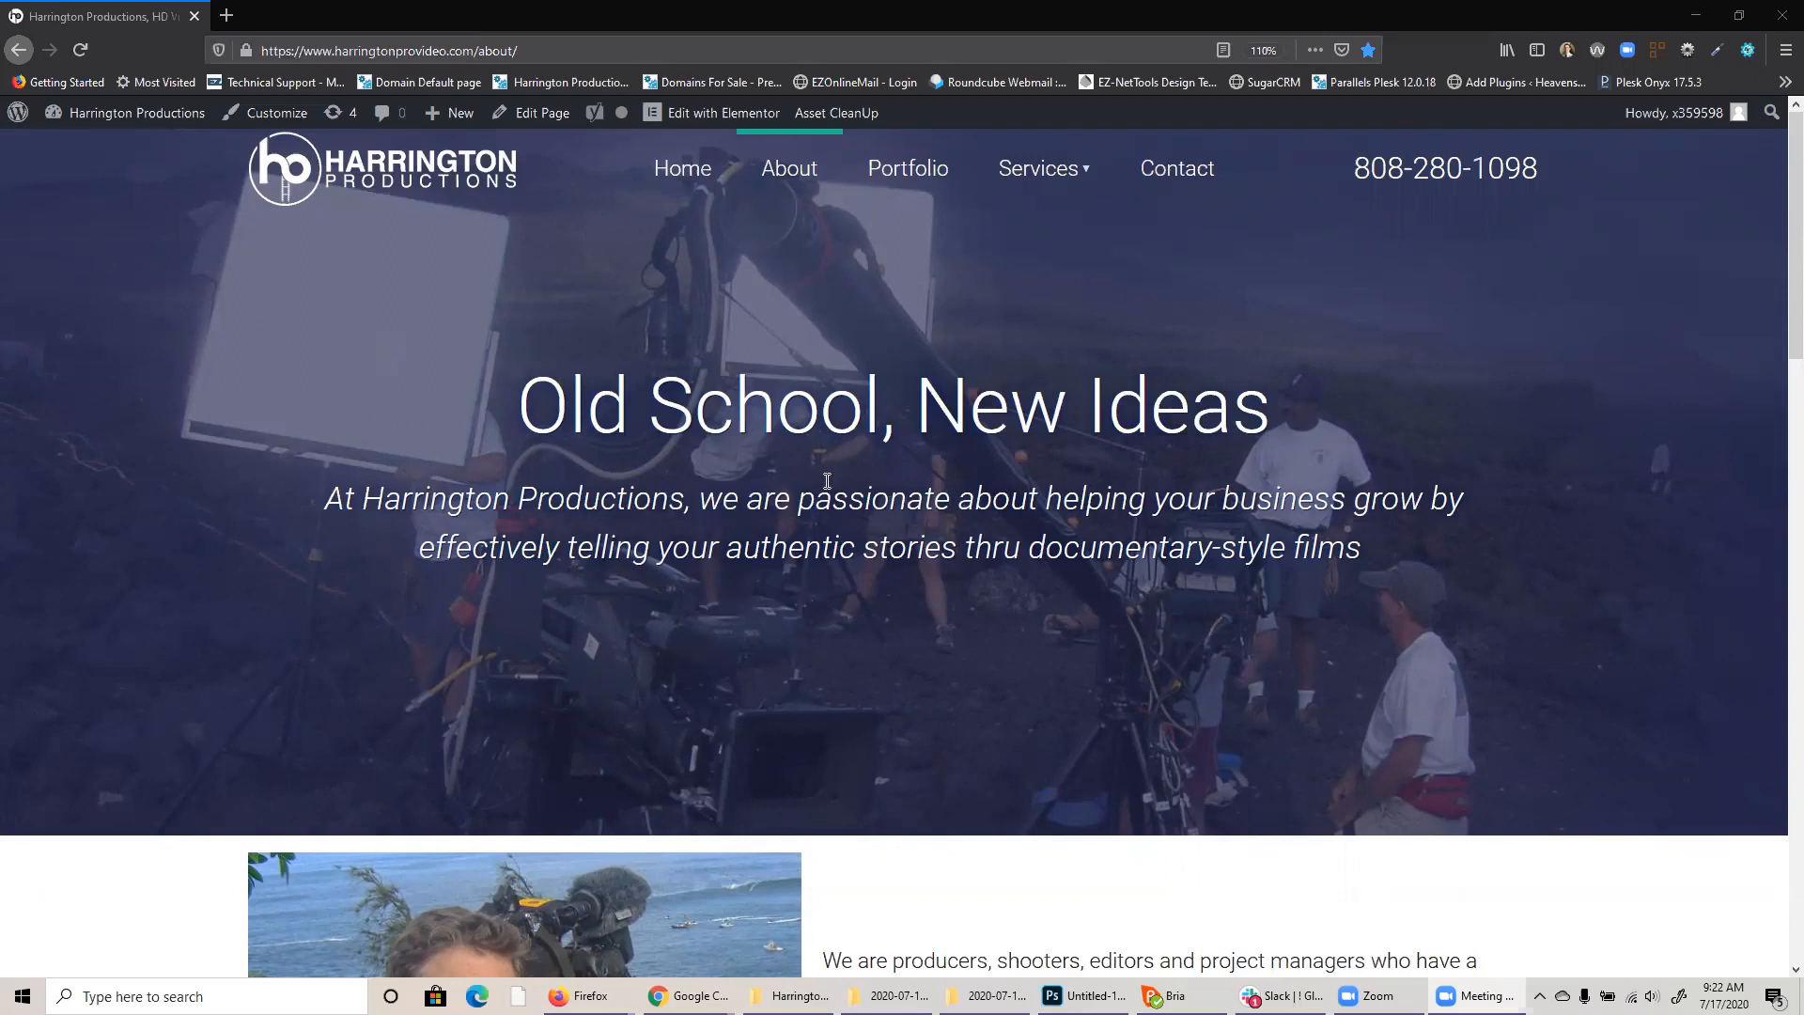
mouse_move(549, 140)
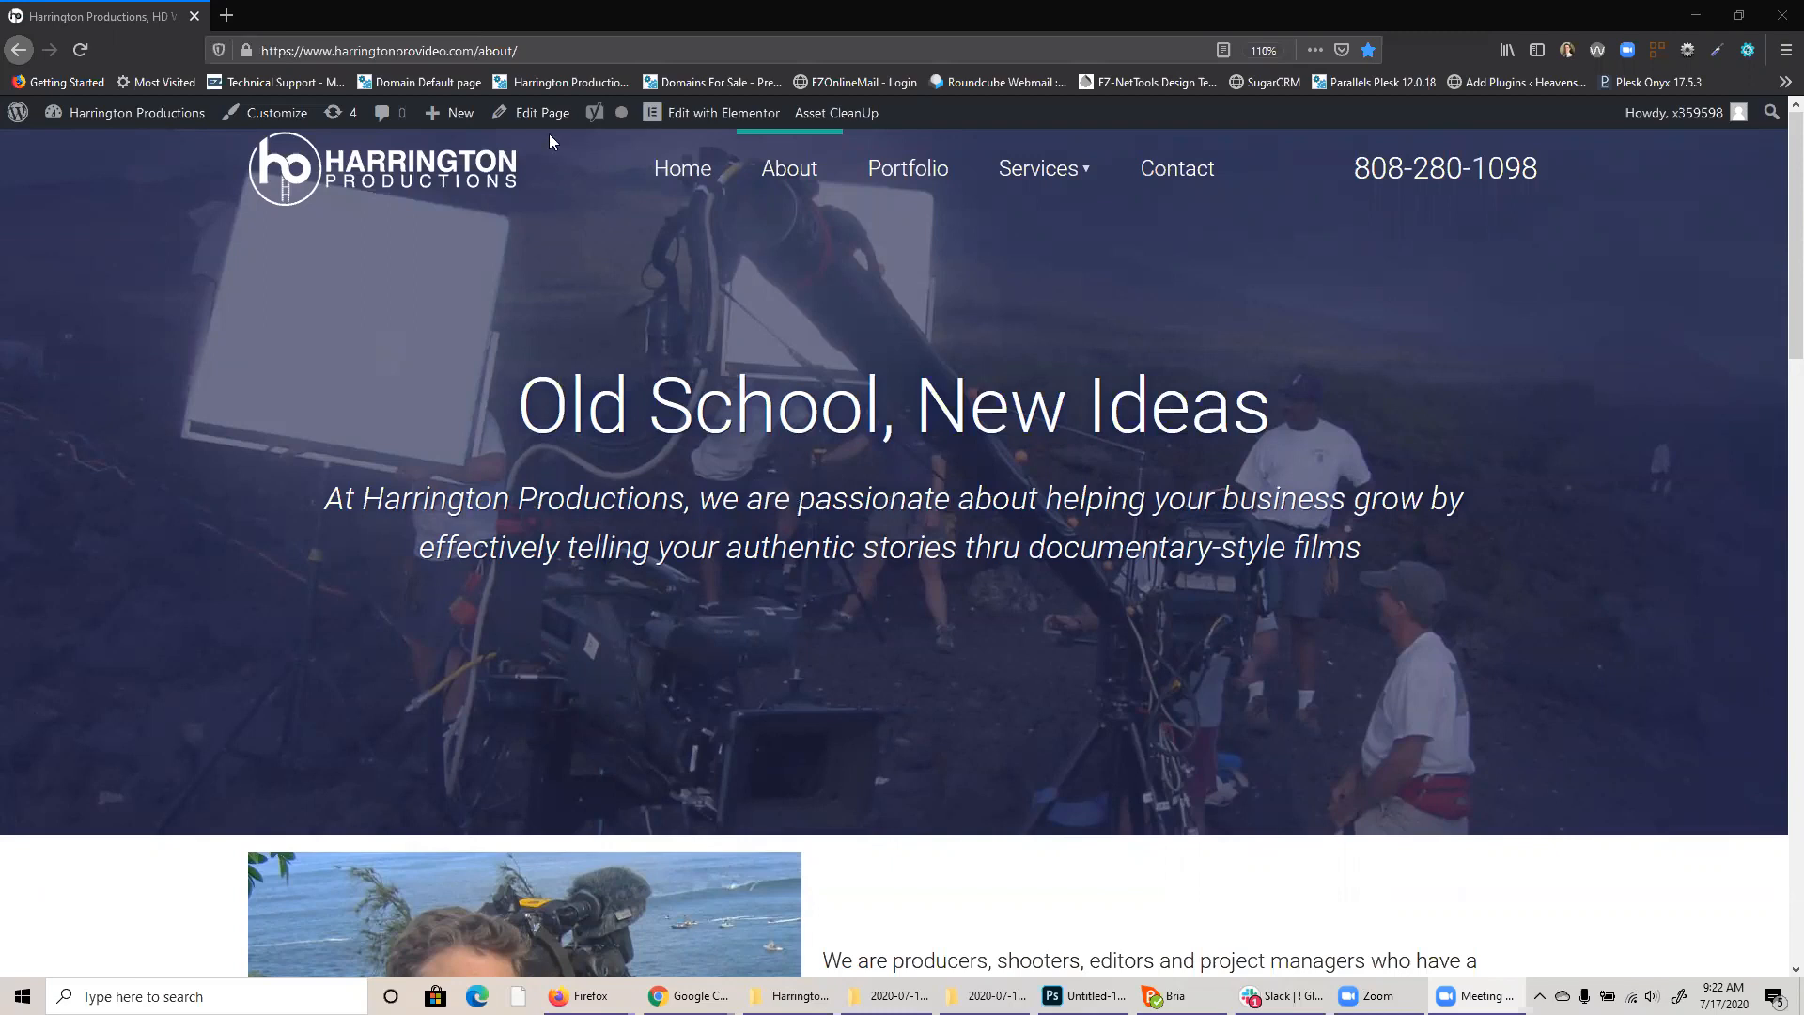
mouse_move(541, 113)
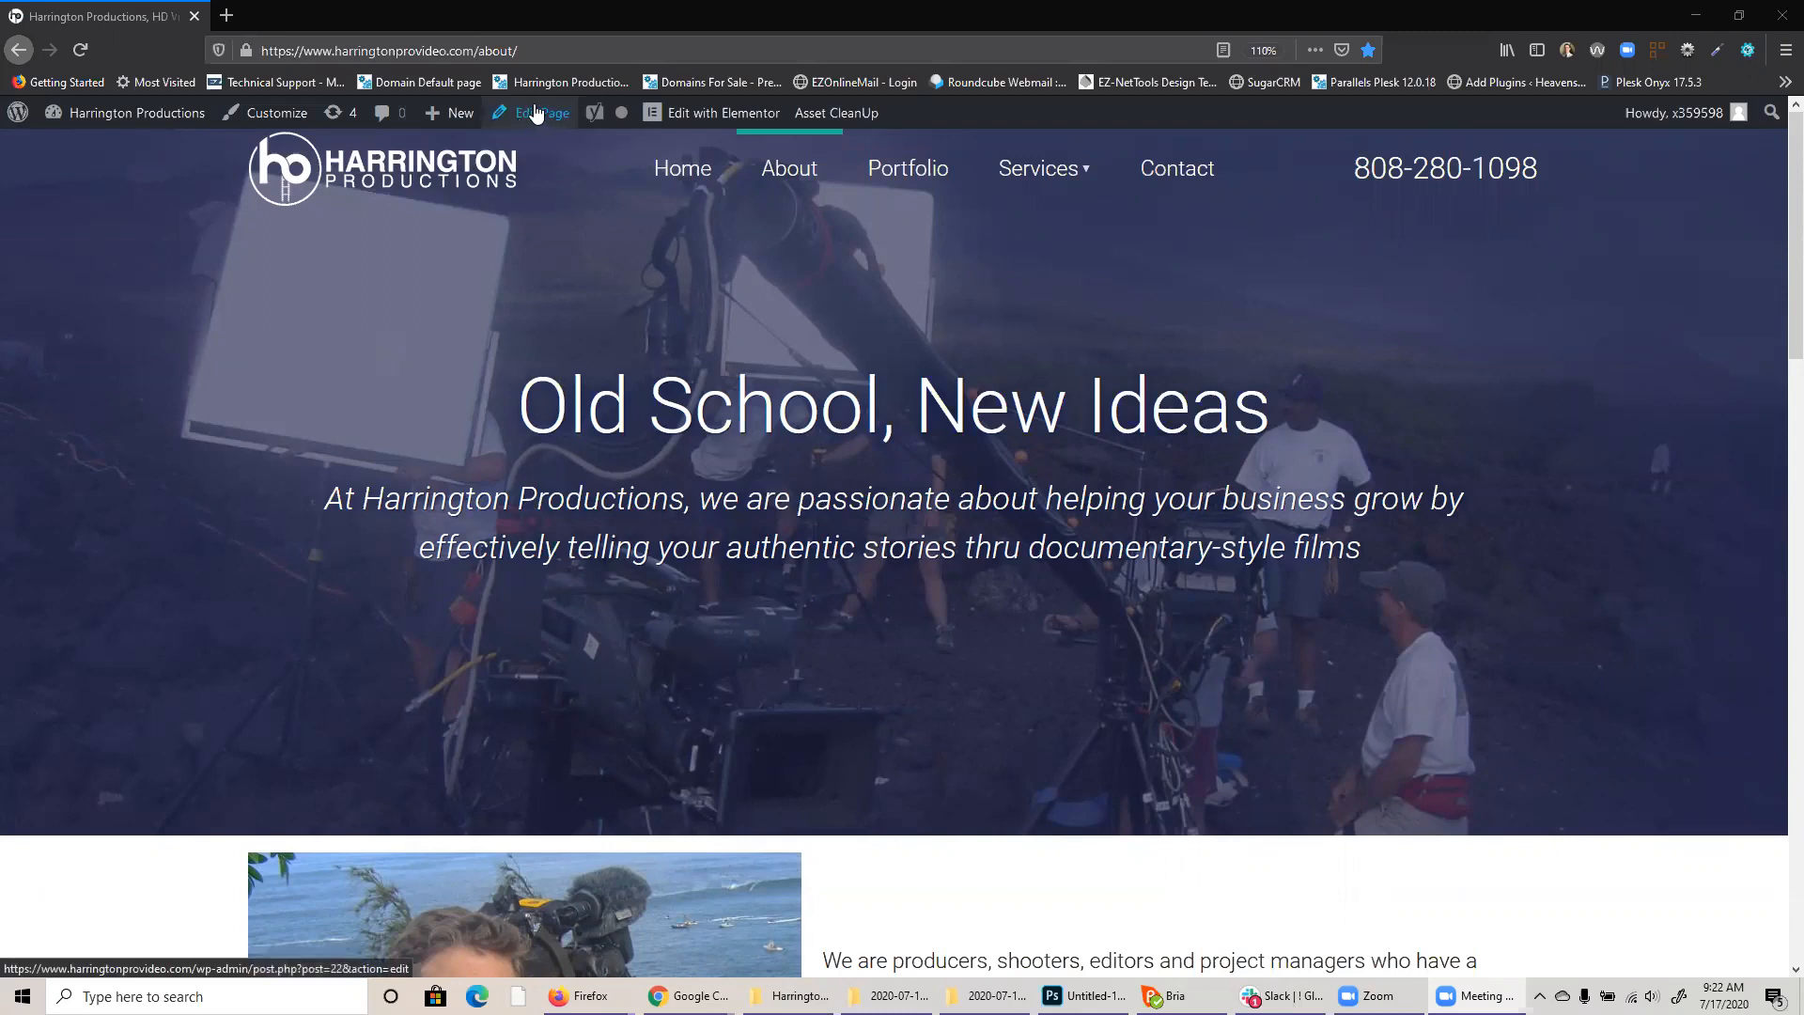
Open the About page editor and scroll to its Yoast SEO Google preview.
left_click(541, 113)
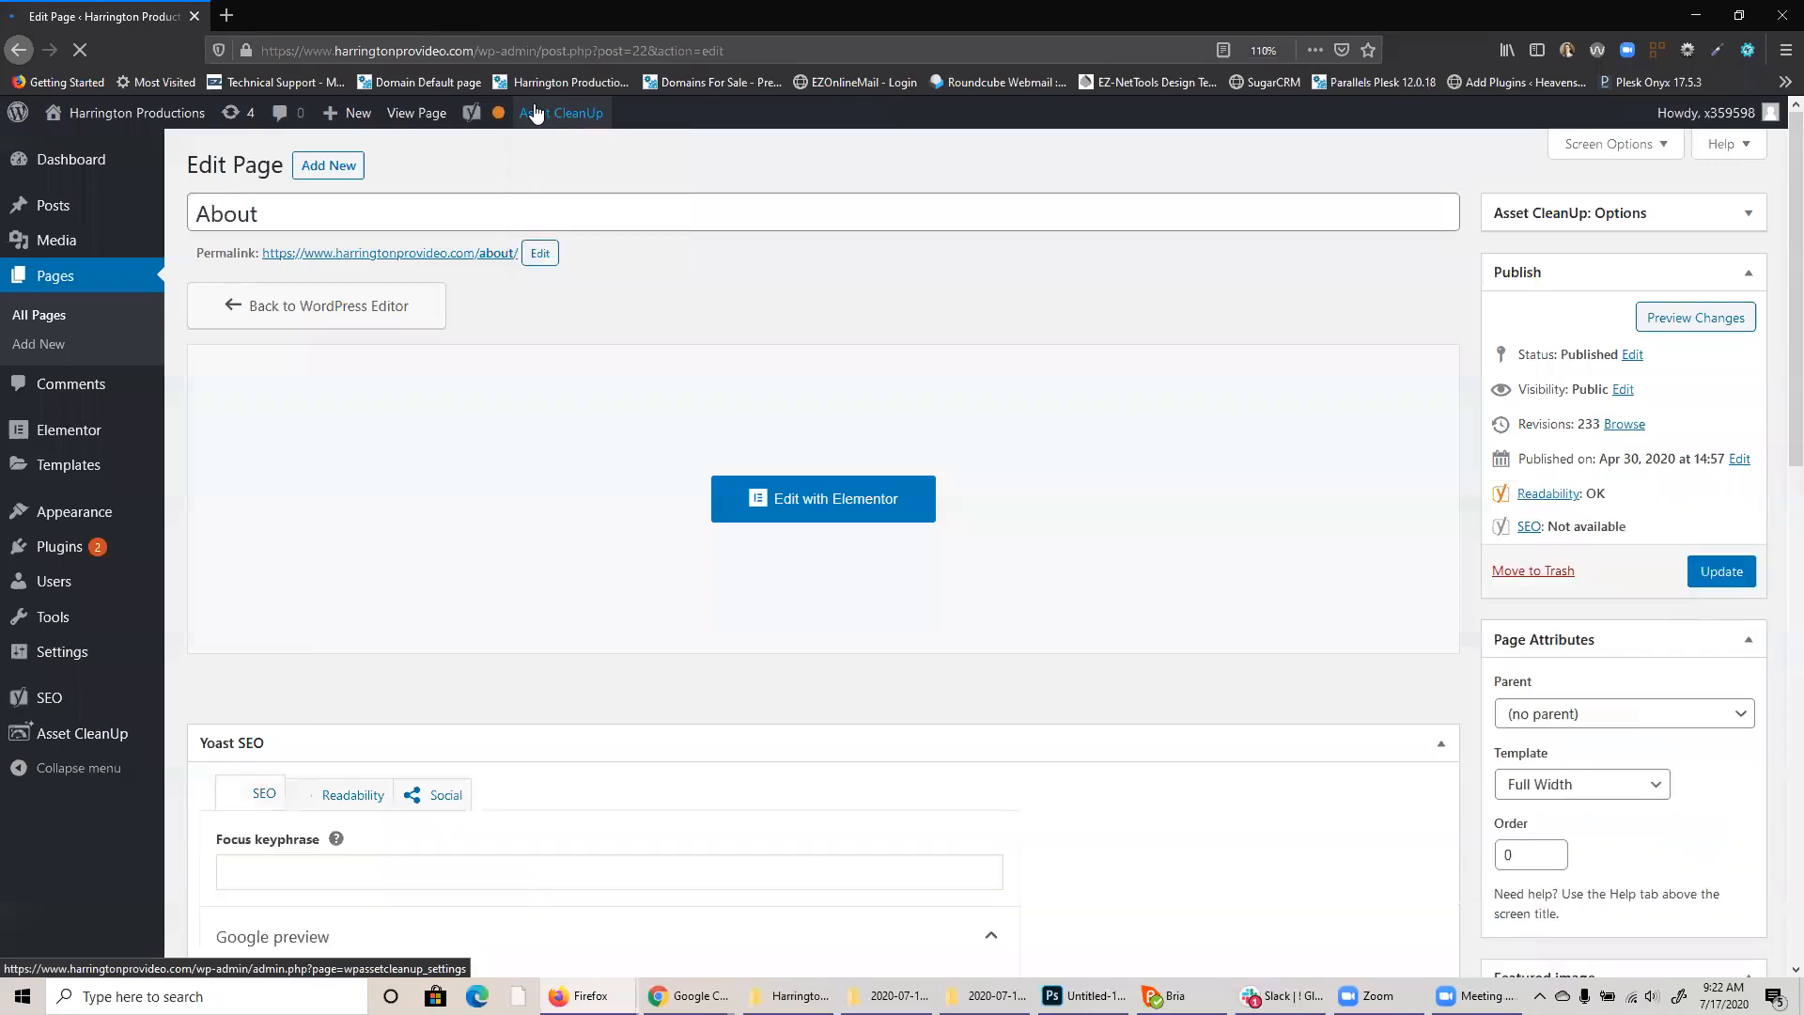
scroll("down", 3)
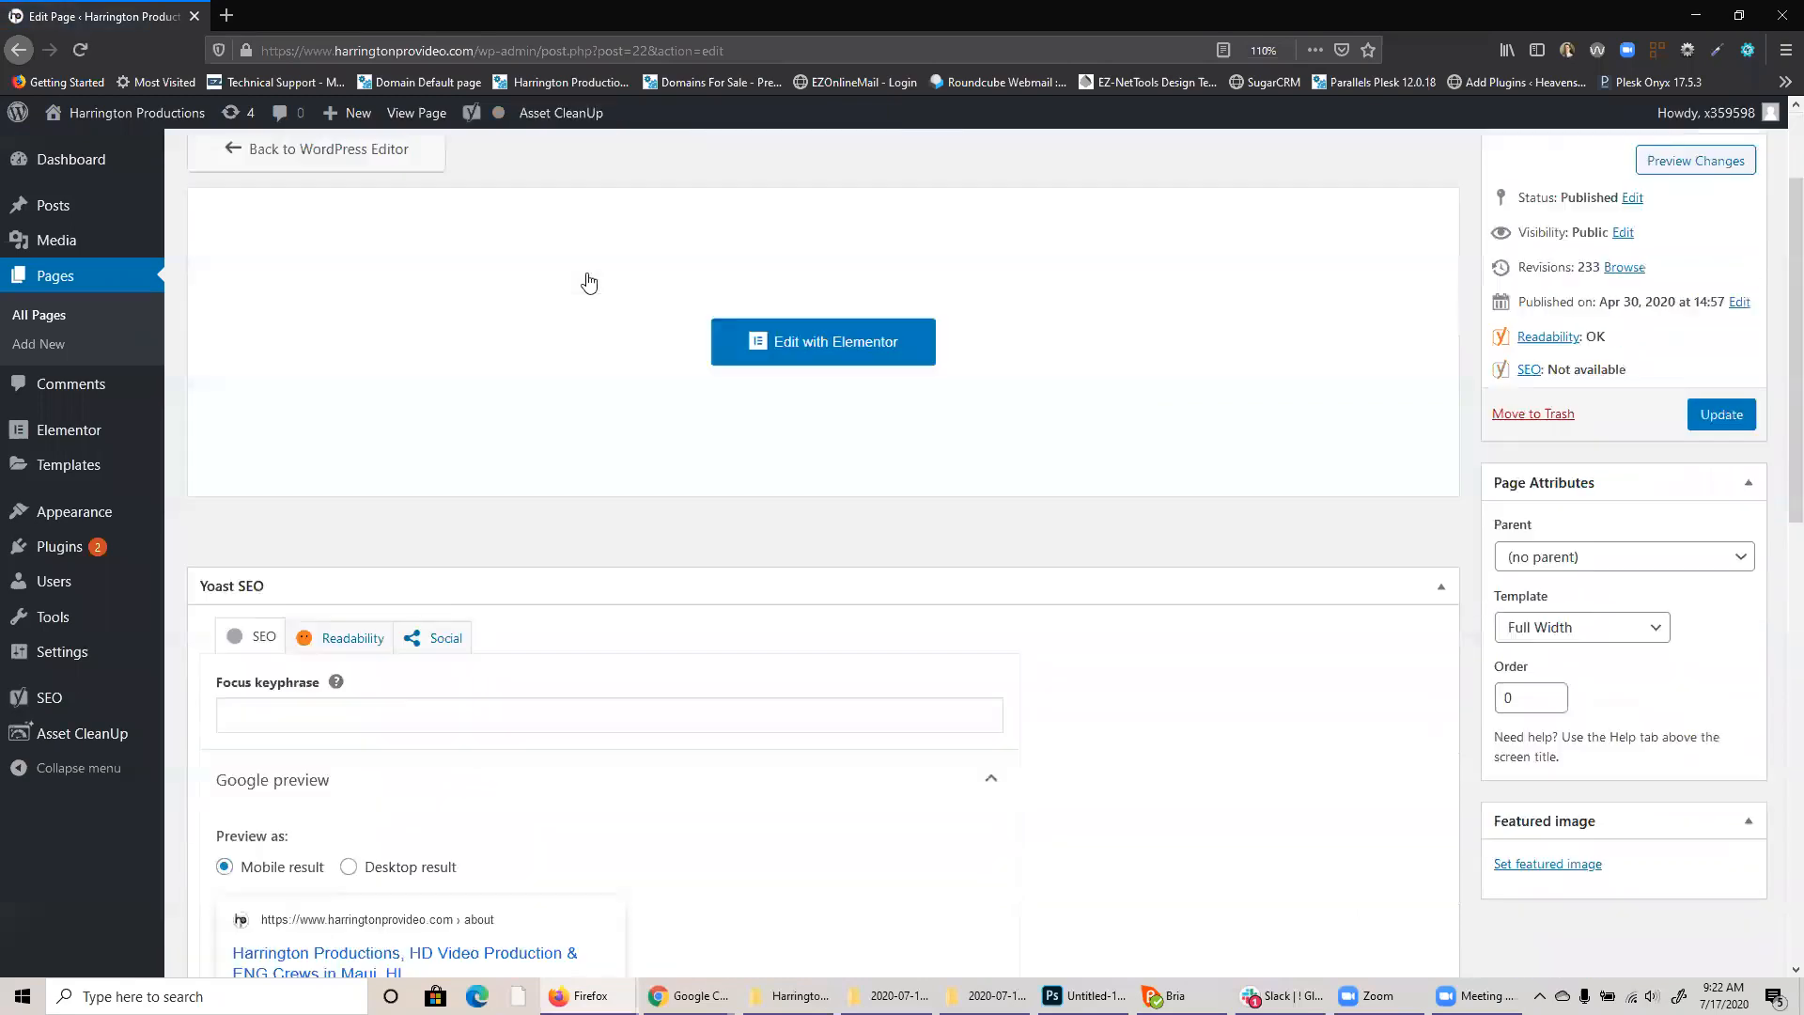
scroll("down", 3)
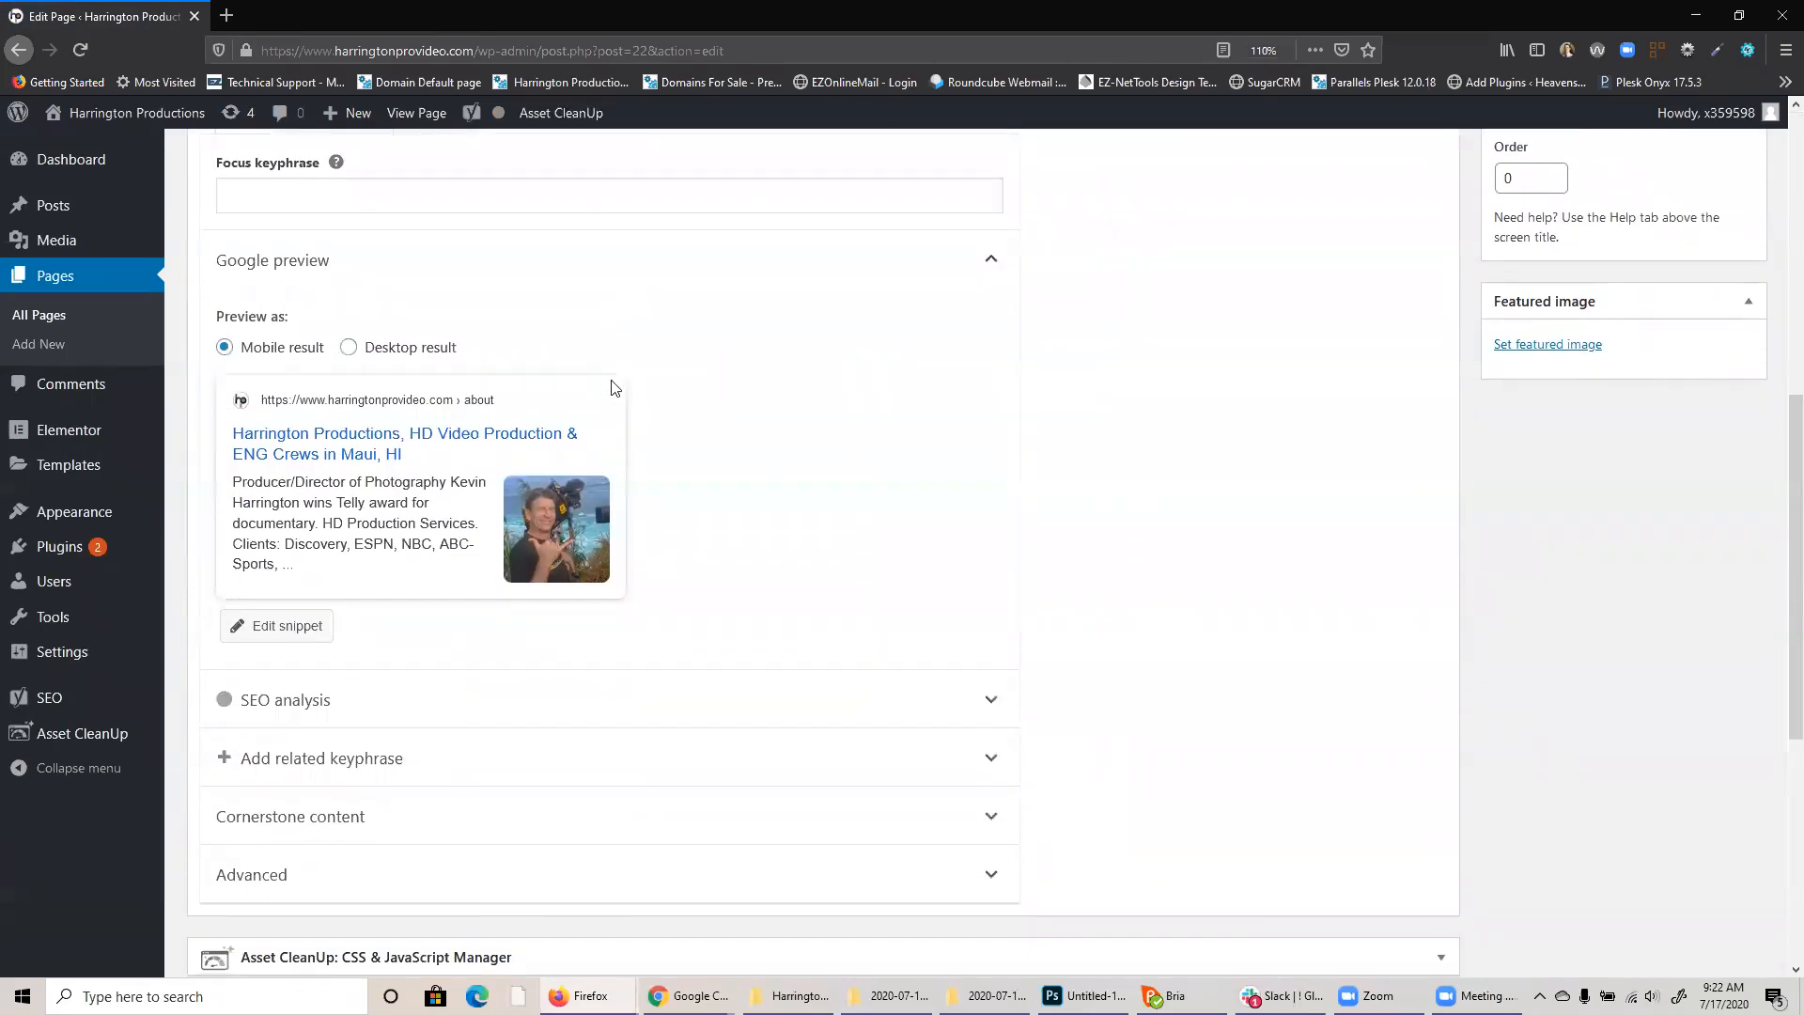
scroll("up", 3)
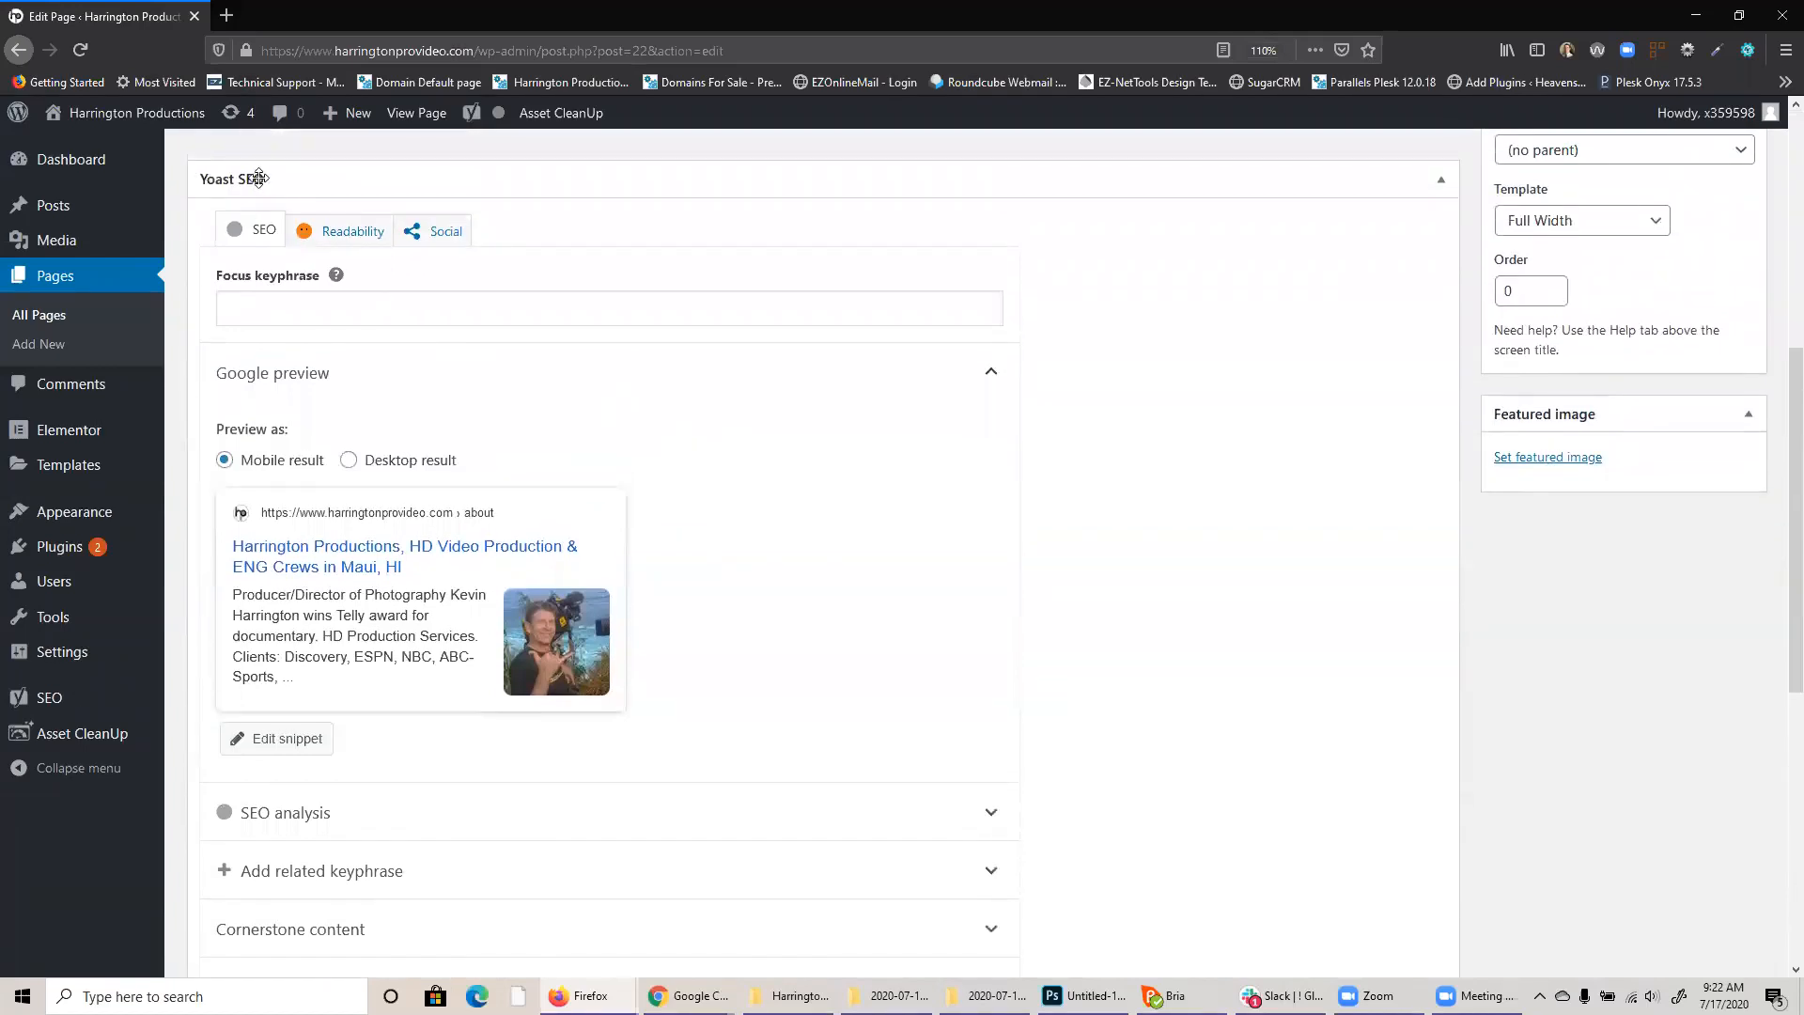
mouse_move(599, 437)
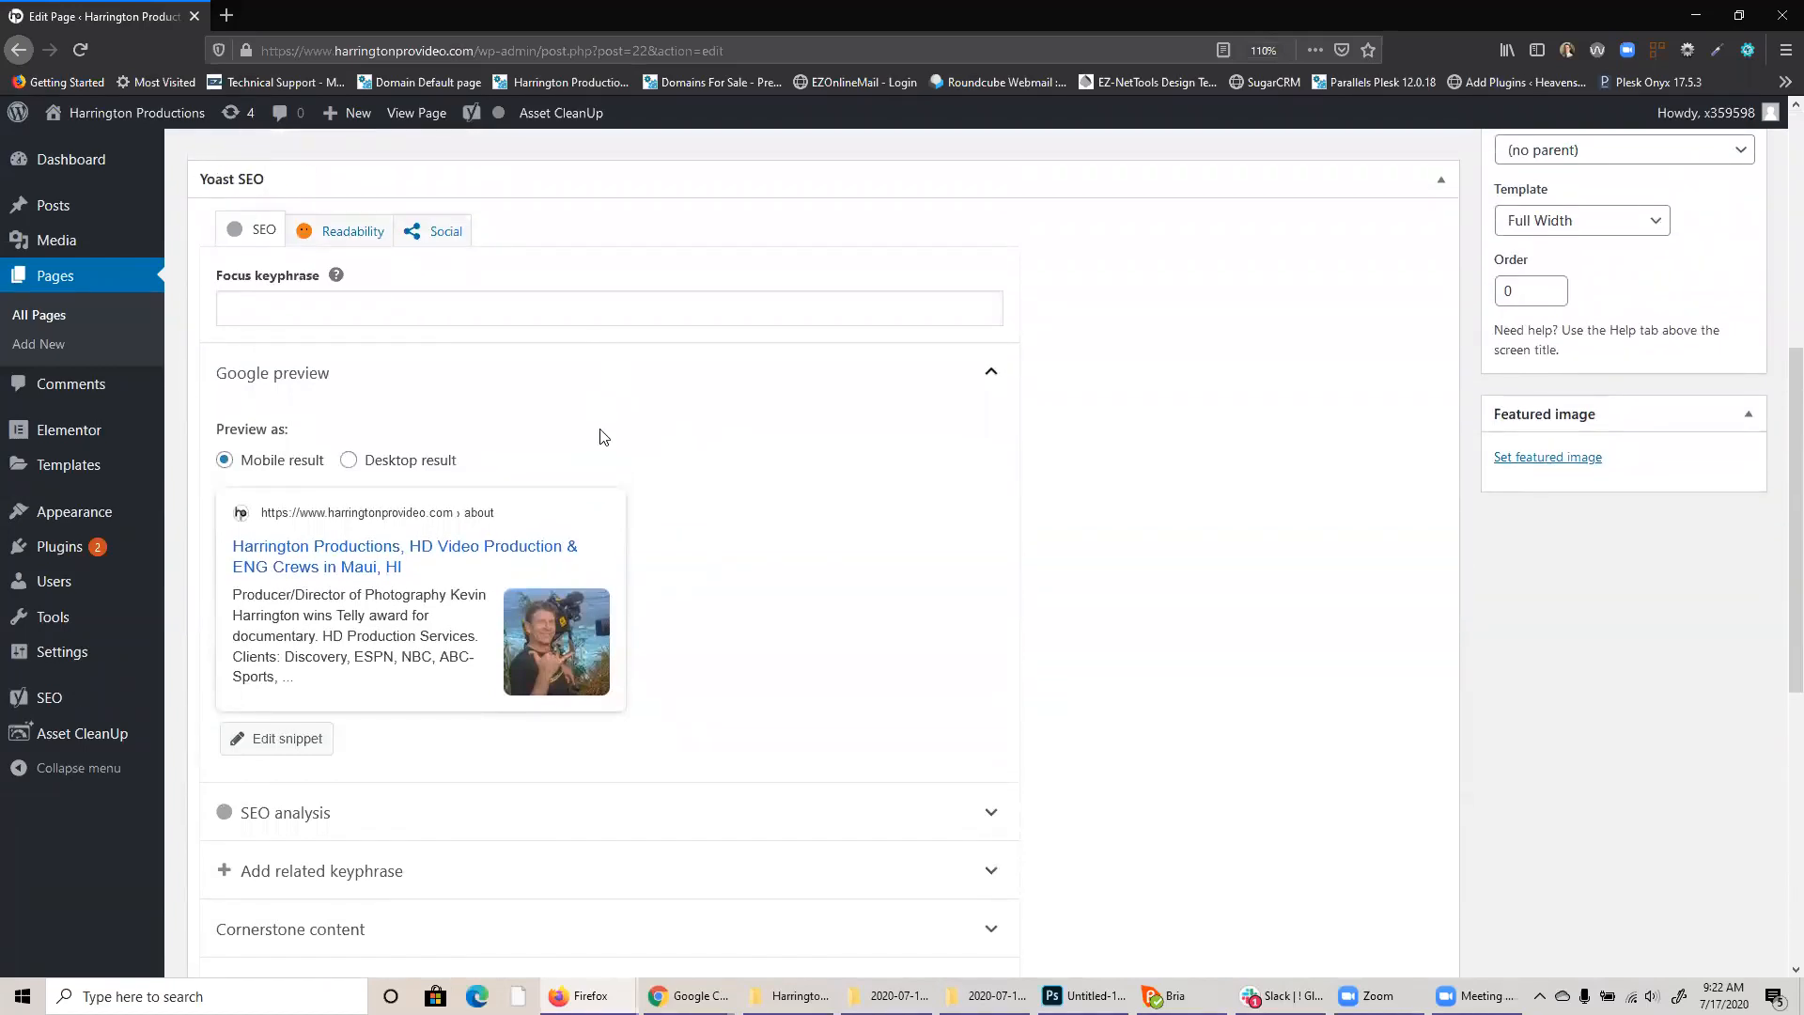
mouse_move(429, 584)
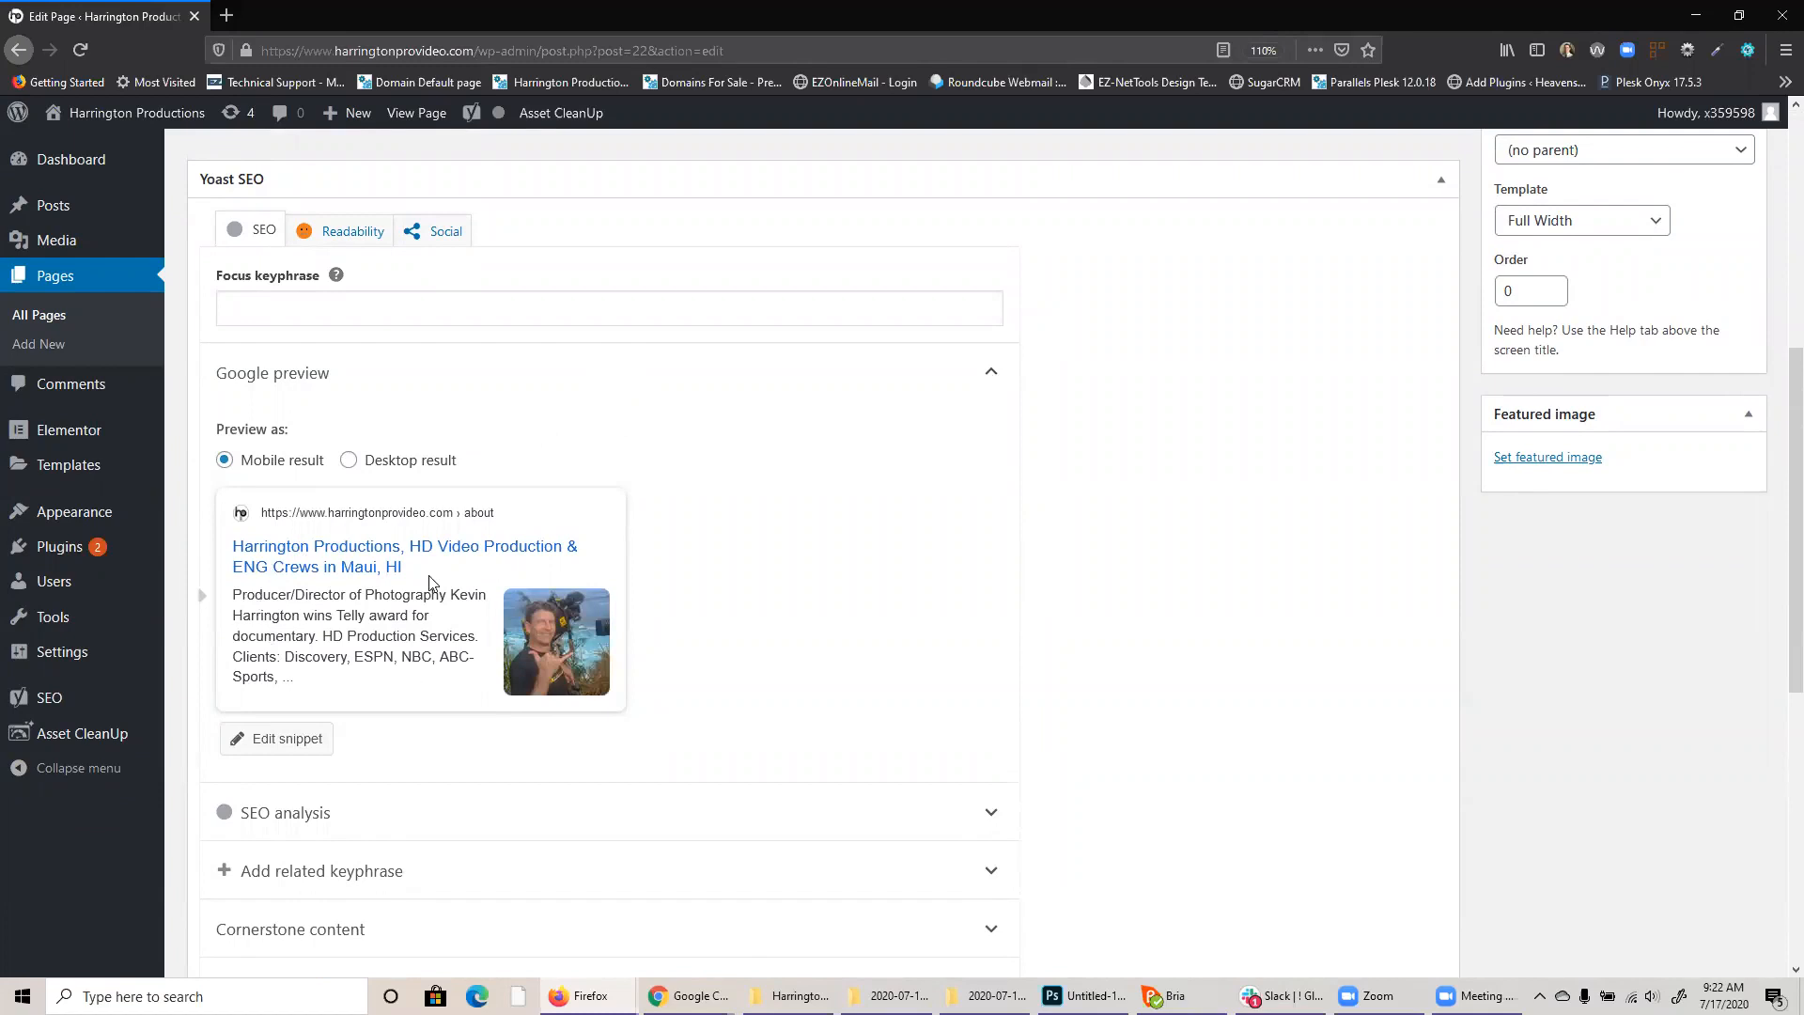
mouse_move(478, 589)
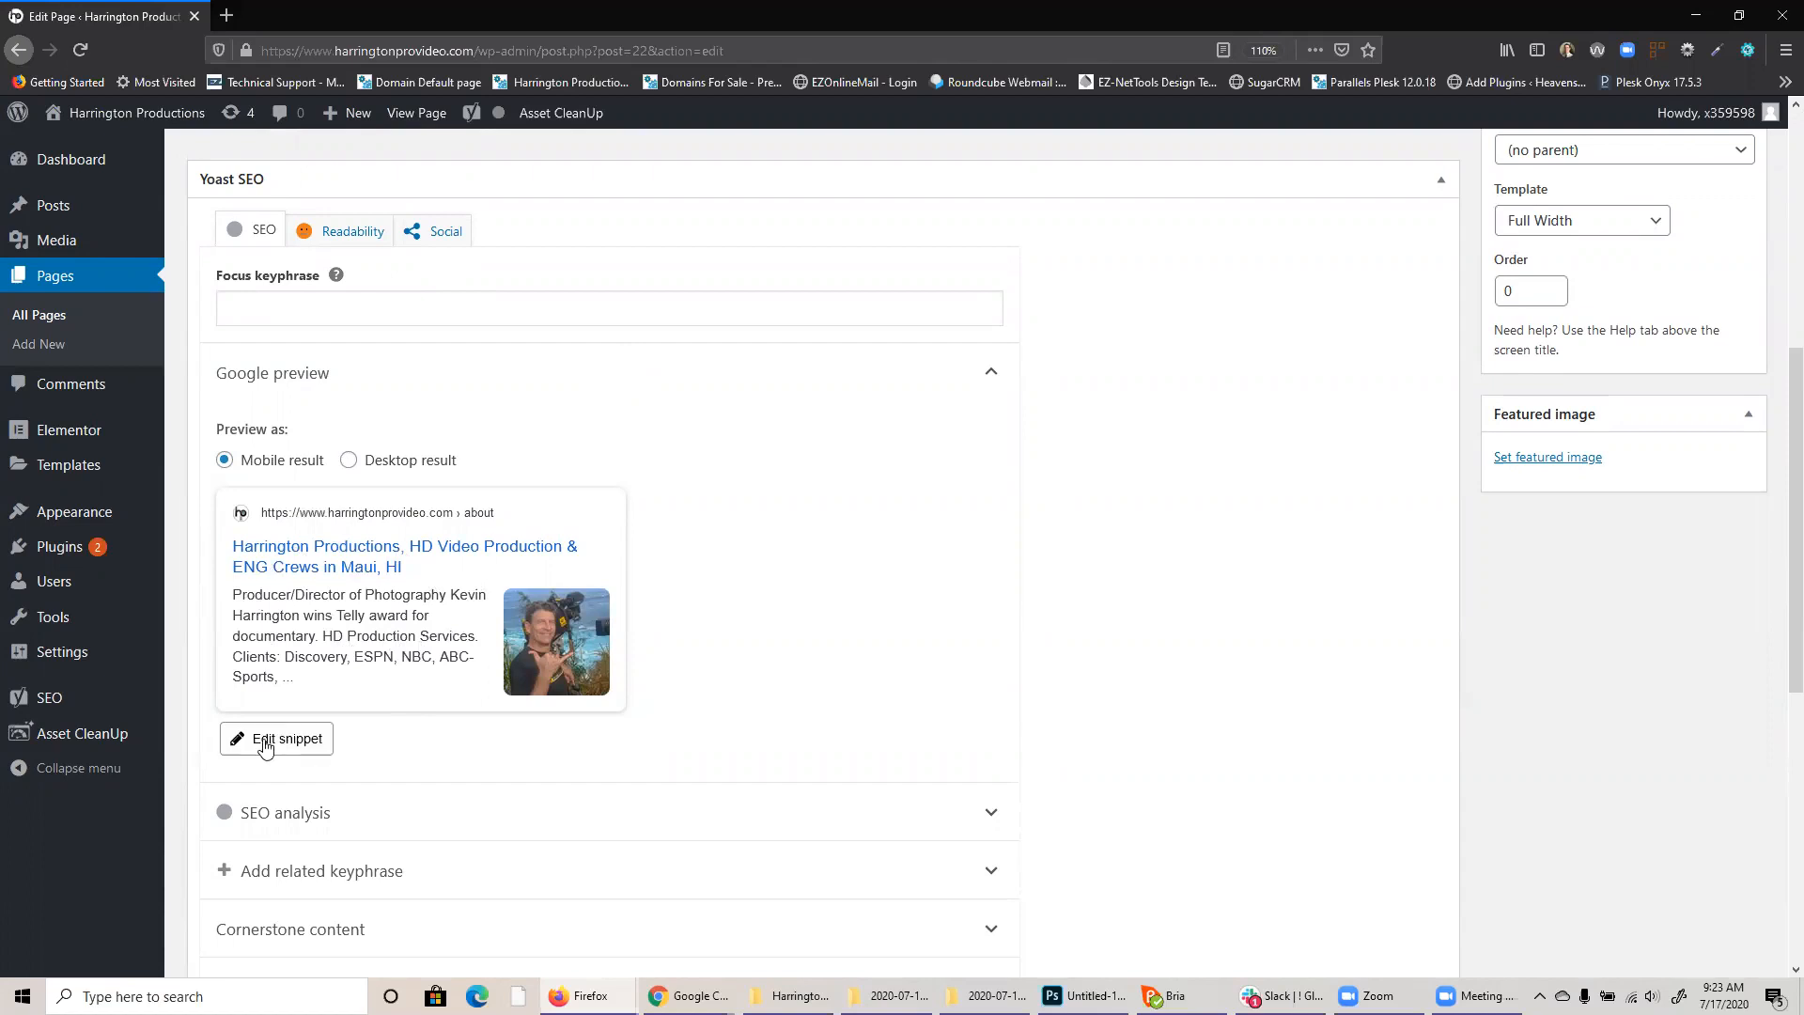
Open the About page's Yoast snippet fields and append 'quick change.' to the meta description.
left_click(276, 737)
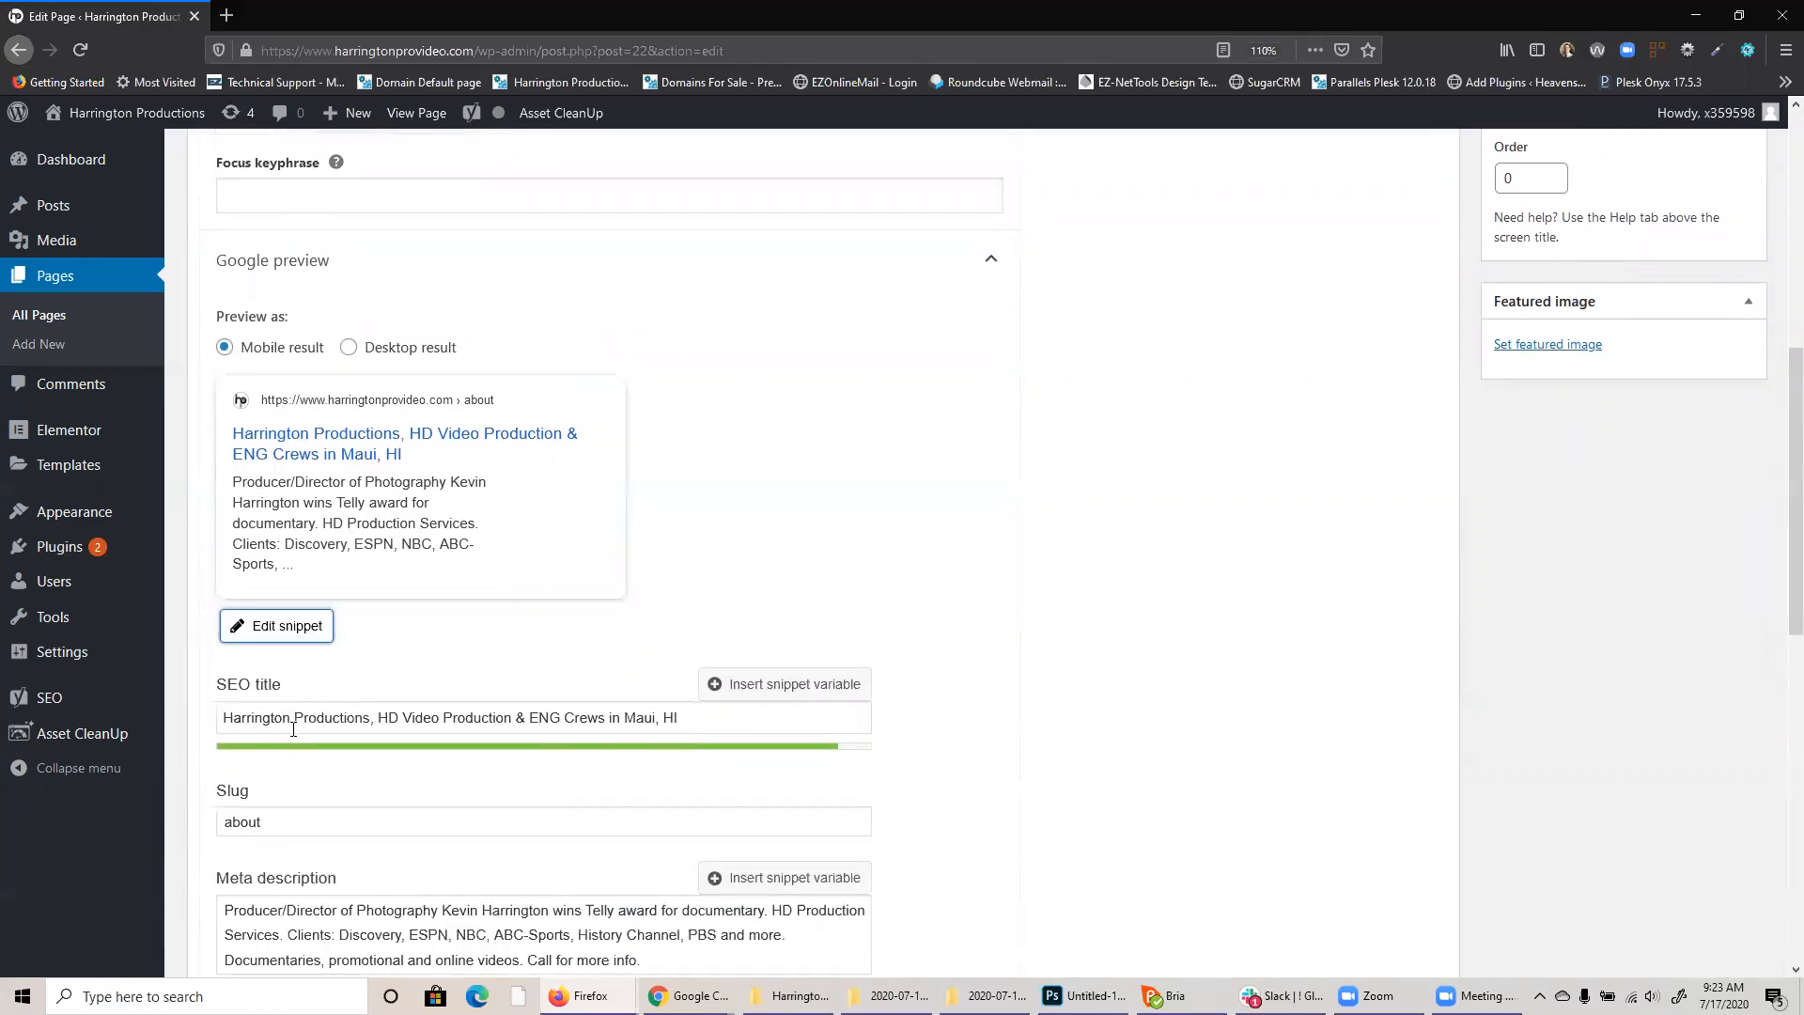
triple_click(447, 717)
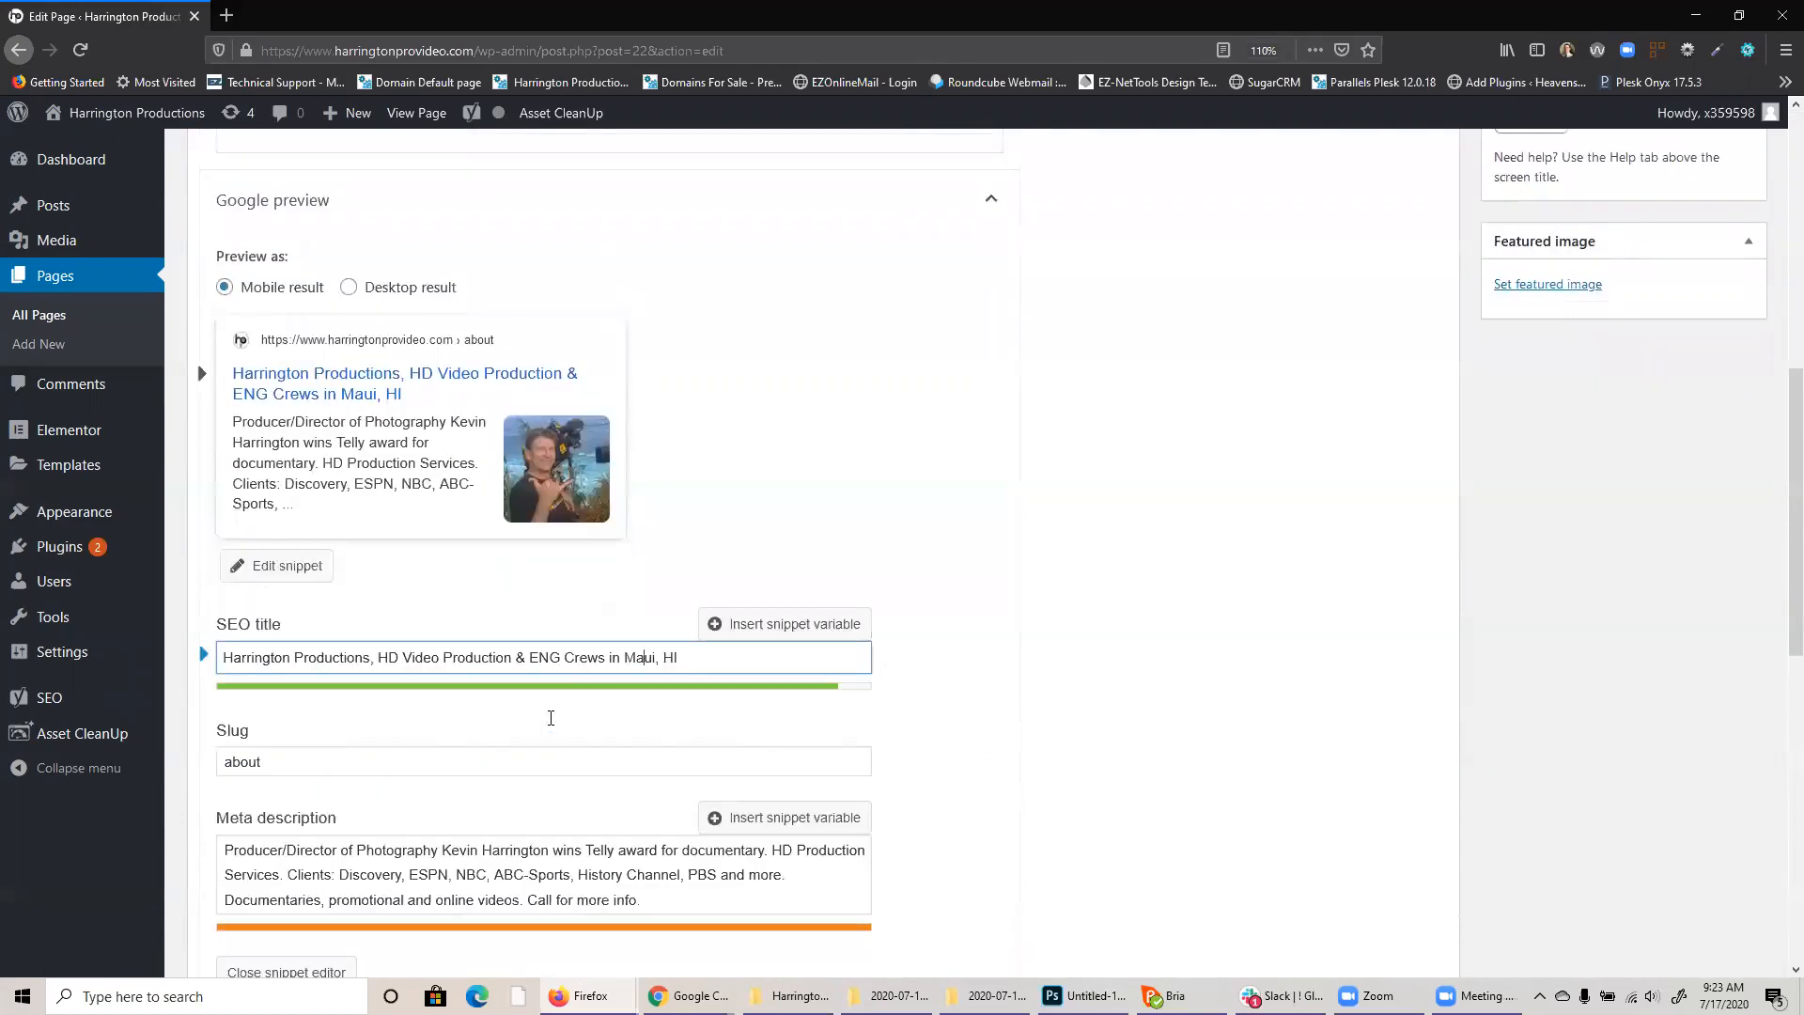
scroll("down", 3)
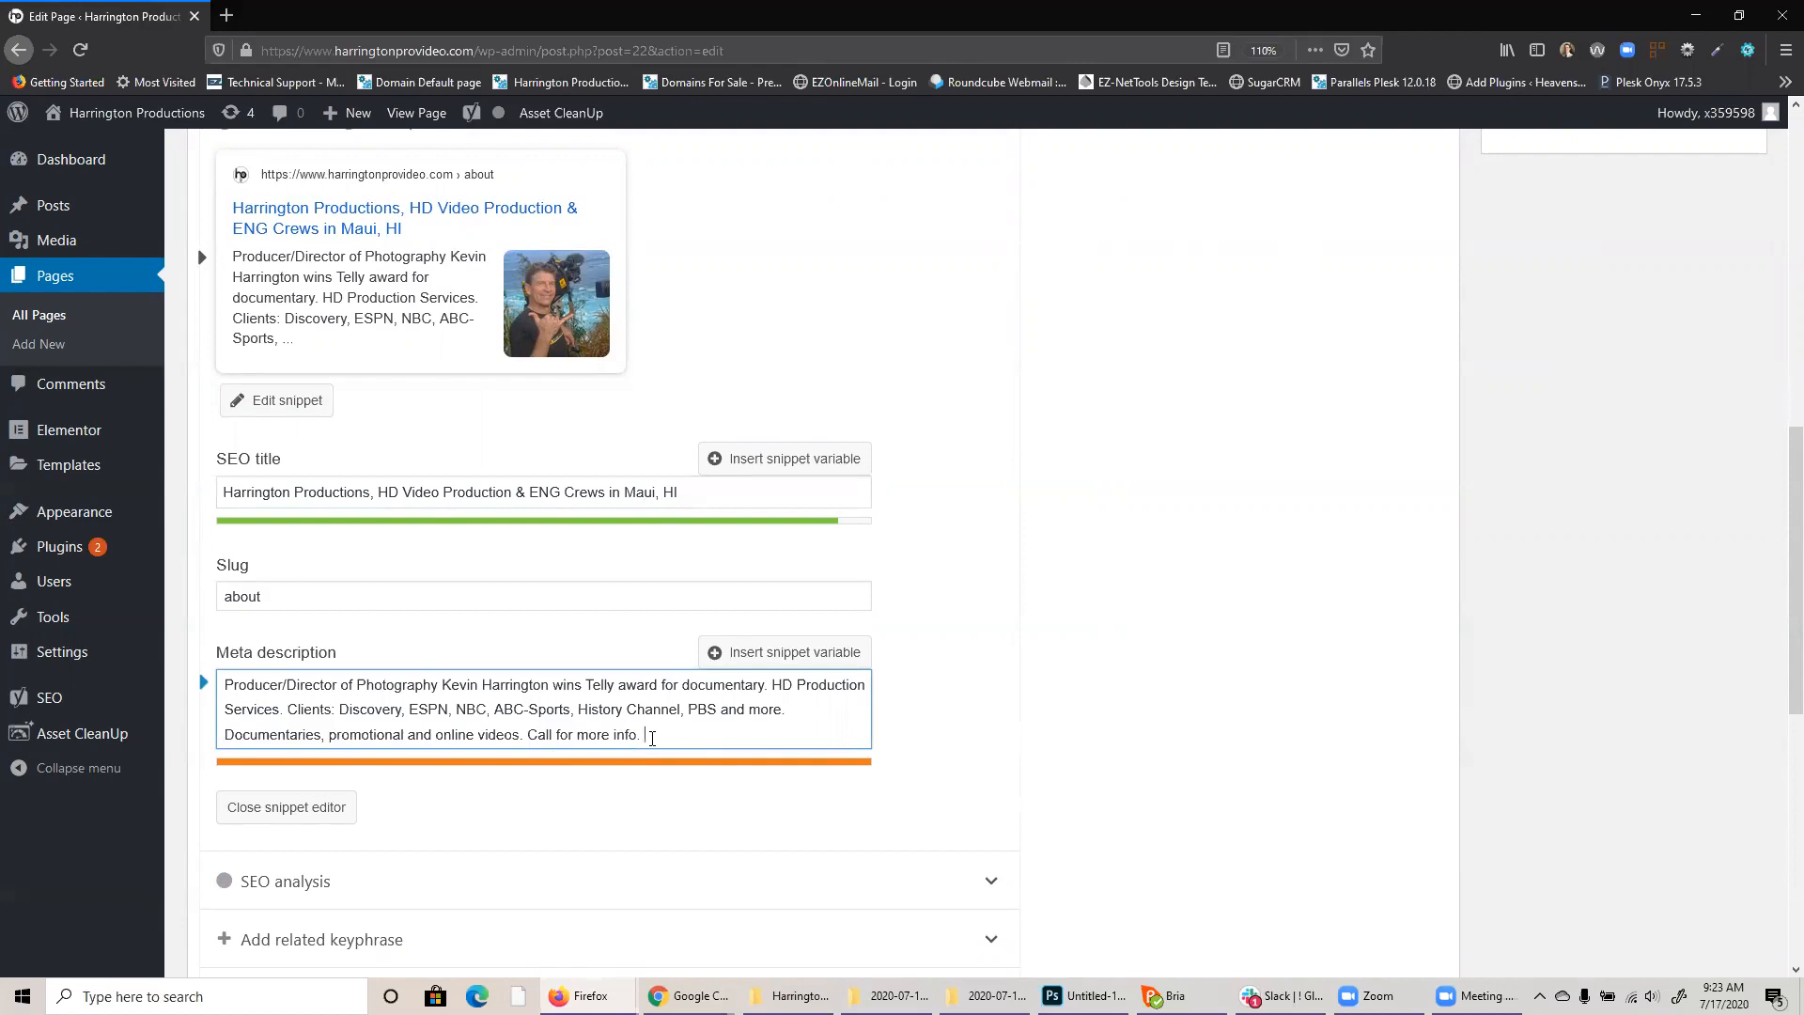
type("quick change.")
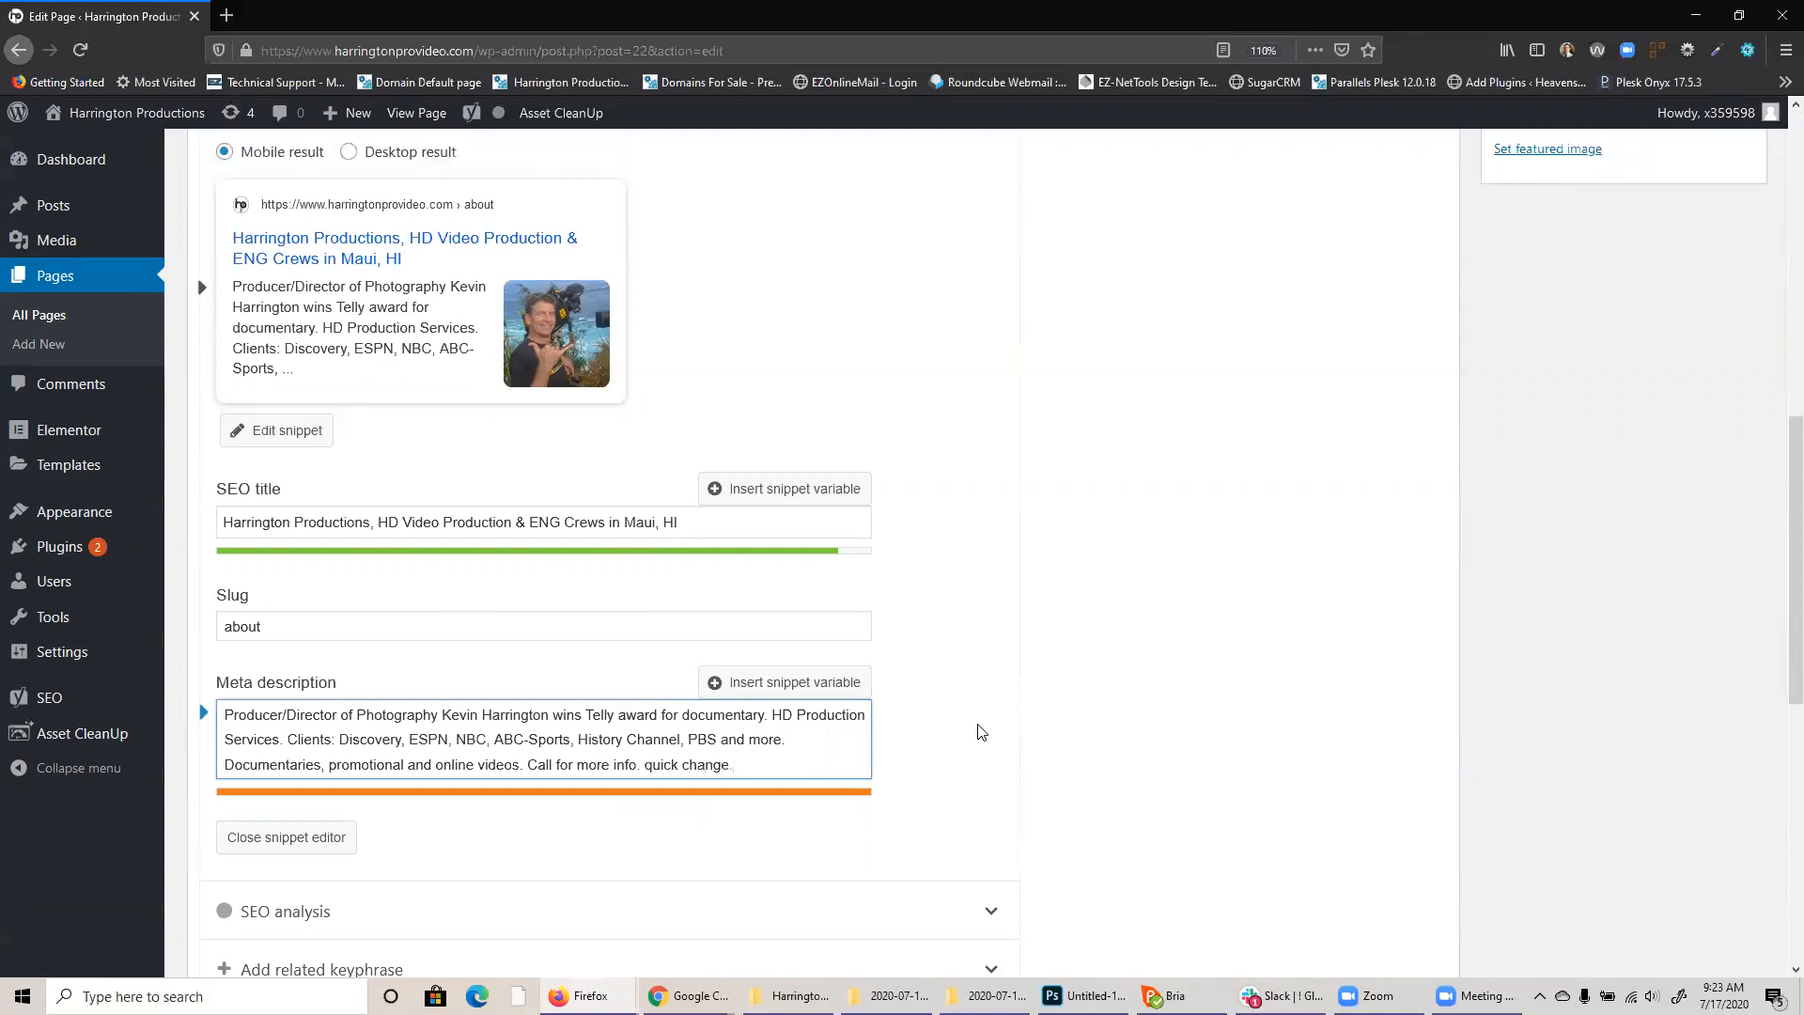
Save the About page with its edited meta description using Update.
scroll("up", 3)
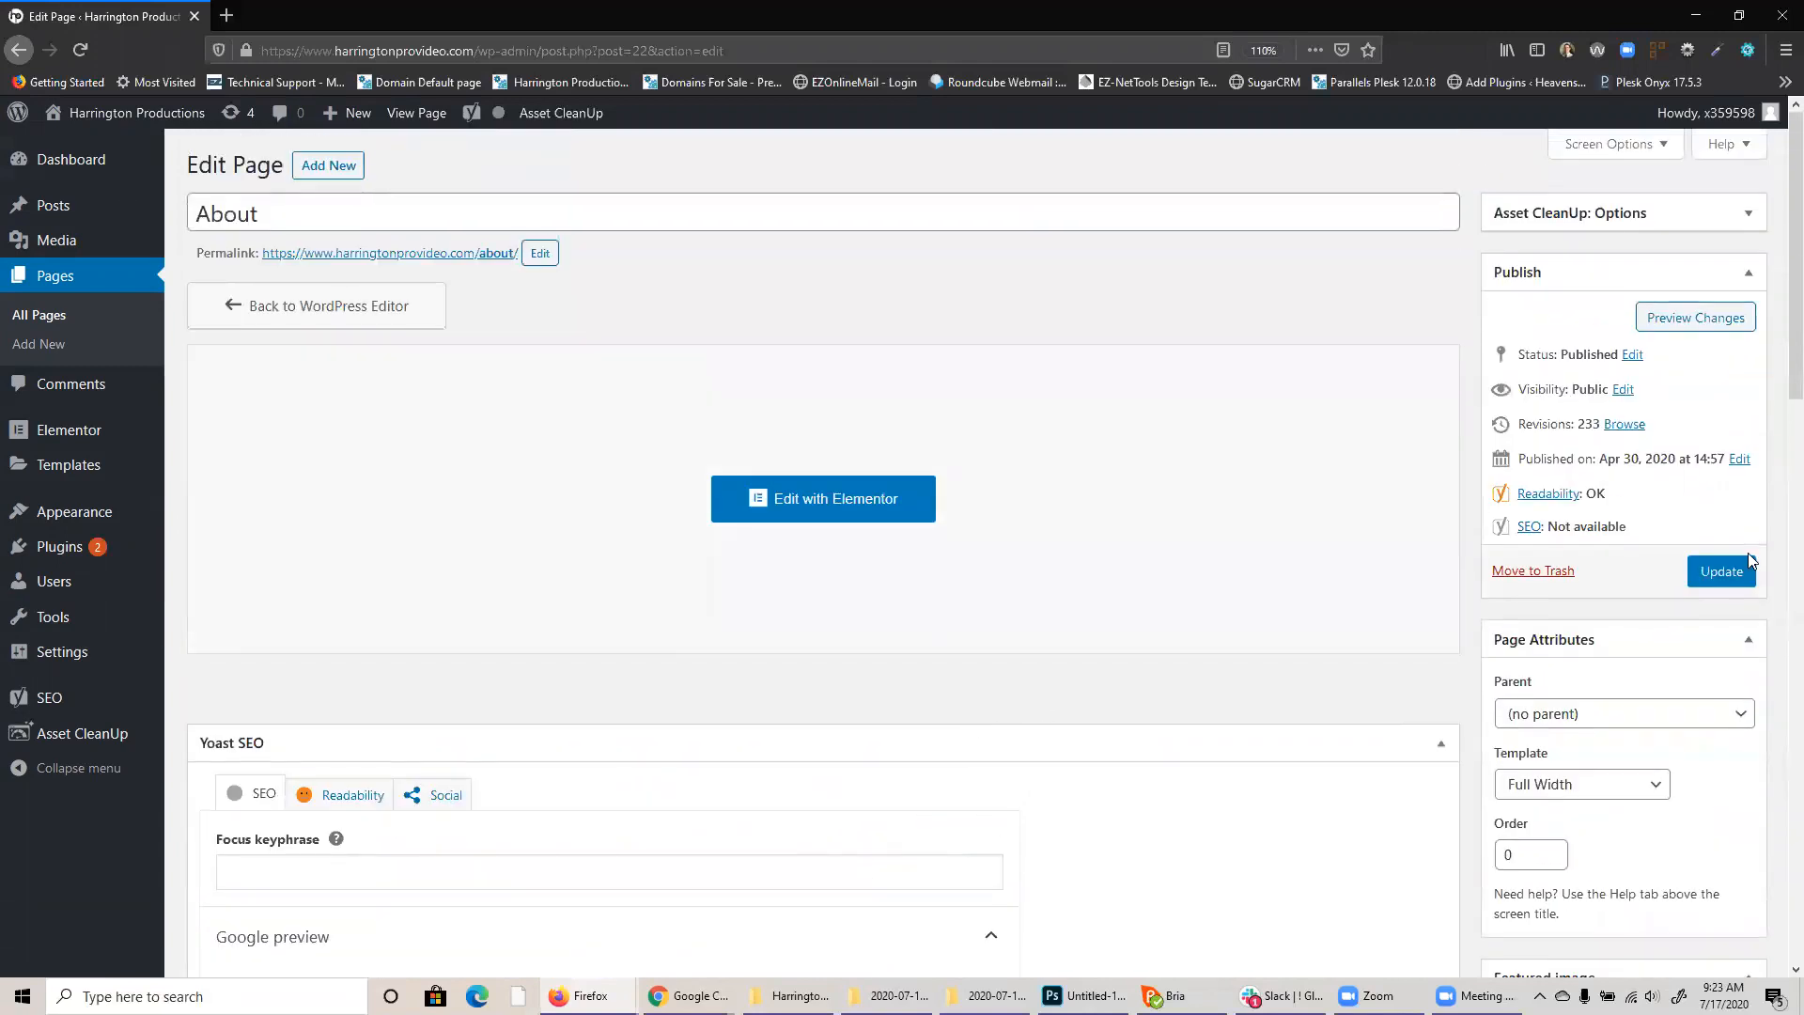
mouse_move(1721, 572)
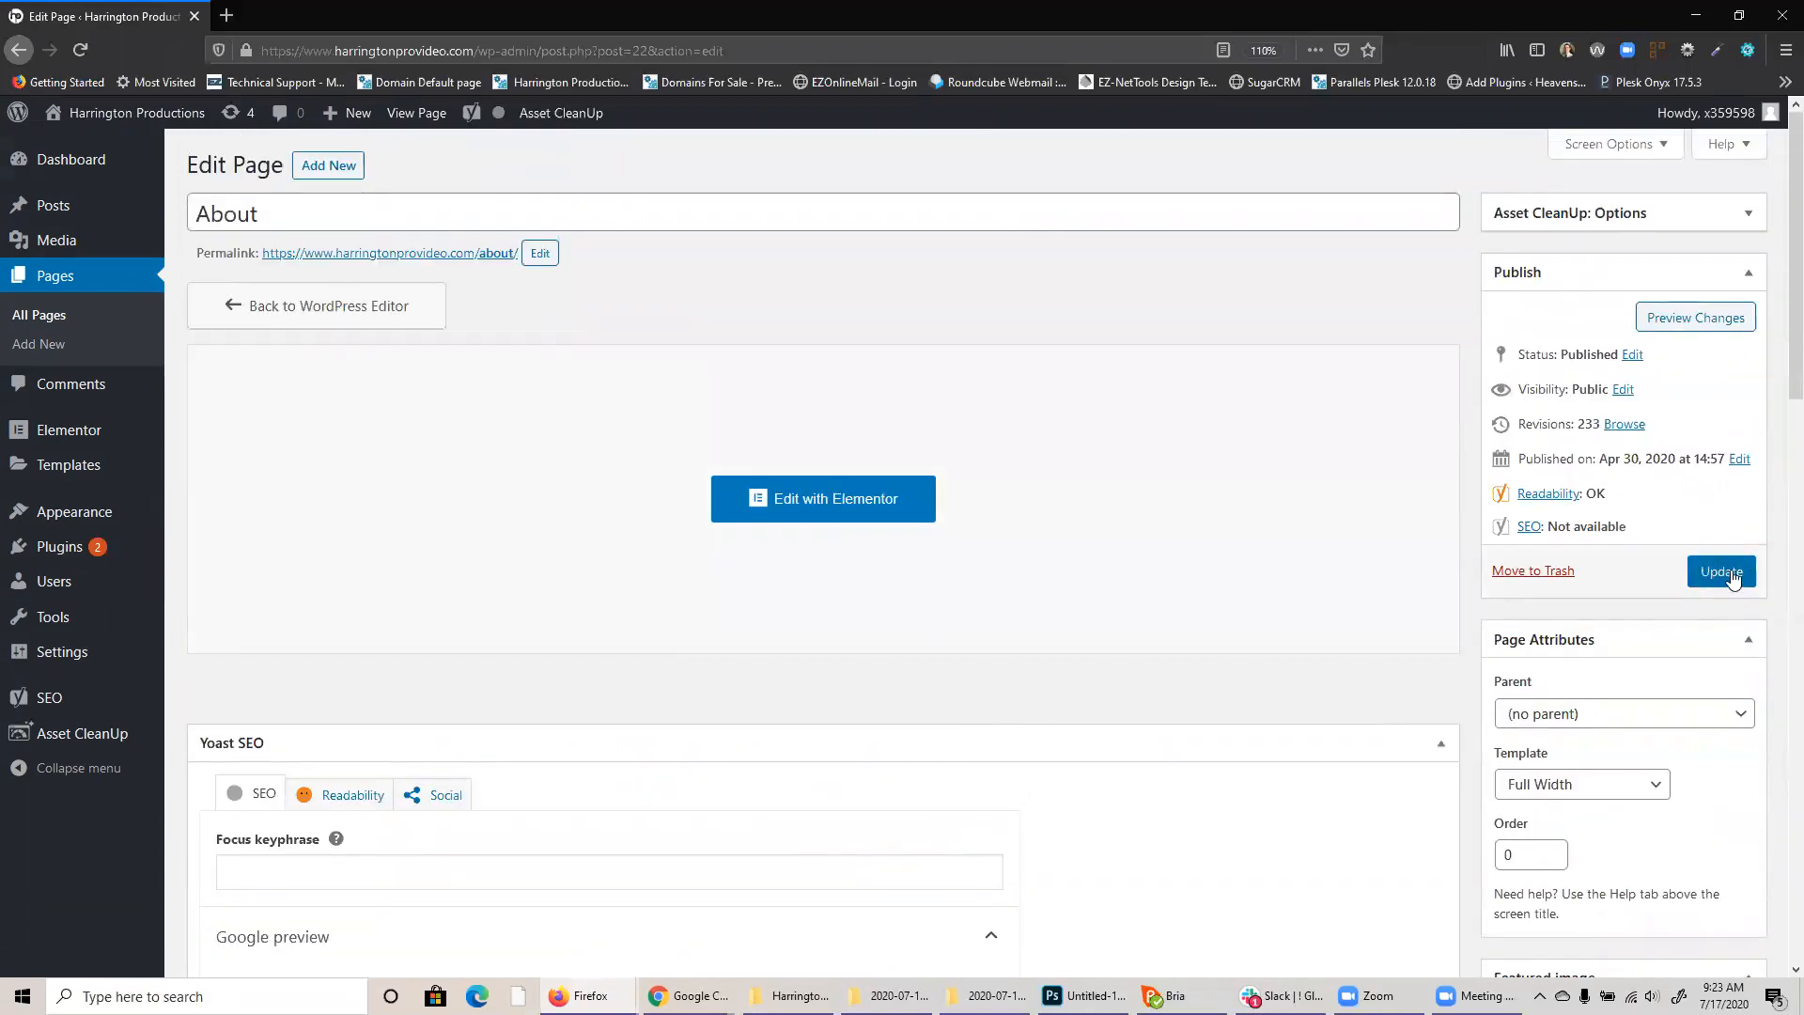
left_click(1720, 572)
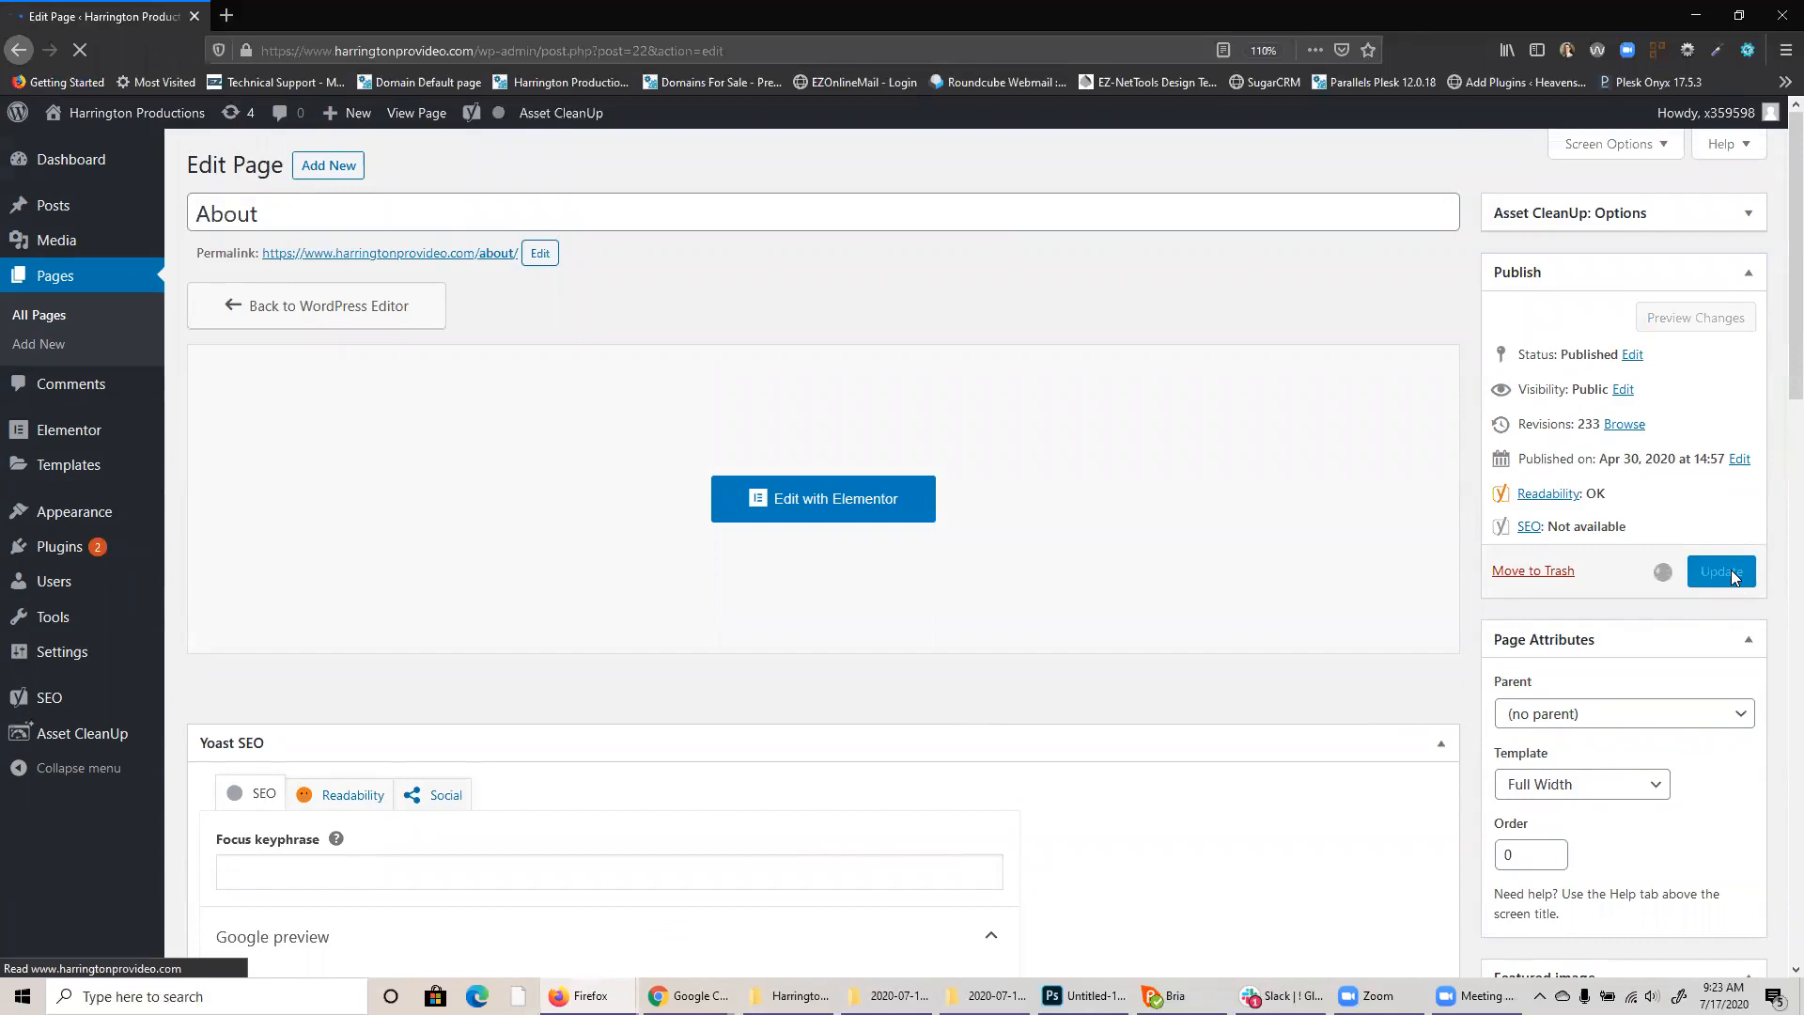
left_click(1720, 572)
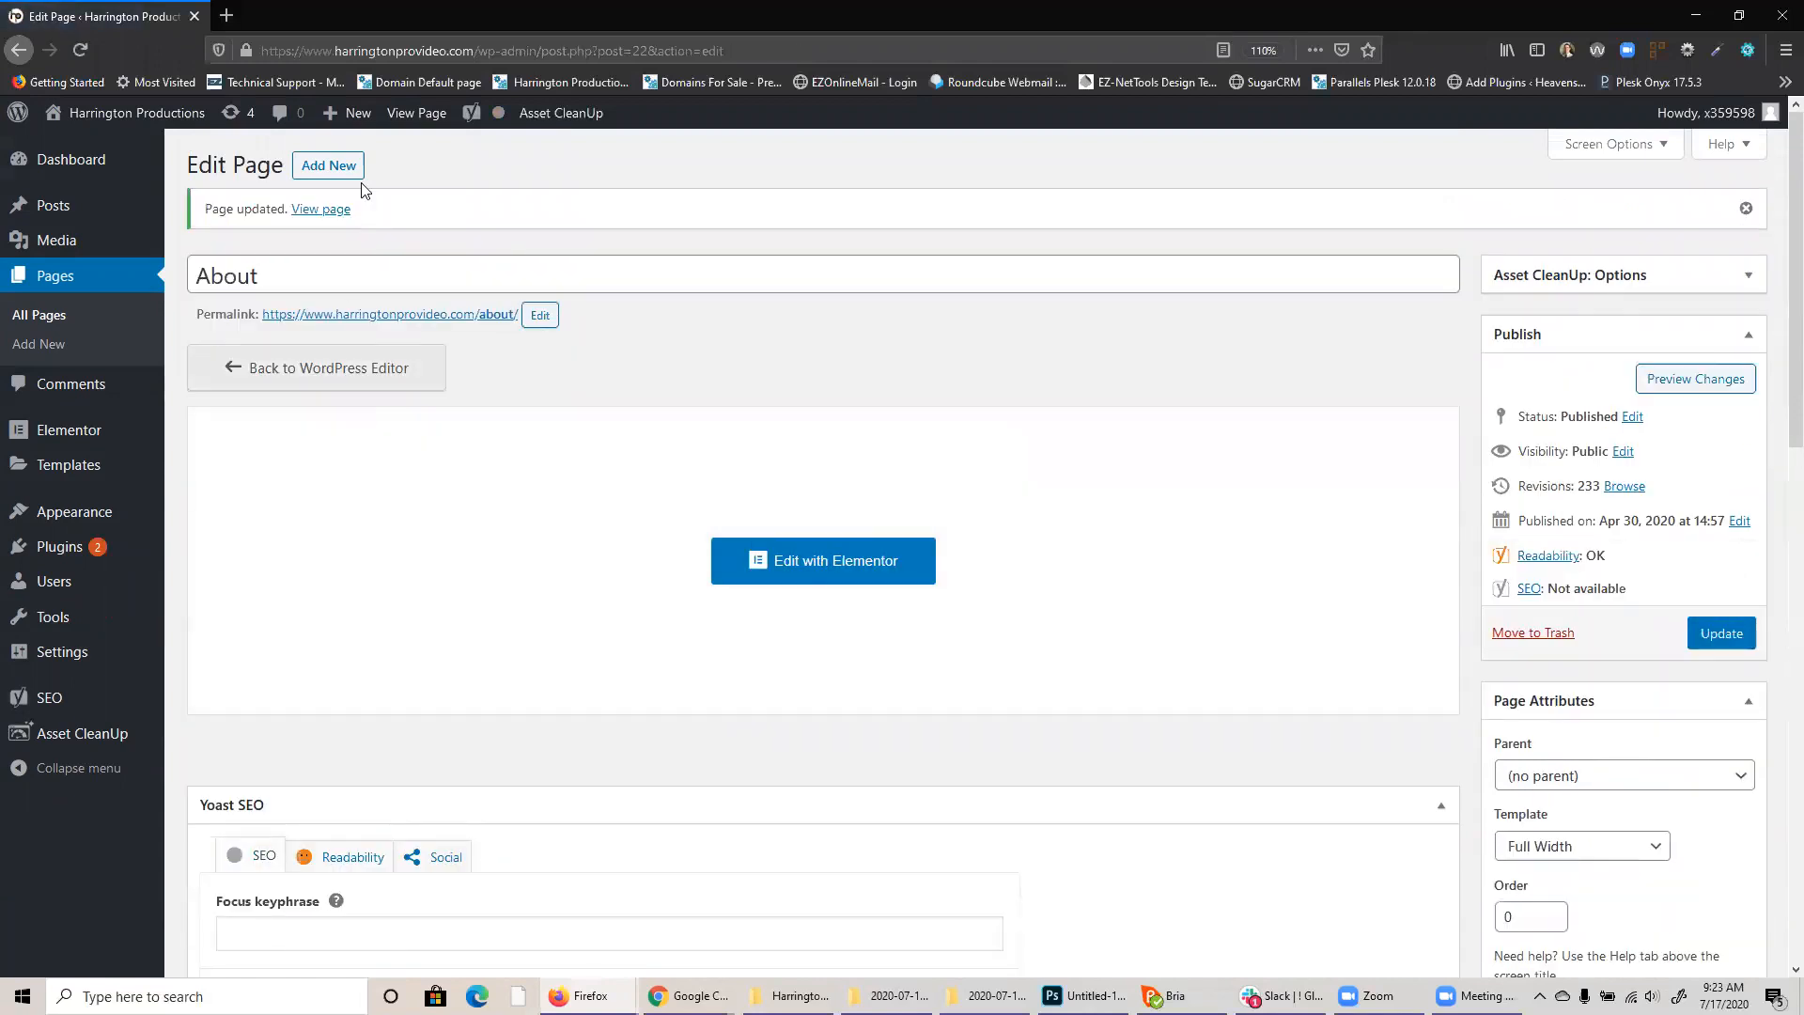
left_click(416, 113)
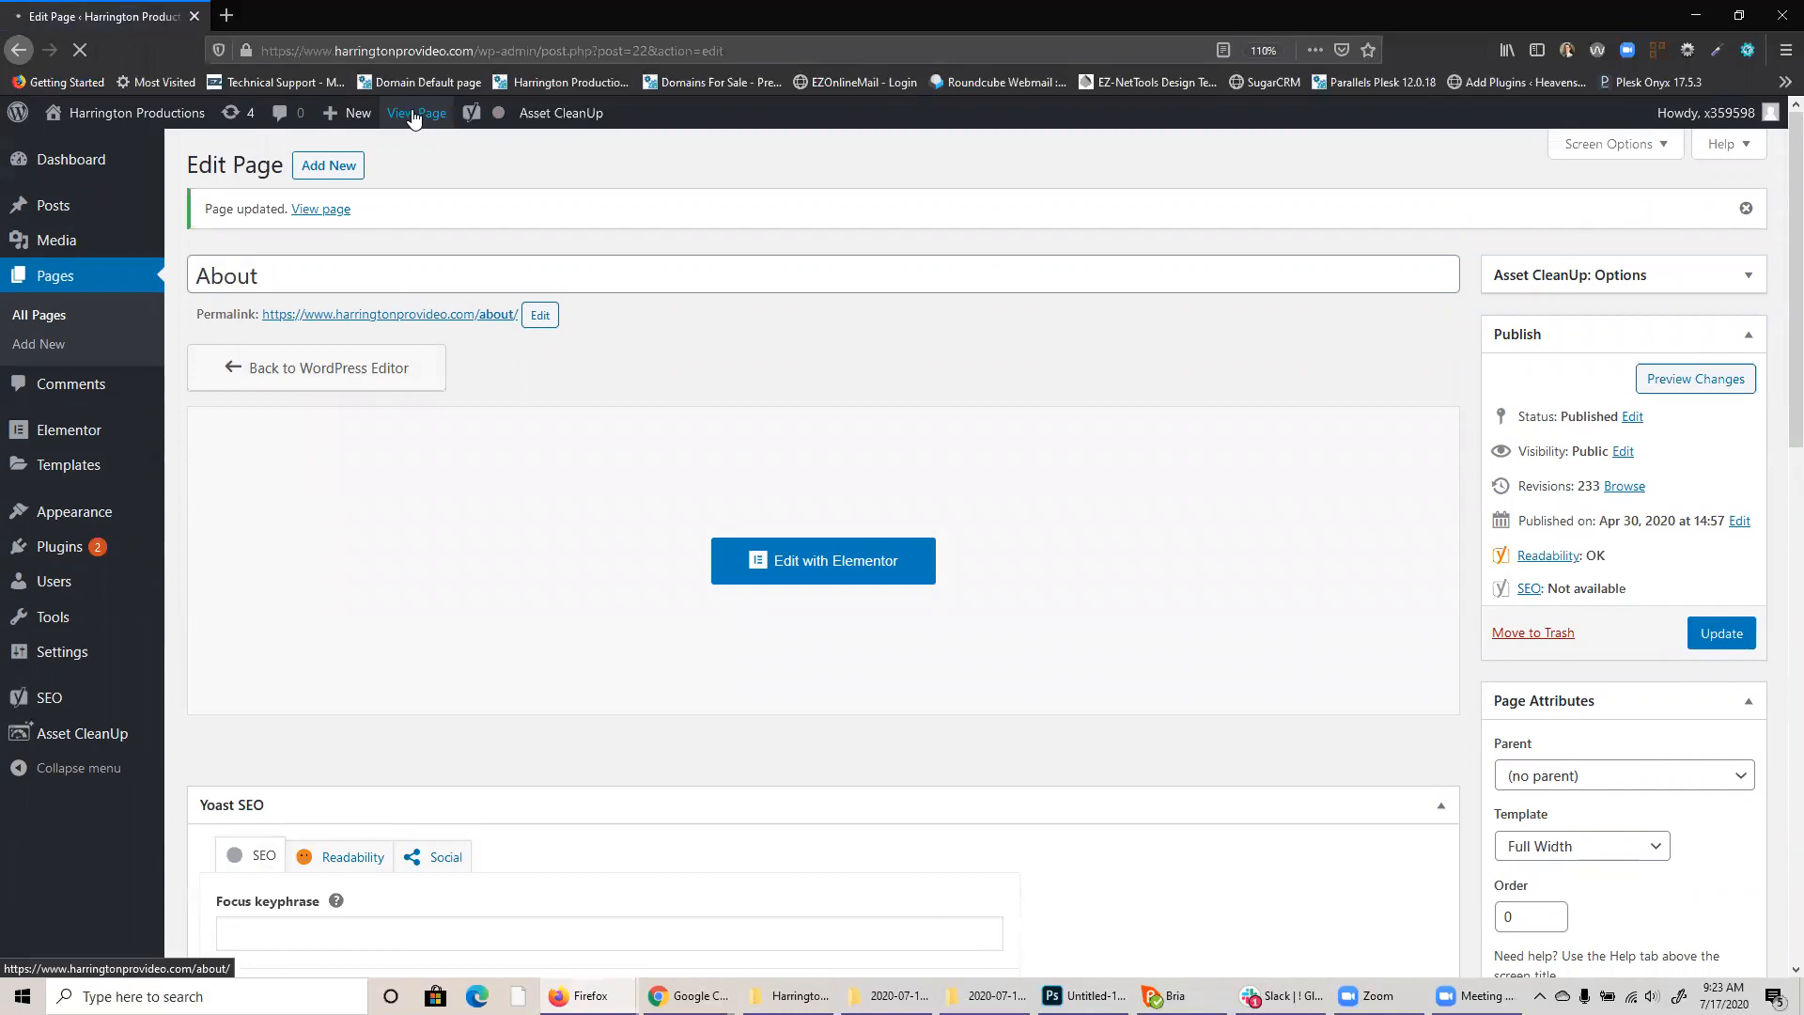
View the published Harrington Productions About page on the live site, scrolling through it.
left_click(416, 113)
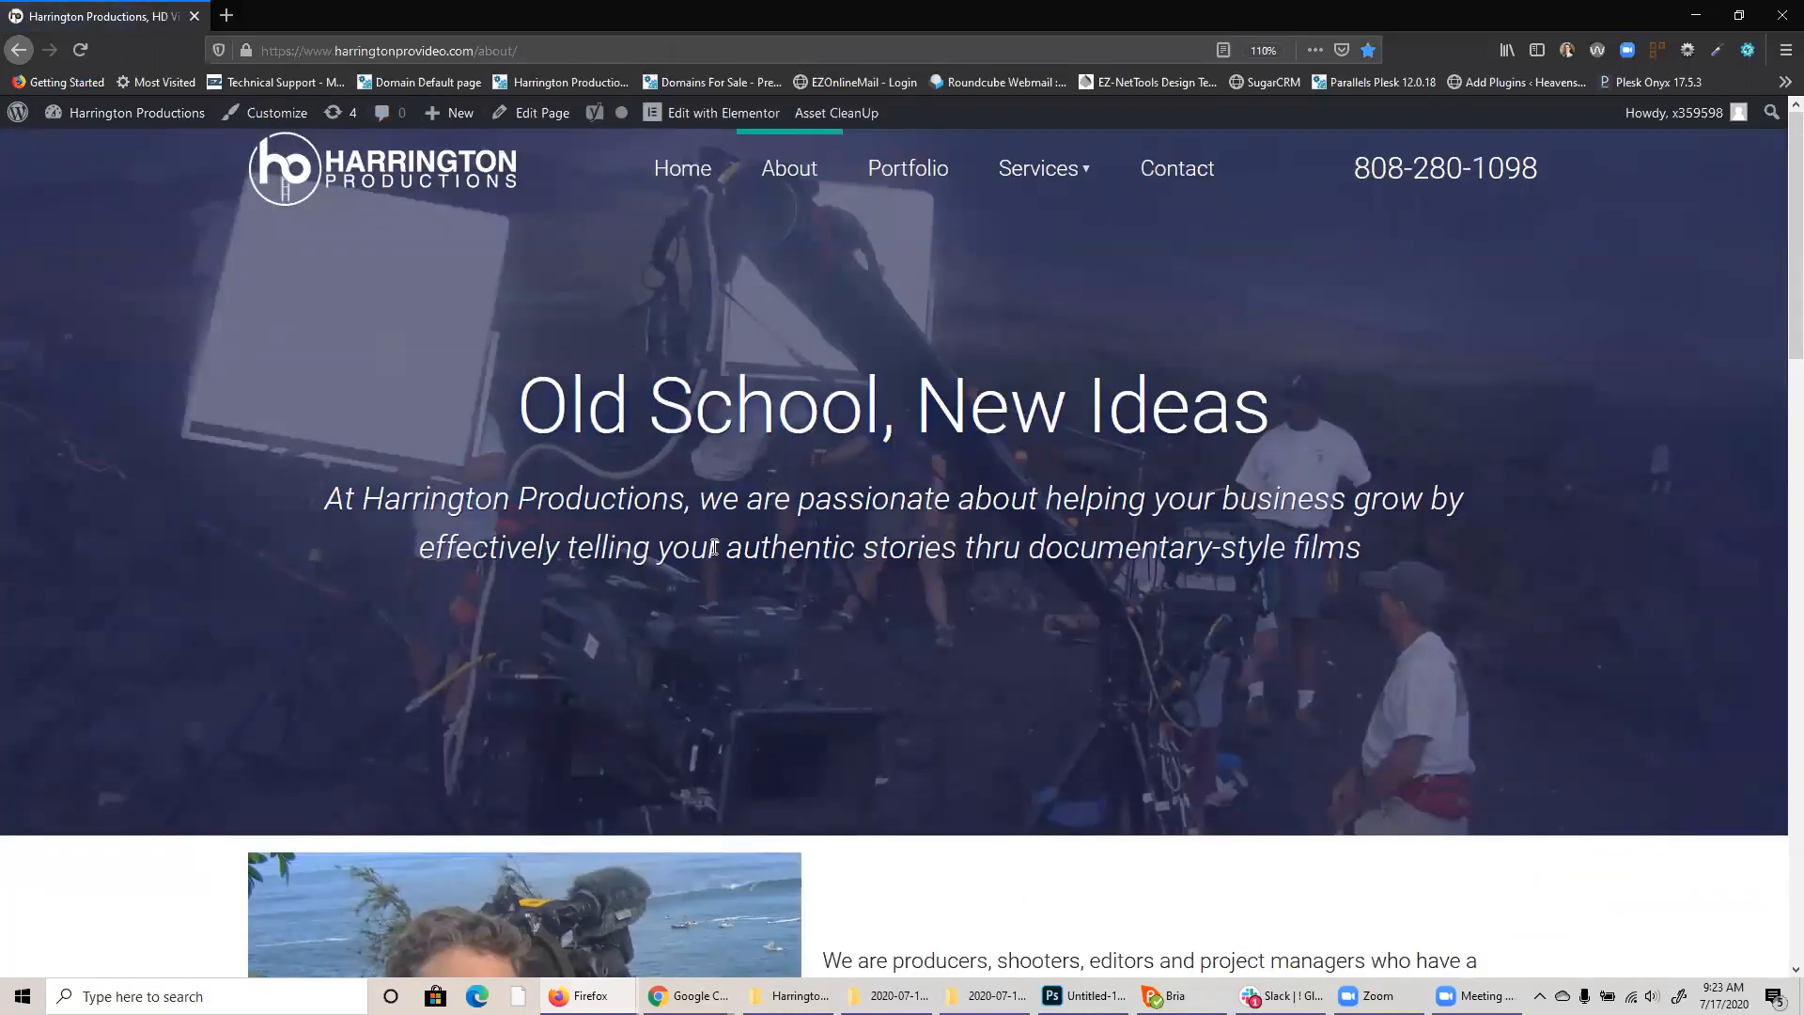
scroll("down", 3)
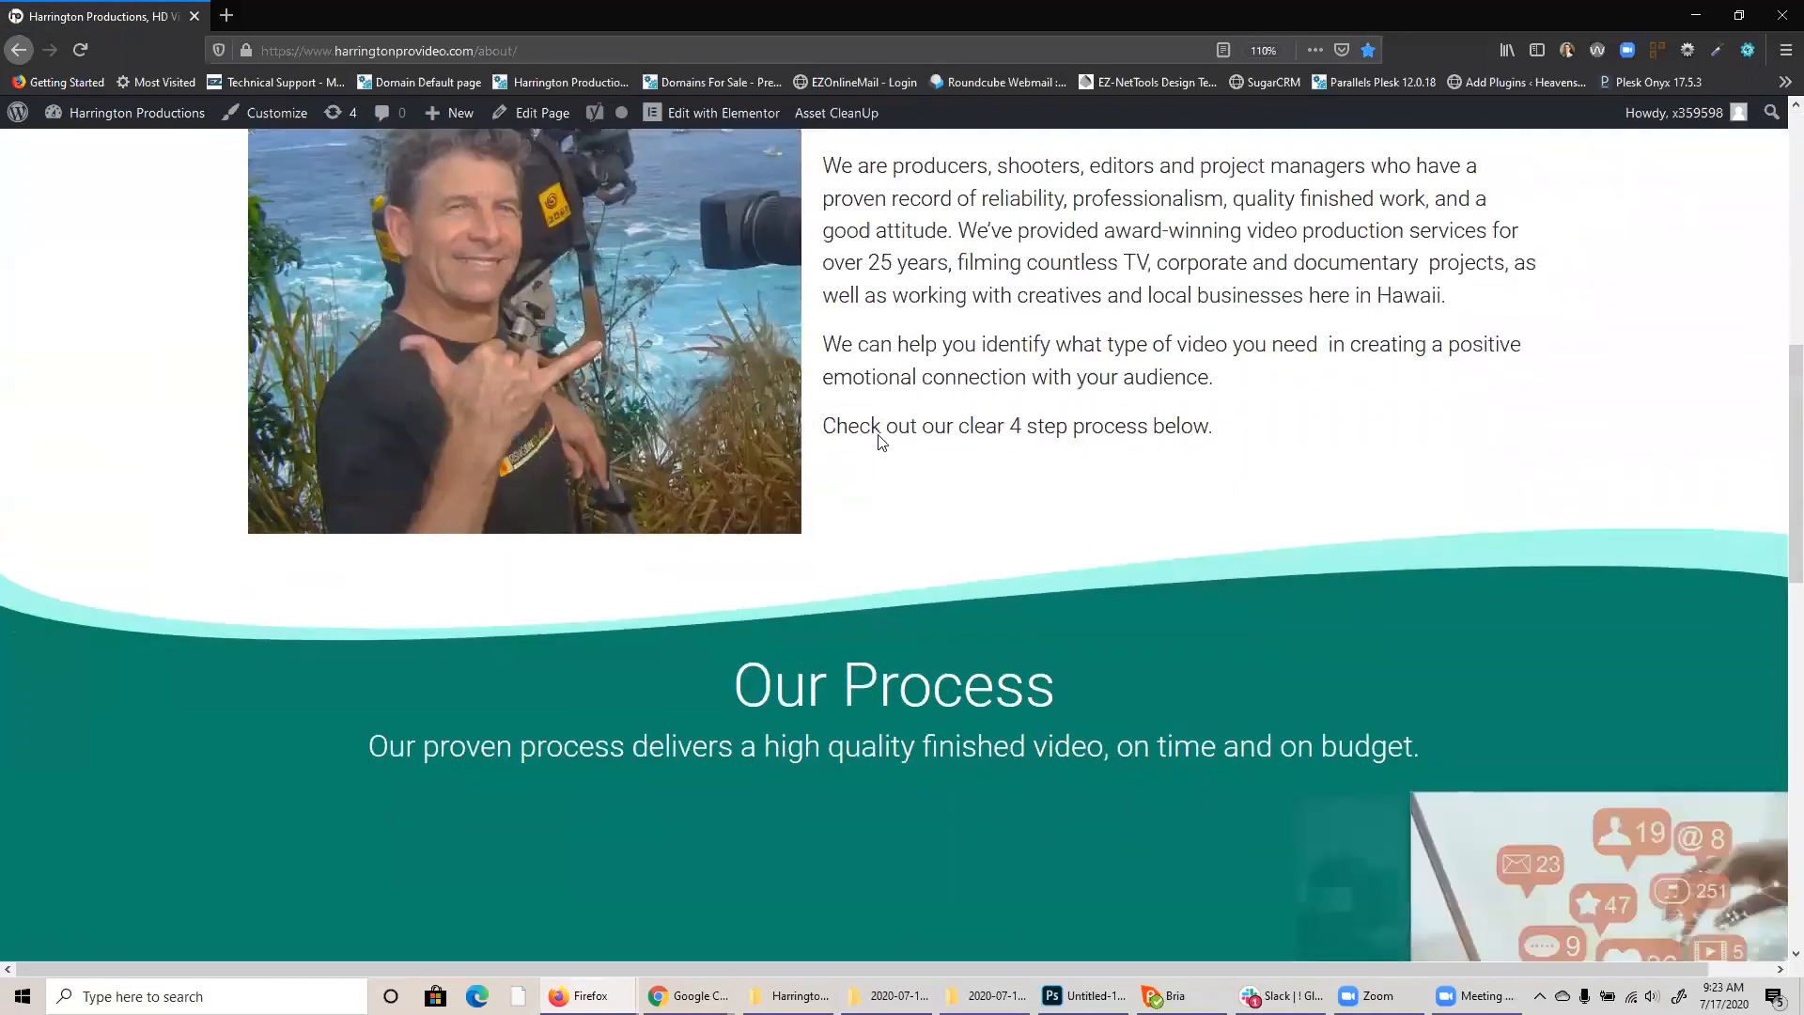
scroll("up", 3)
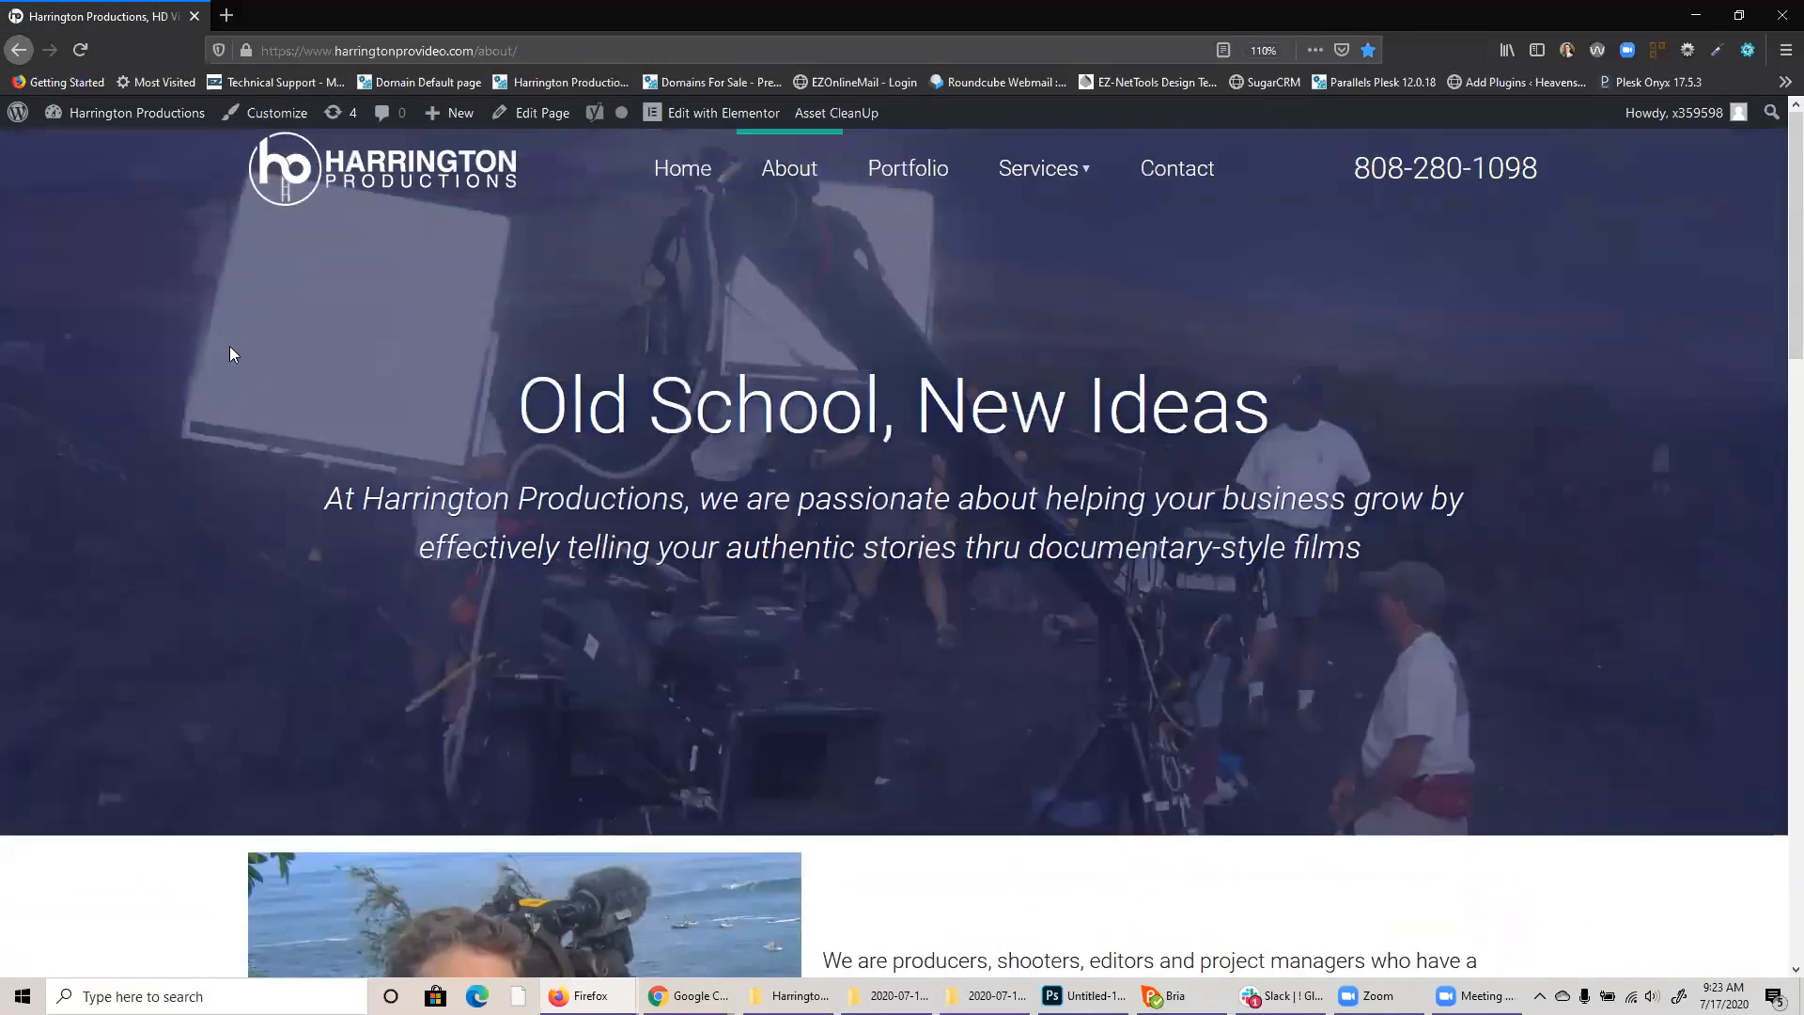
right_click(232, 354)
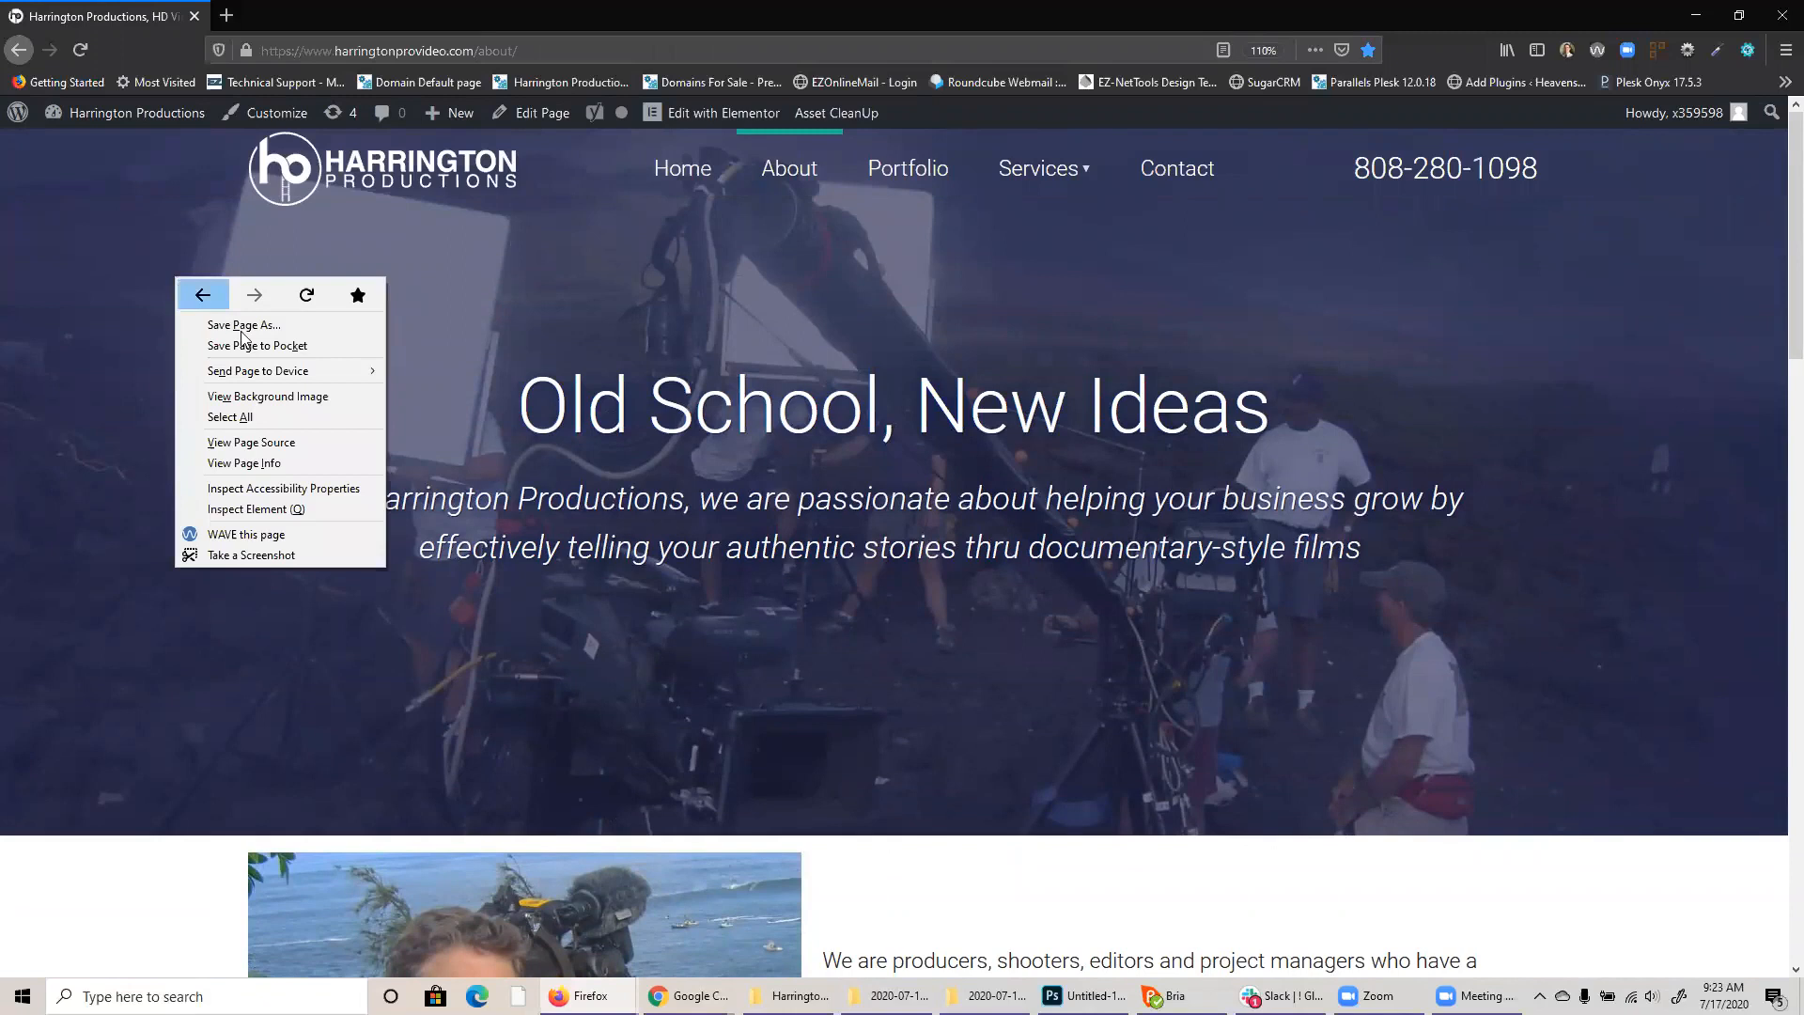
mouse_move(250, 441)
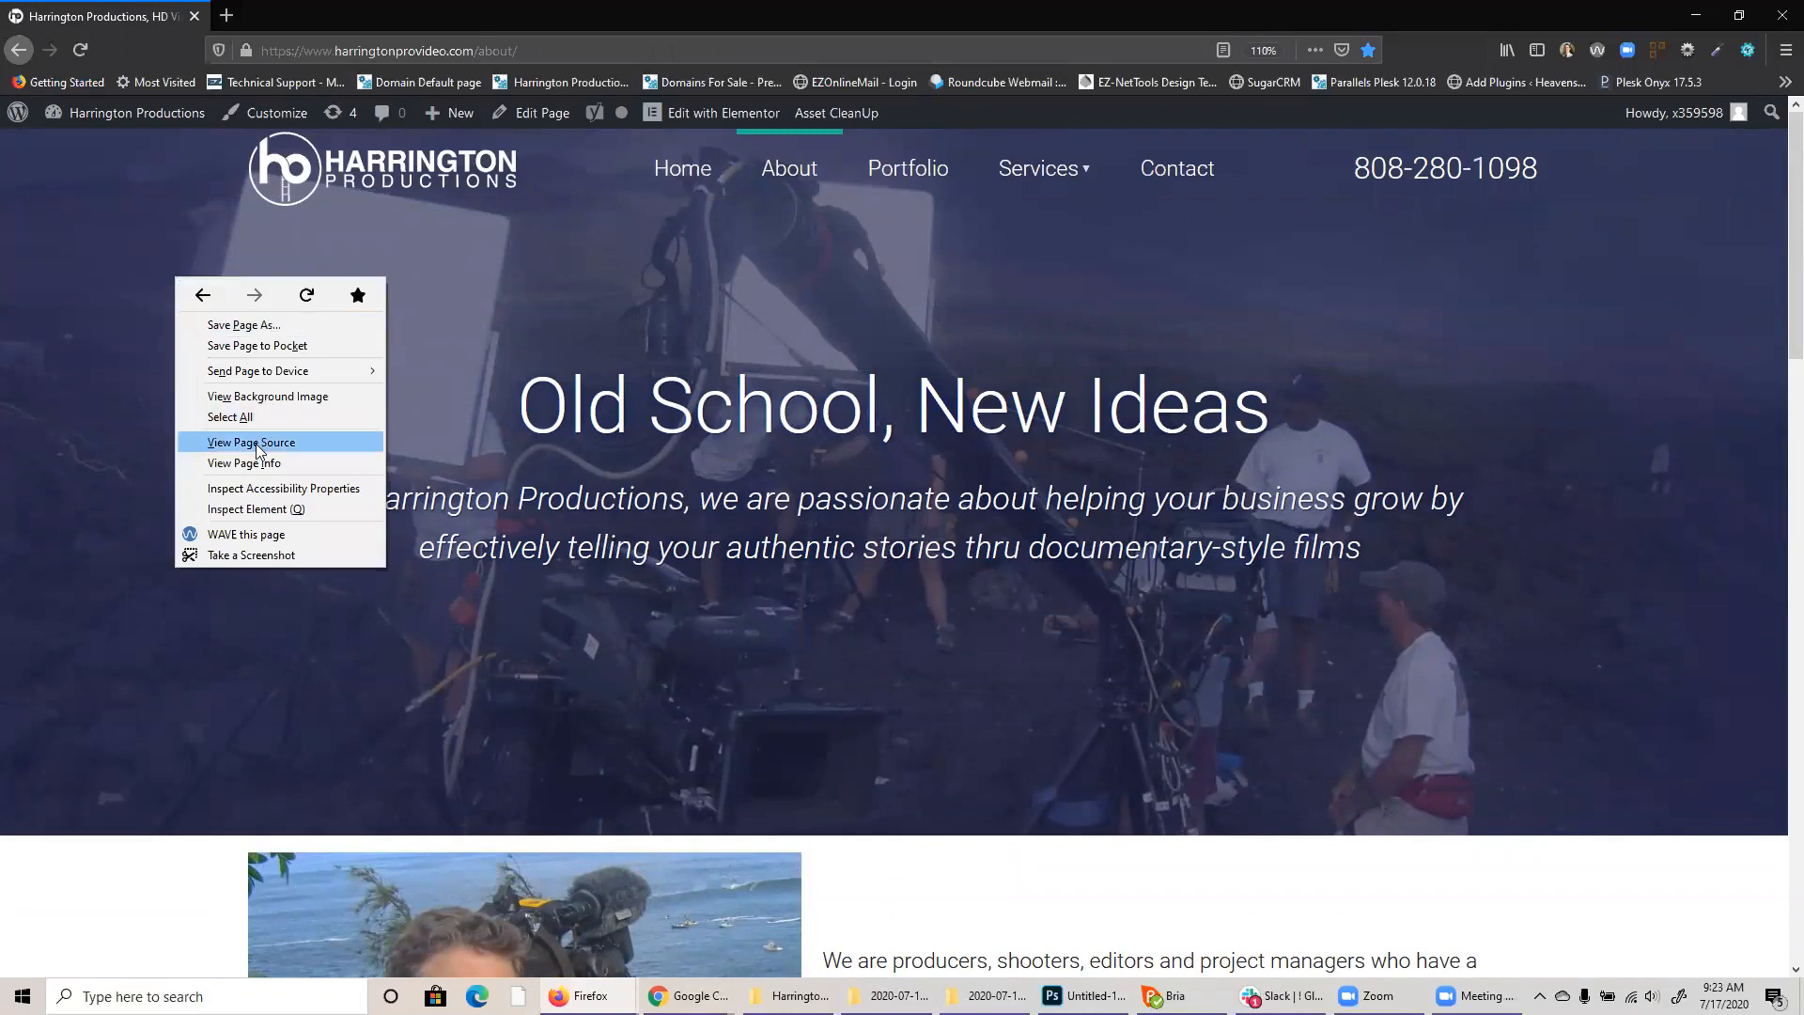
left_click(250, 441)
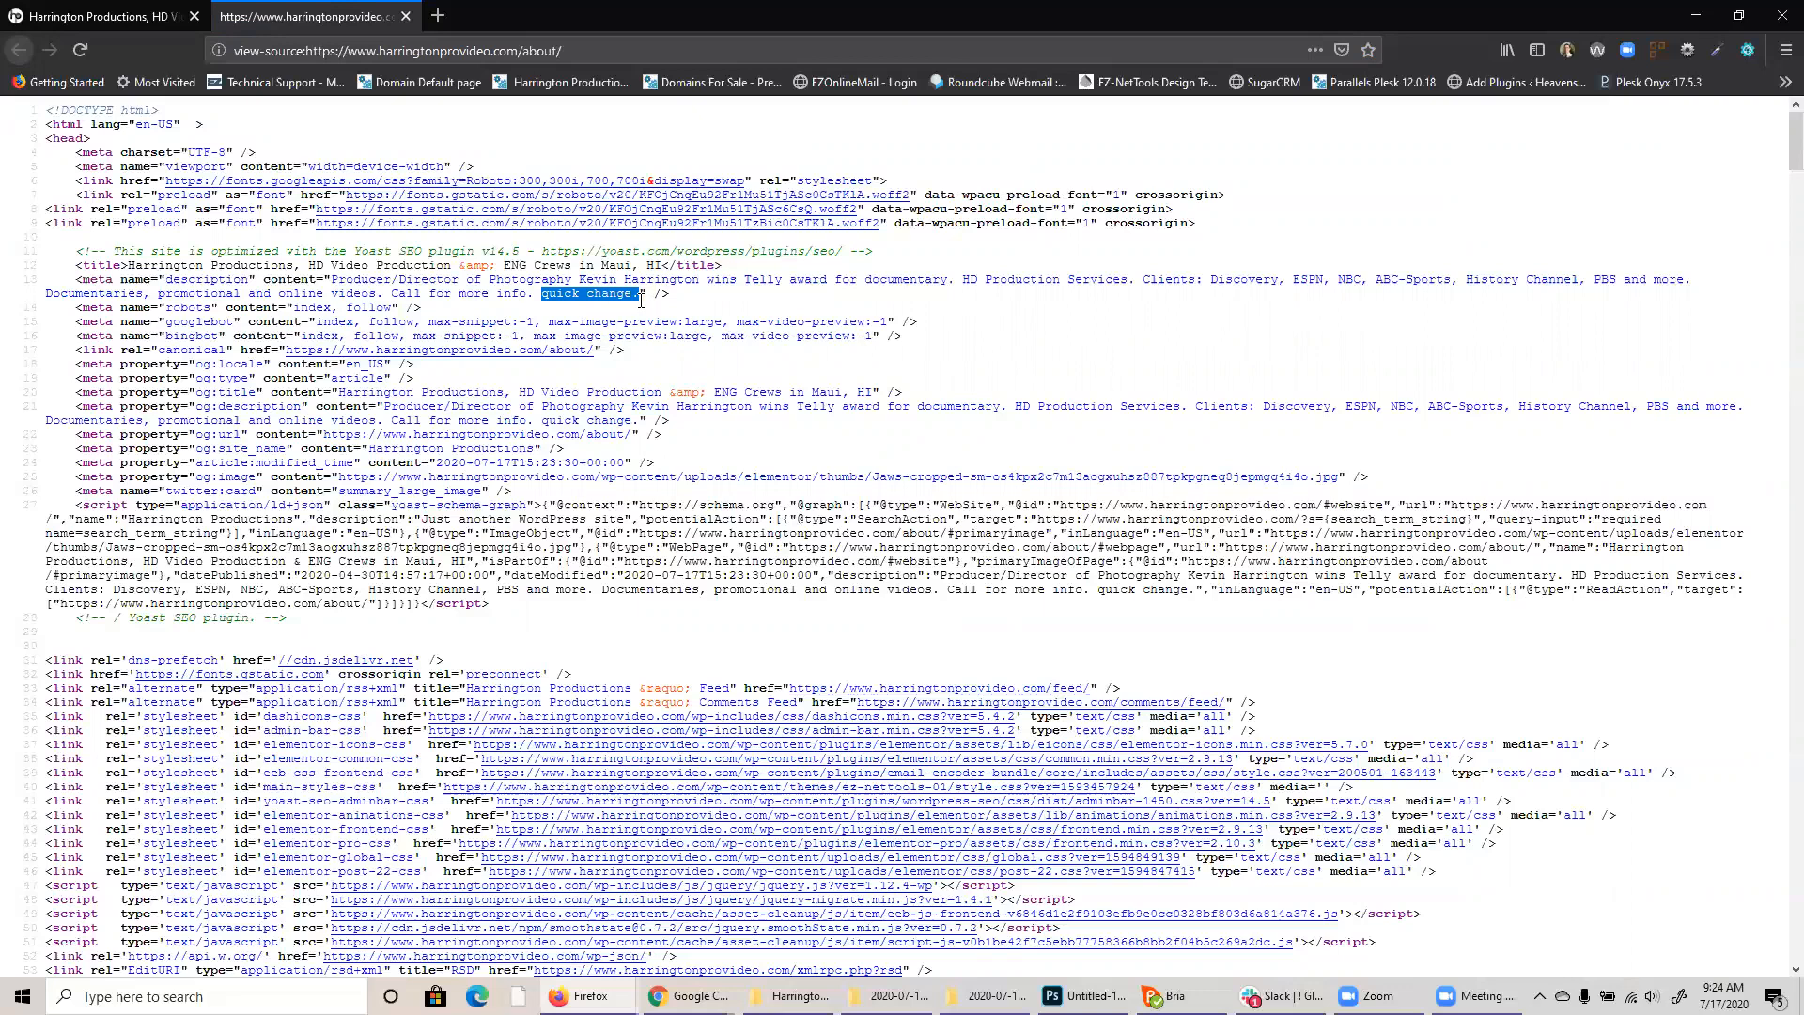
mouse_move(406, 15)
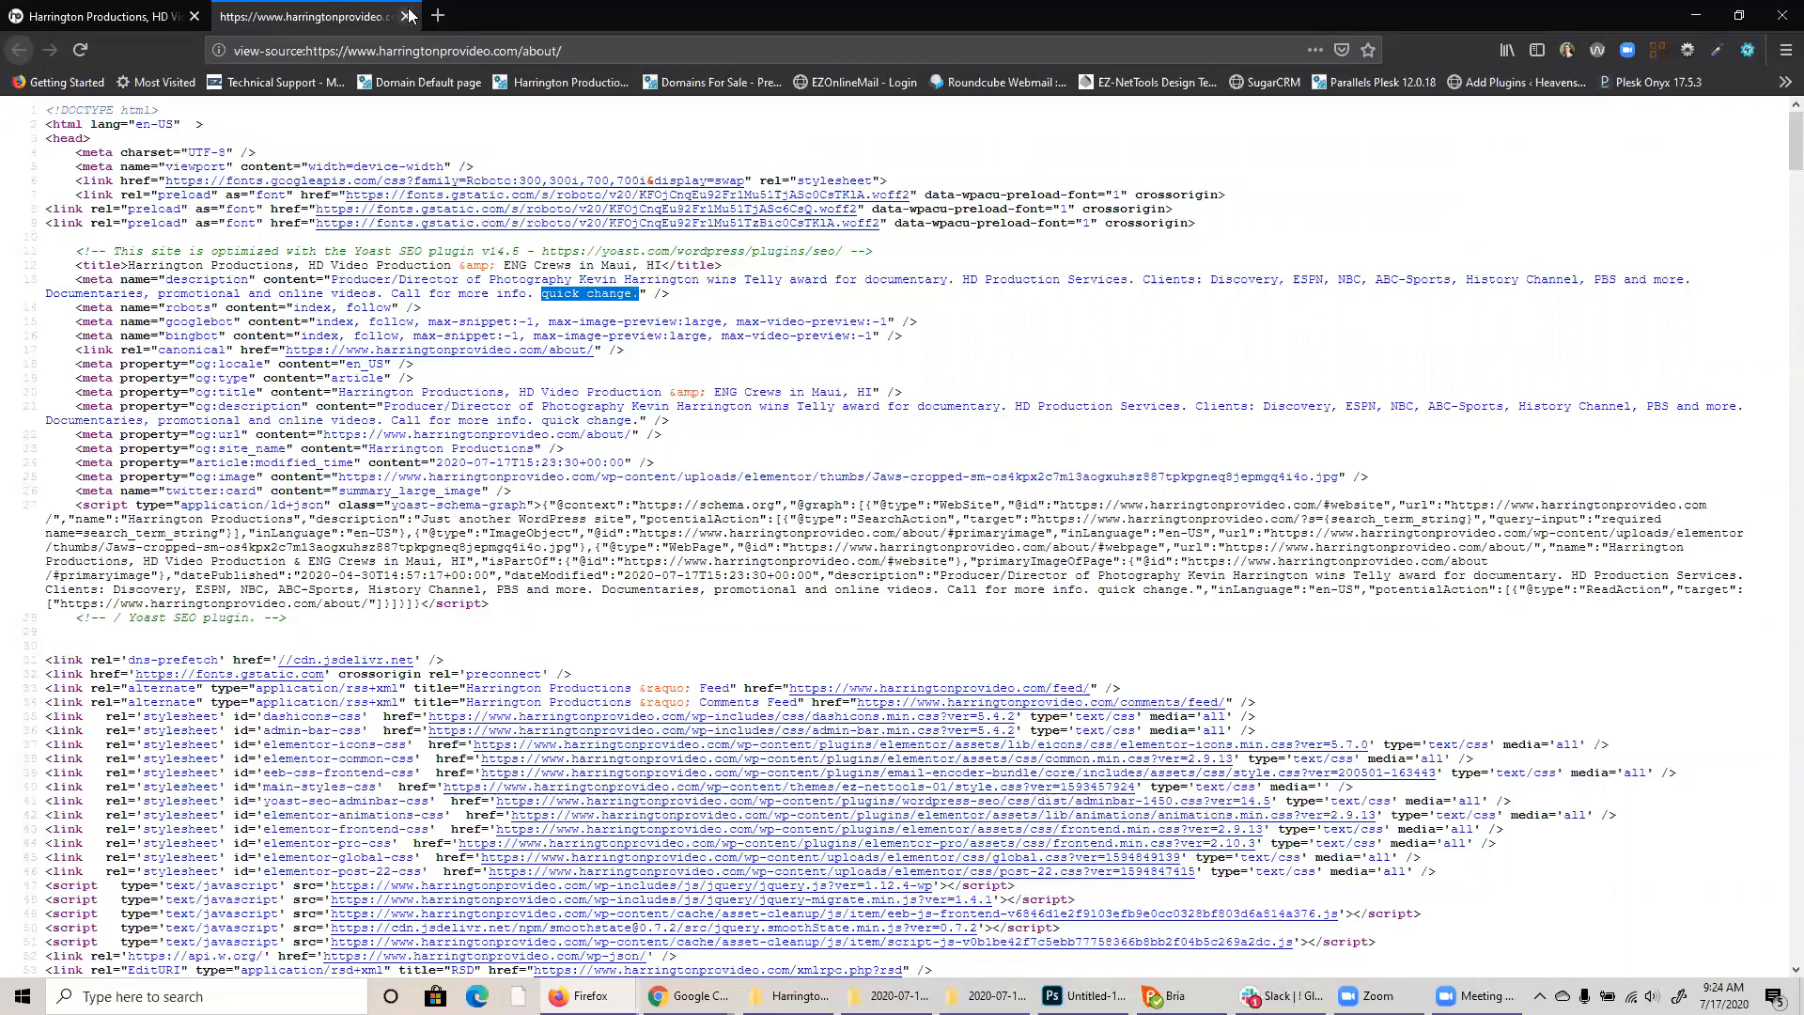
mouse_move(410, 15)
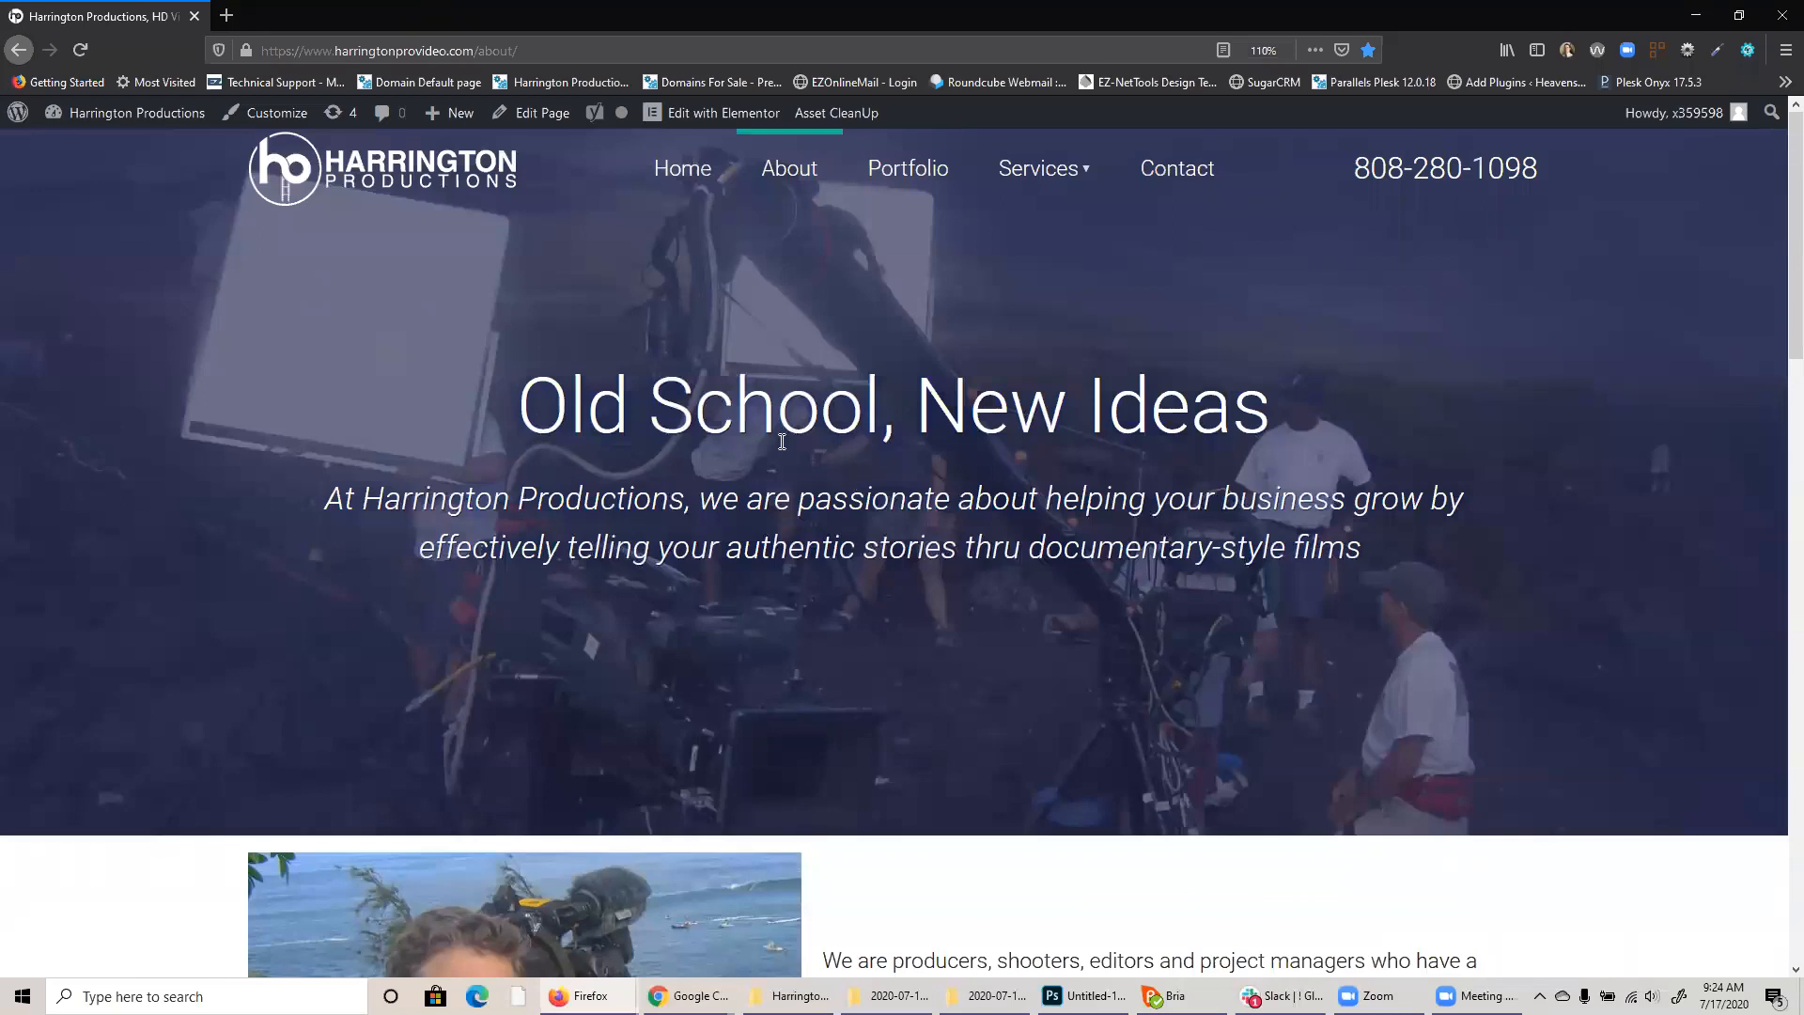
Return to the About page editor and reopen its Yoast snippet fields.
left_click(542, 113)
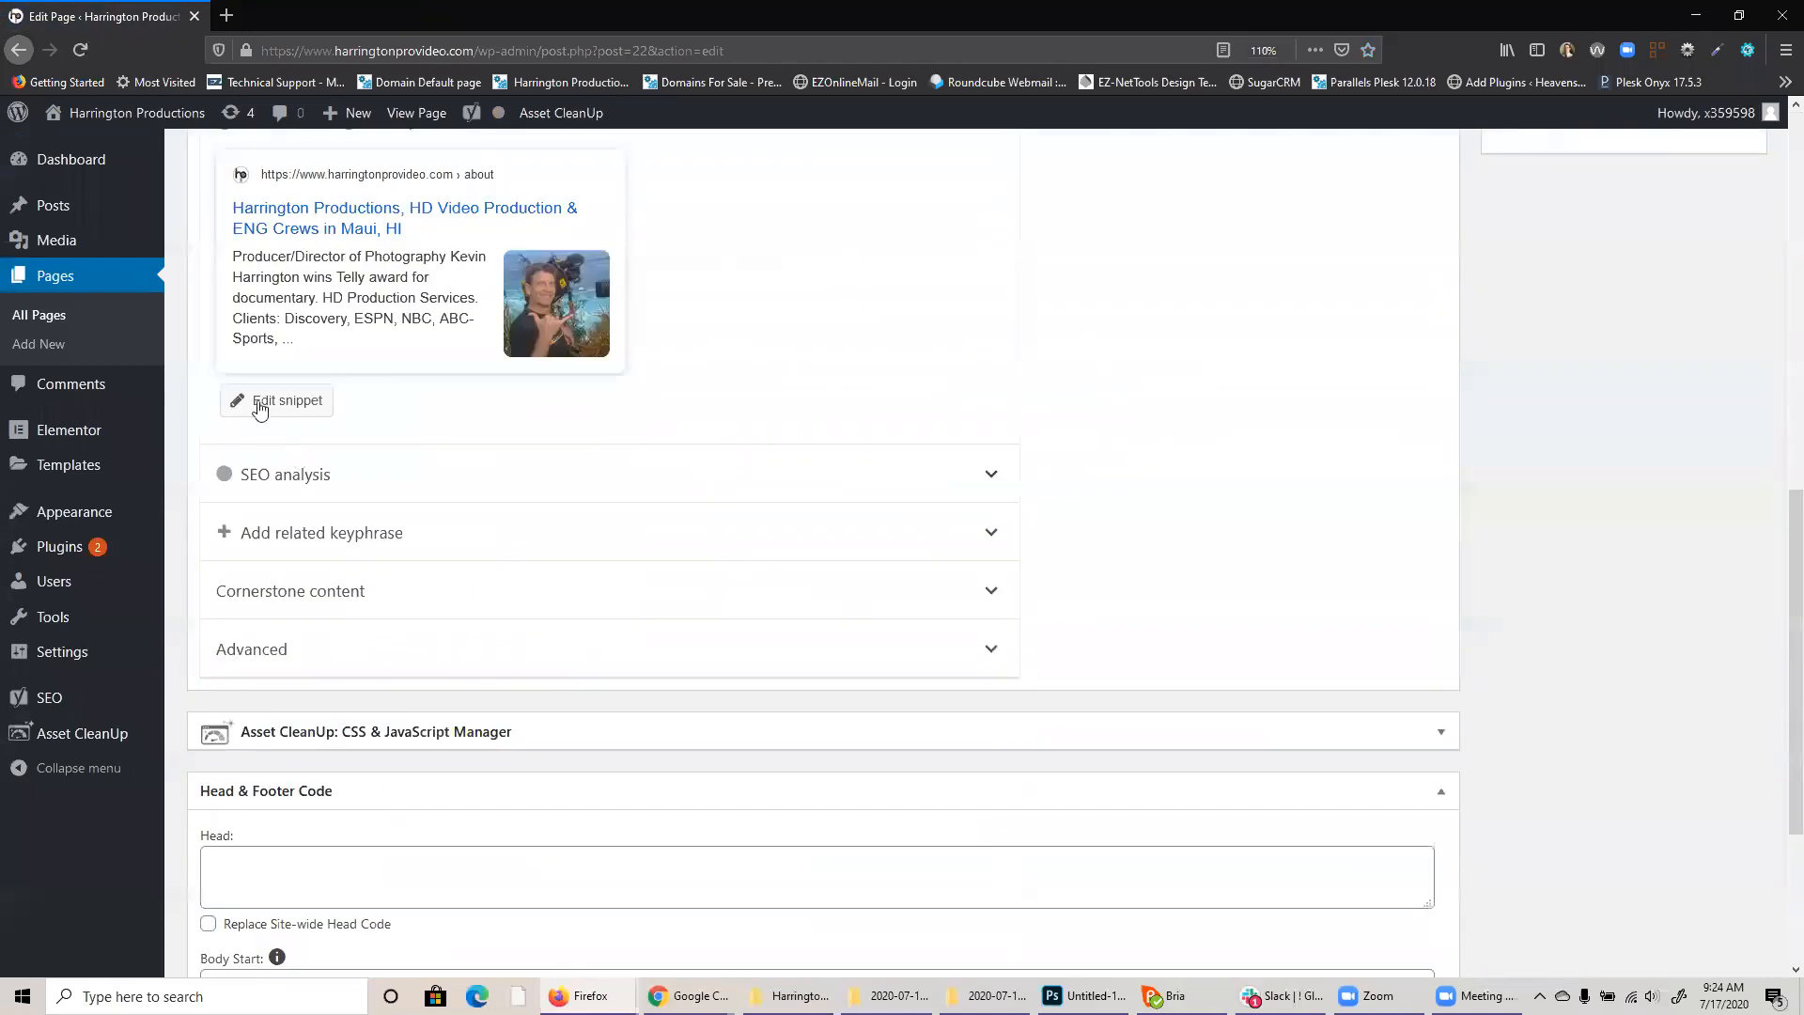
left_click(287, 399)
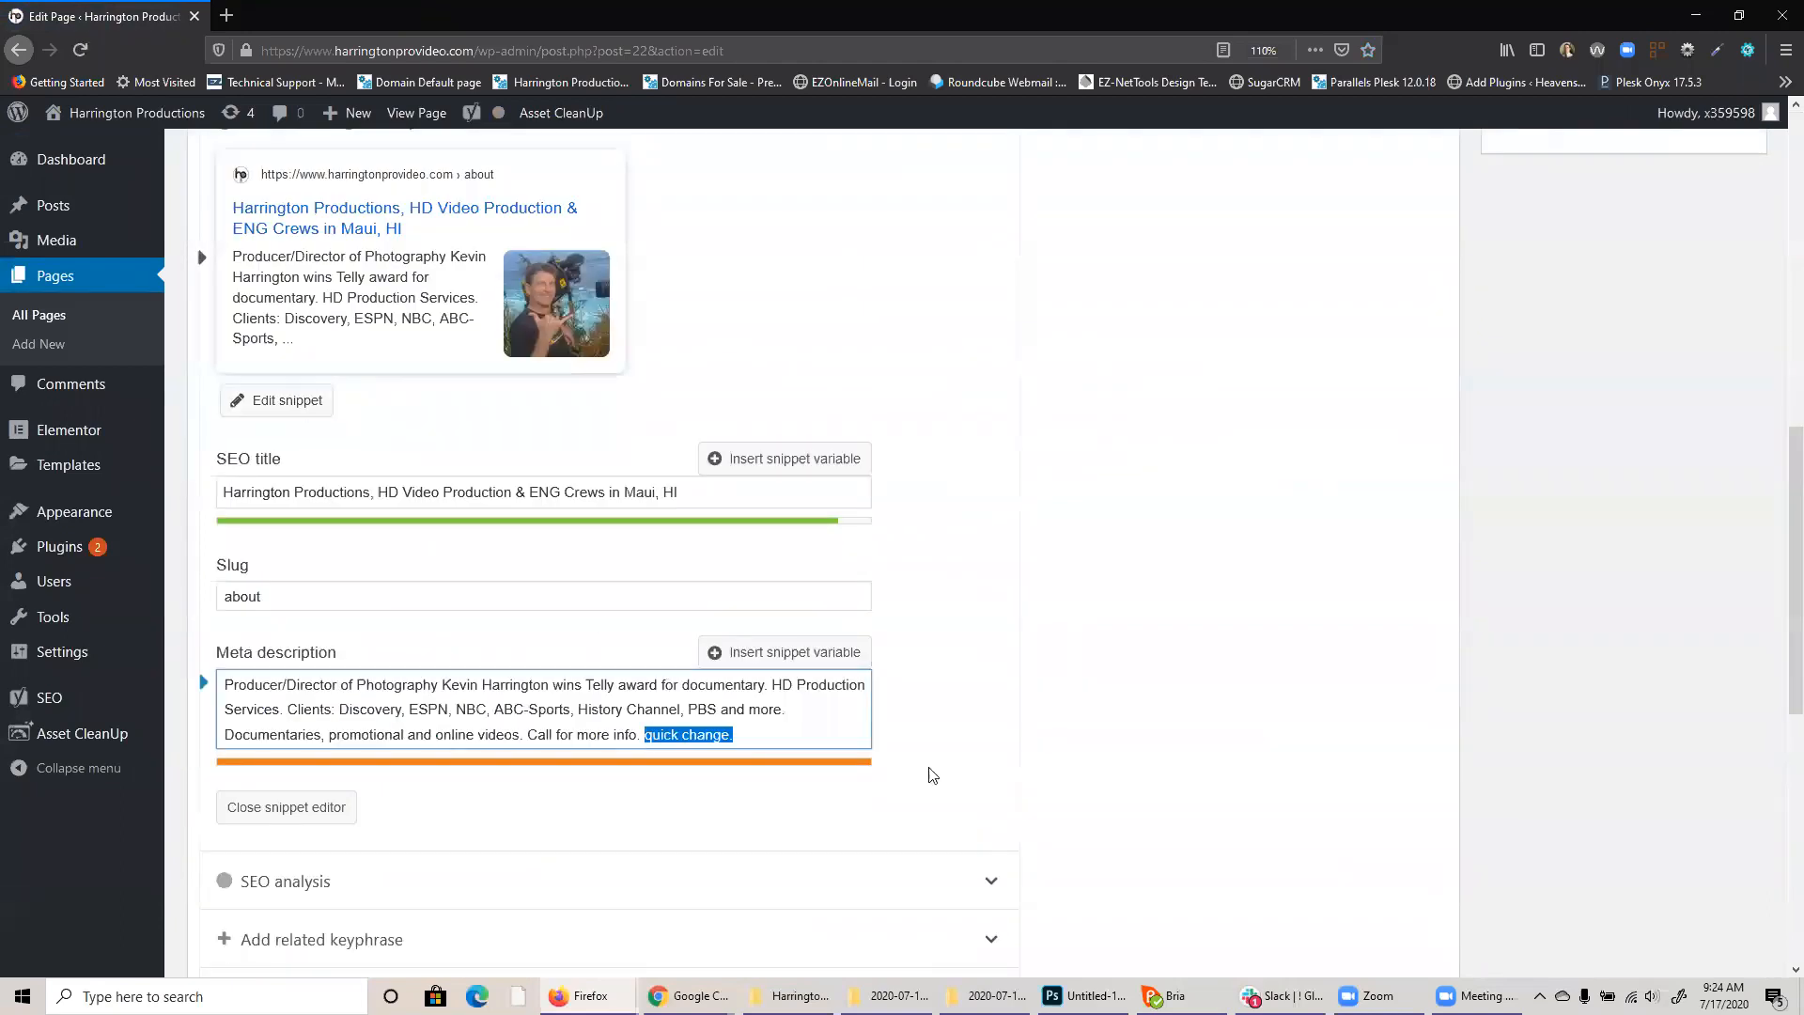
scroll("up", 3)
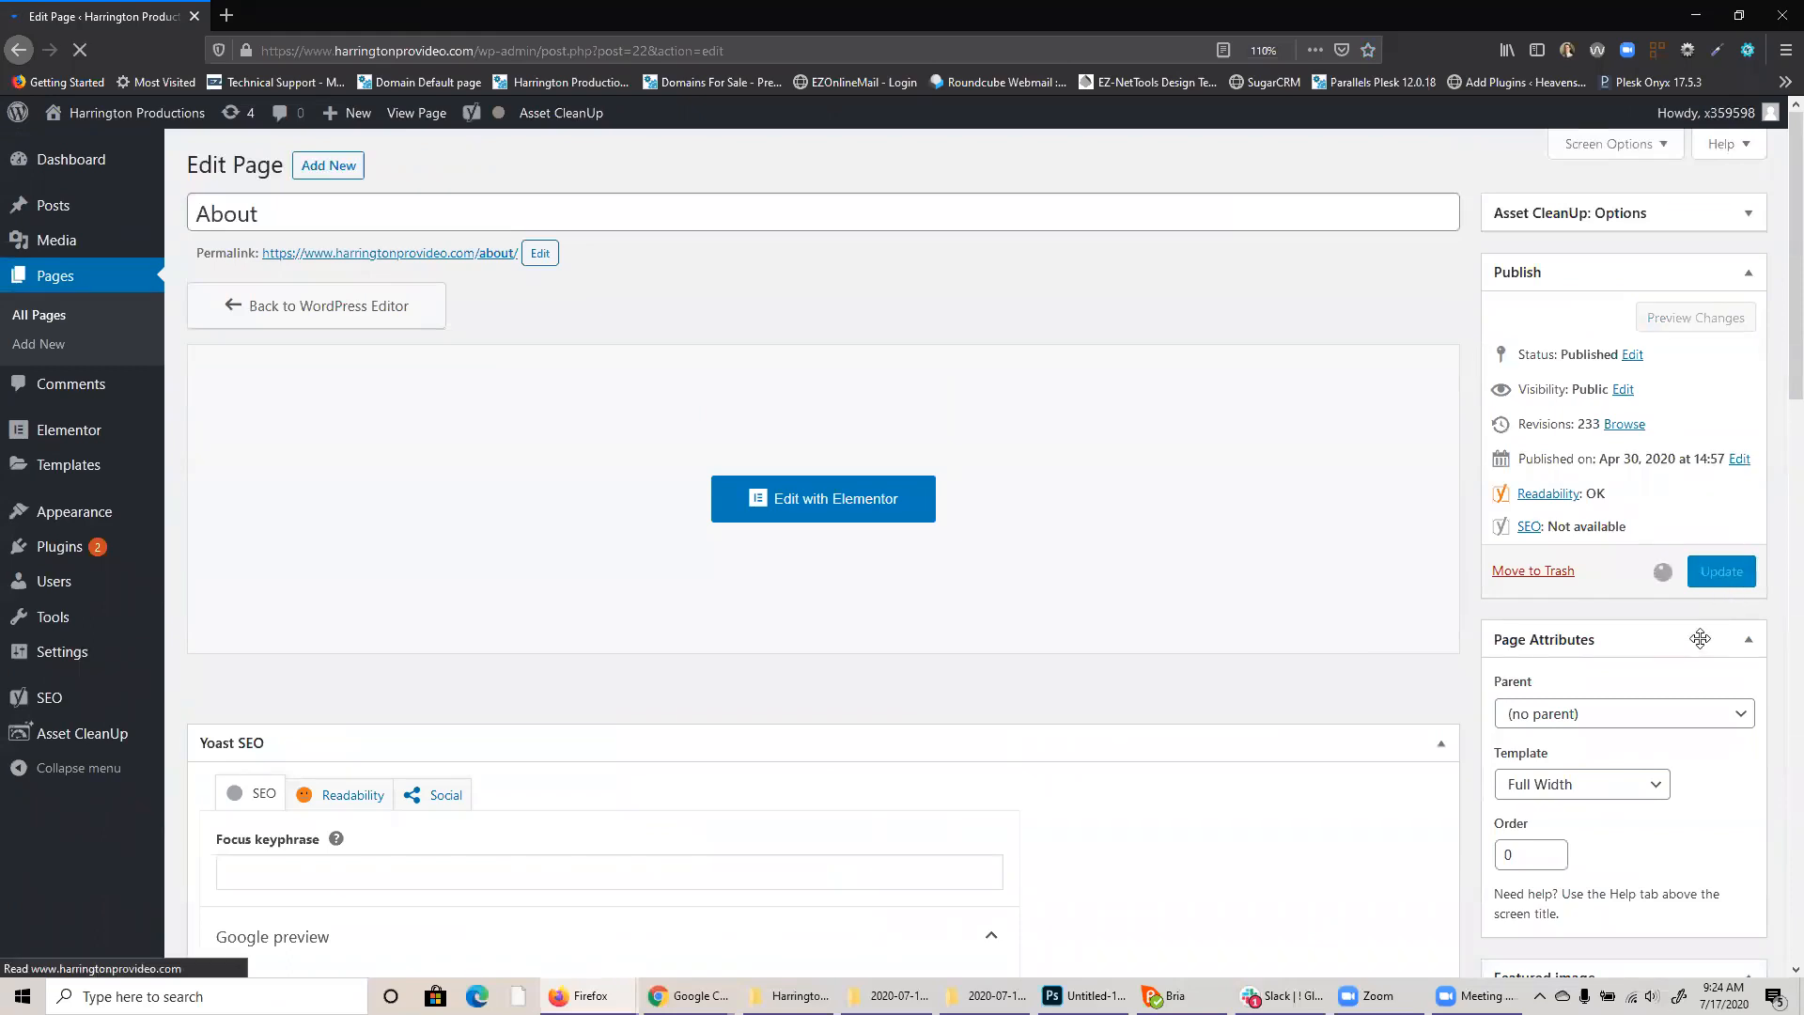
Update the About page, then go through Services > Camera Crews to edit that page.
left_click(1720, 571)
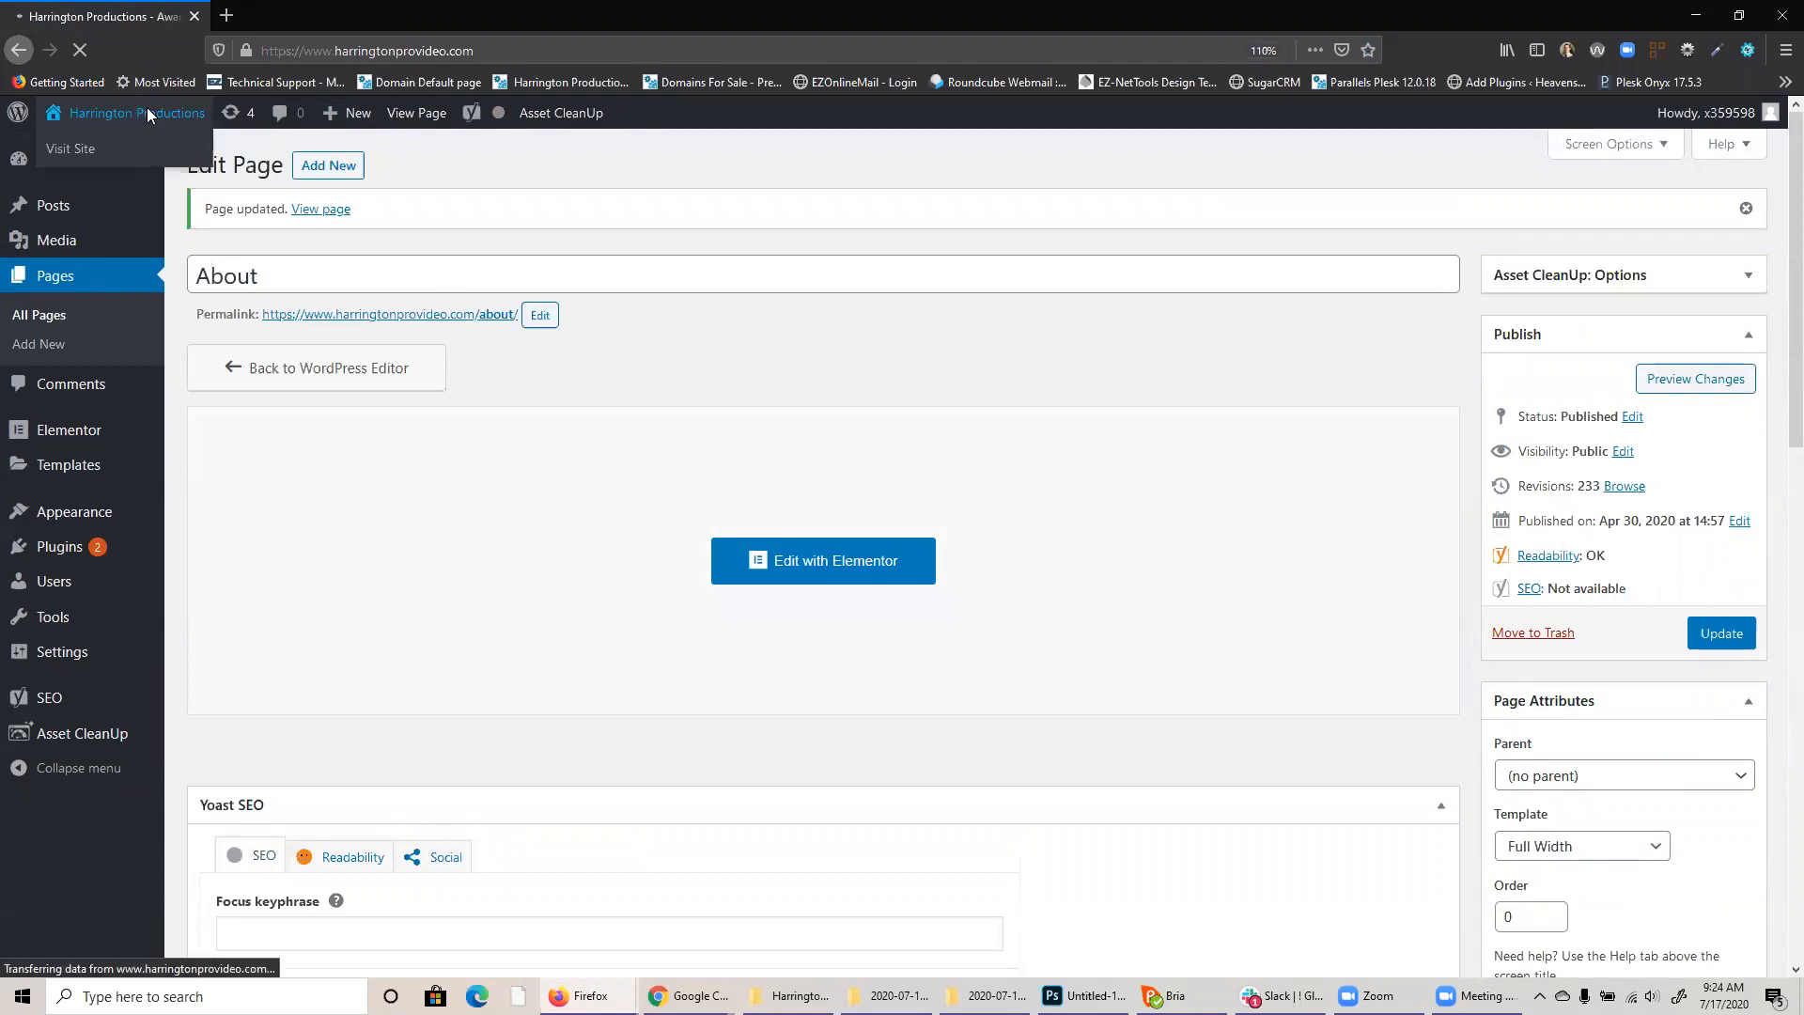
left_click(70, 147)
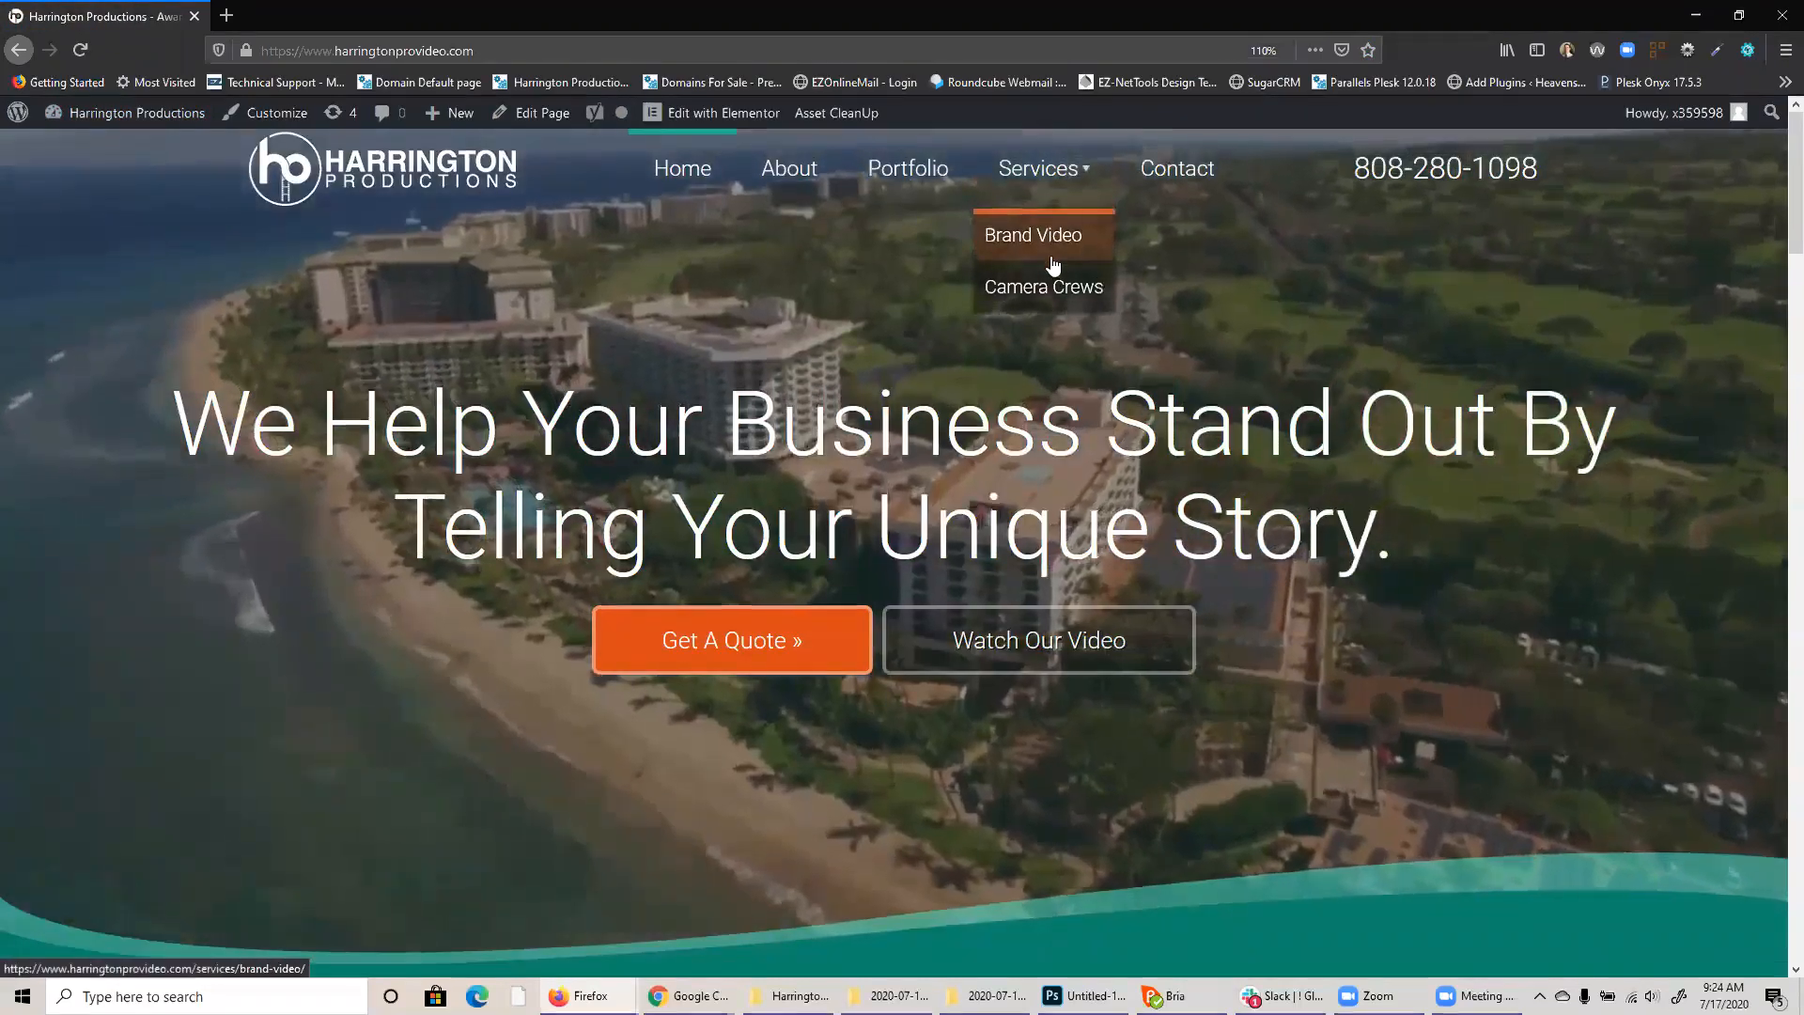
left_click(1042, 287)
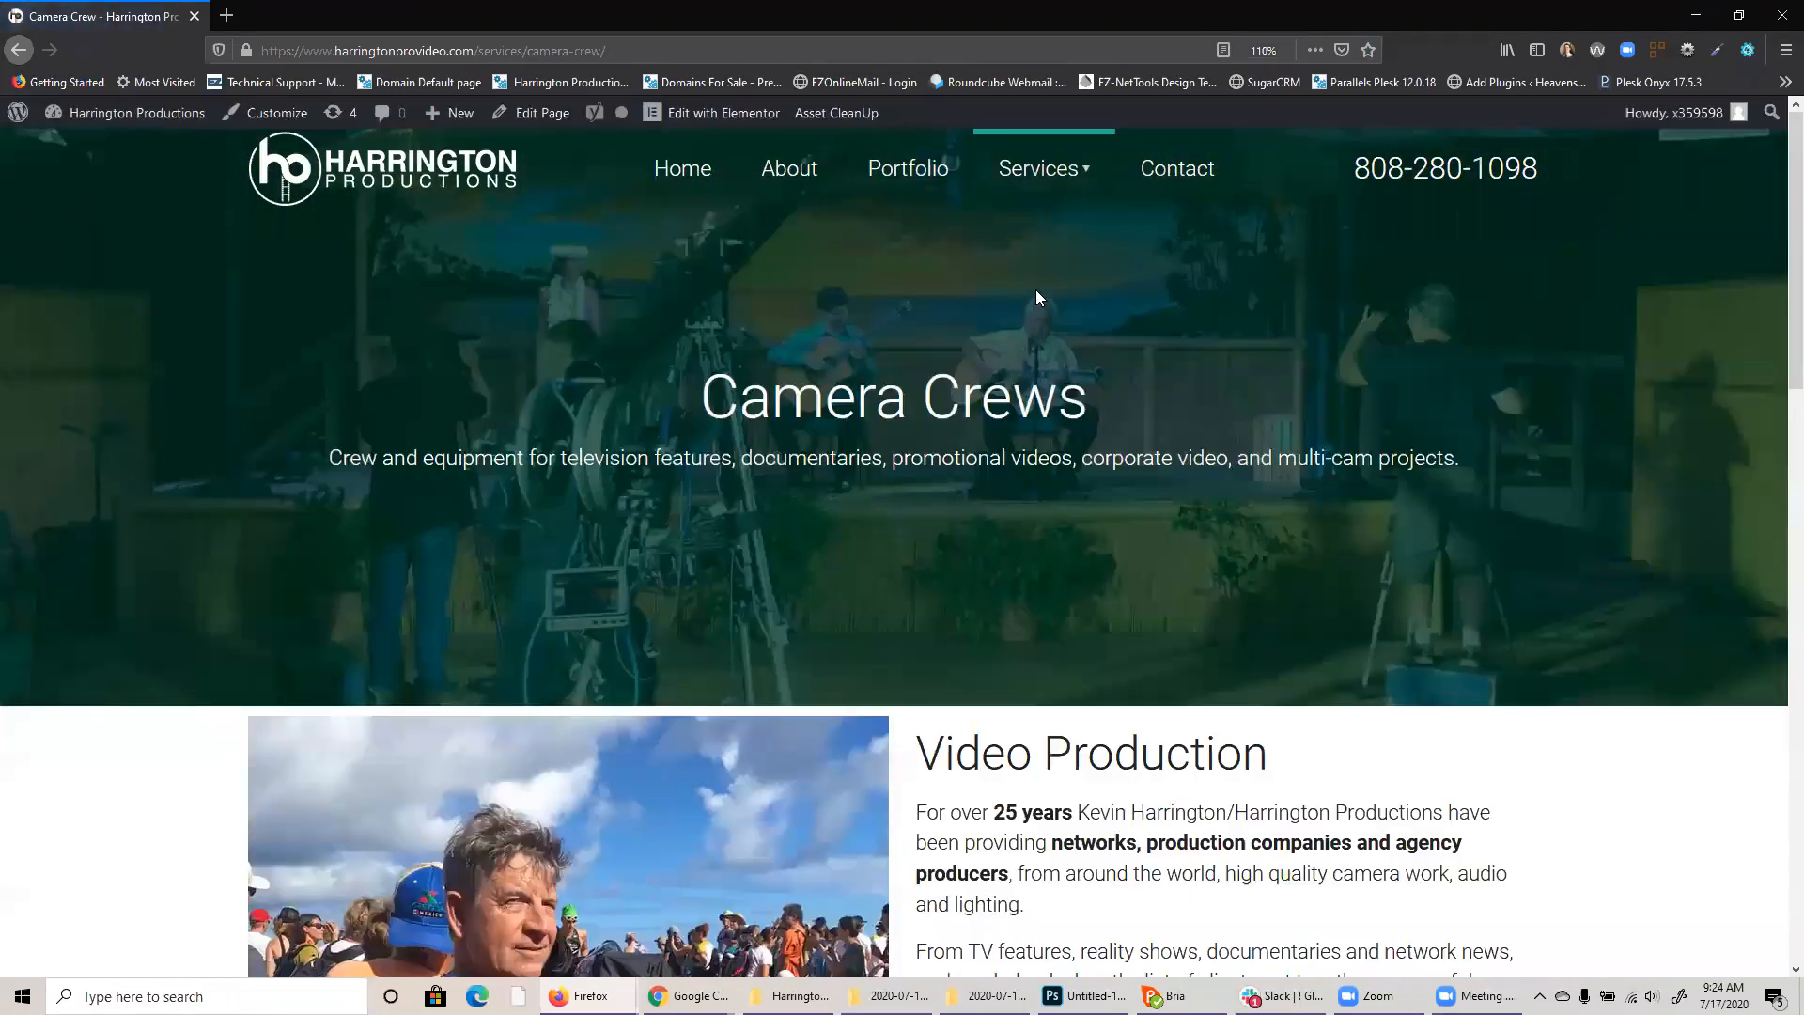
mouse_move(542, 113)
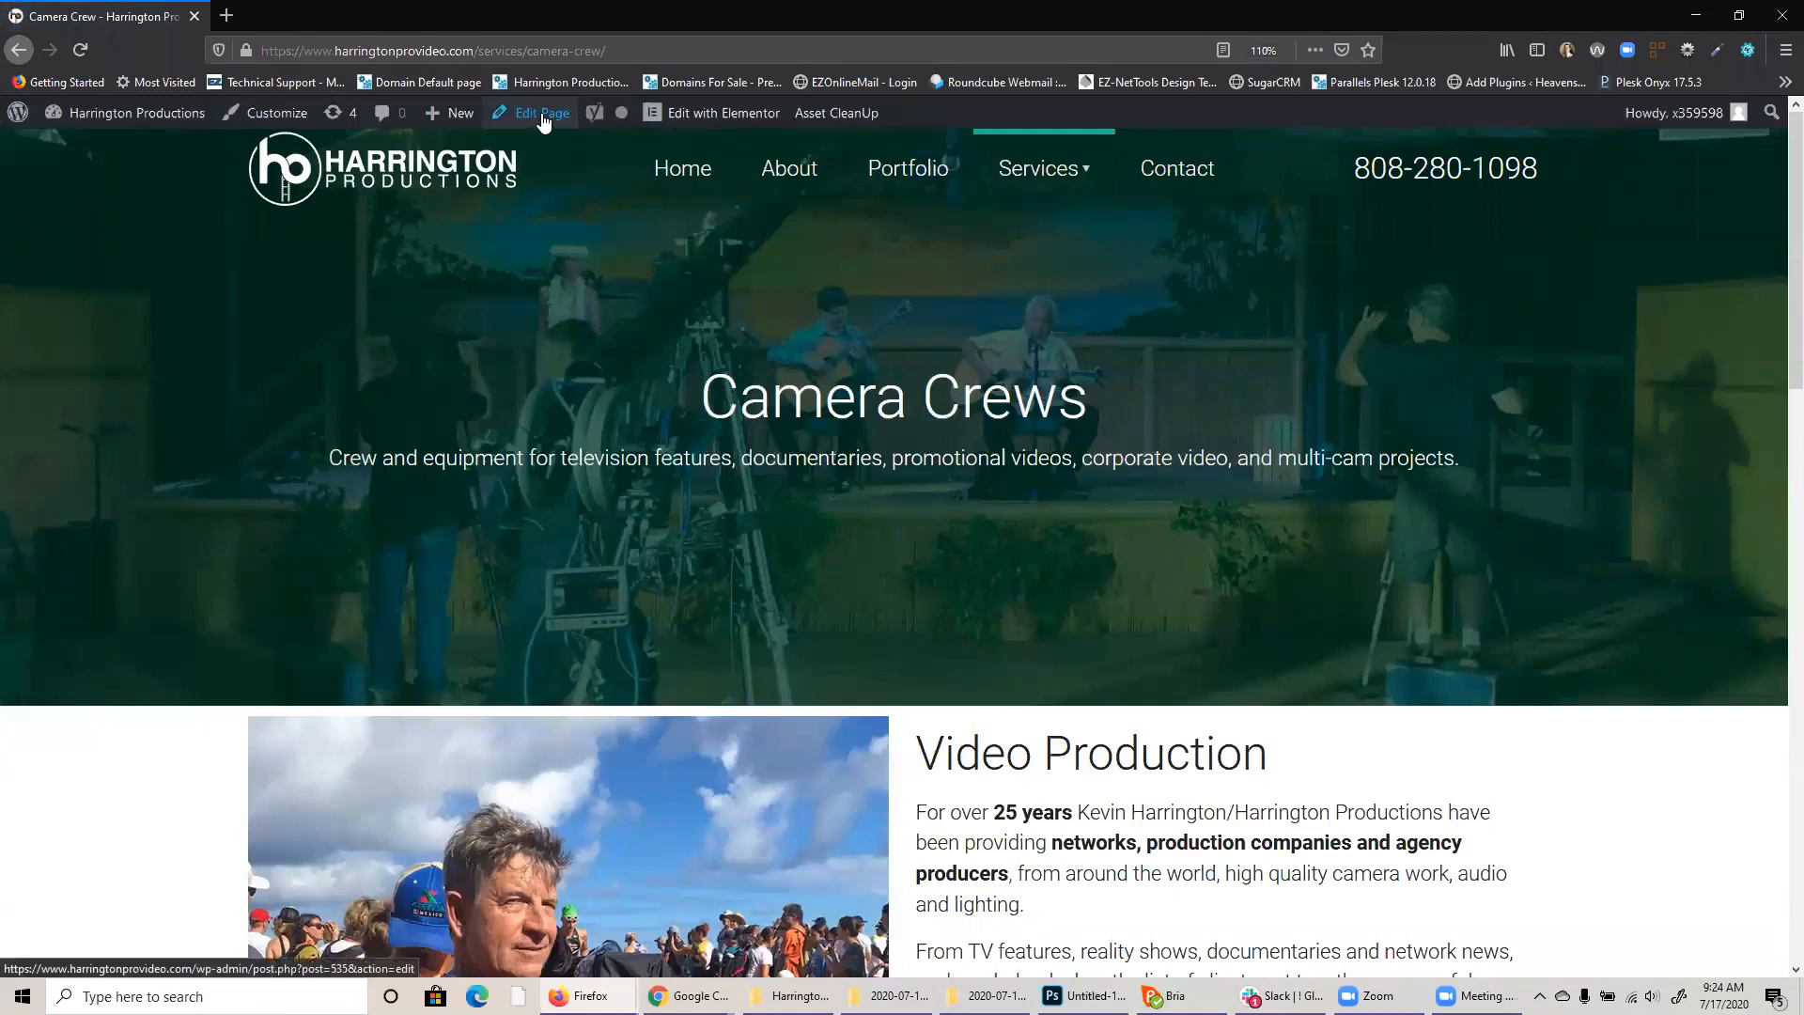
left_click(539, 112)
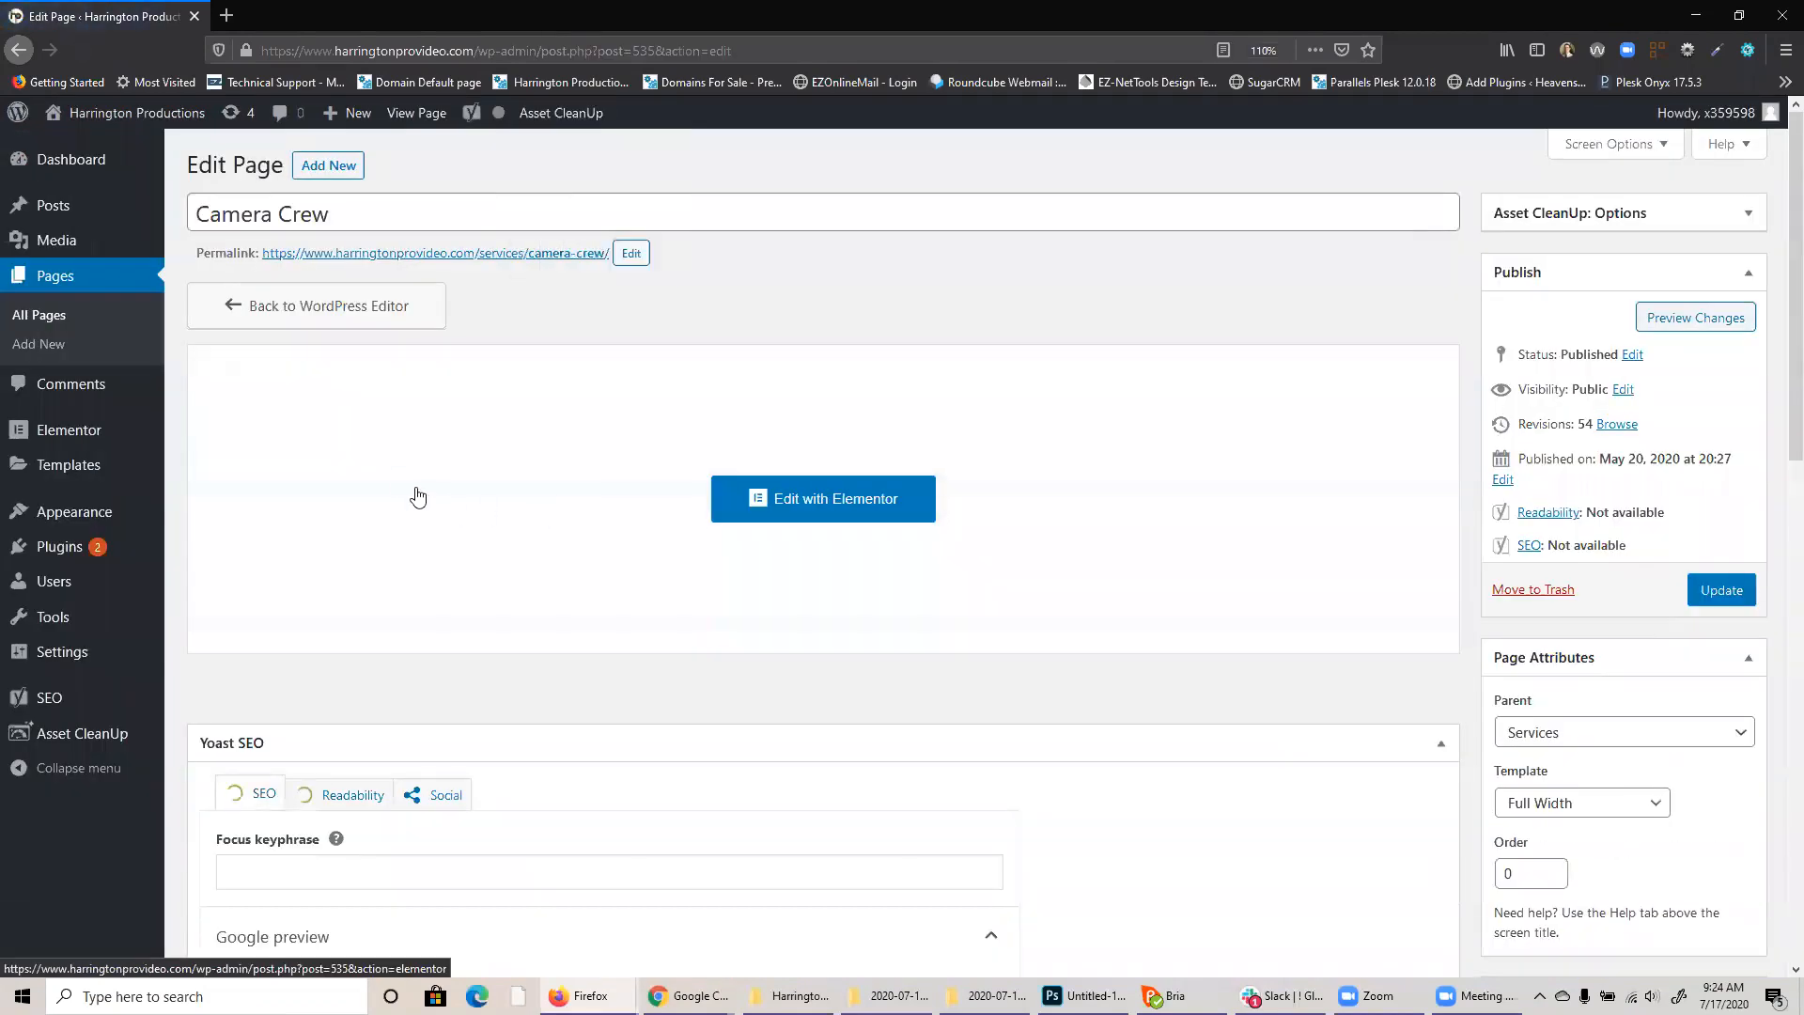
Open the Camera Crew page's Yoast snippet editor and focus the SEO title field.
scroll("down", 3)
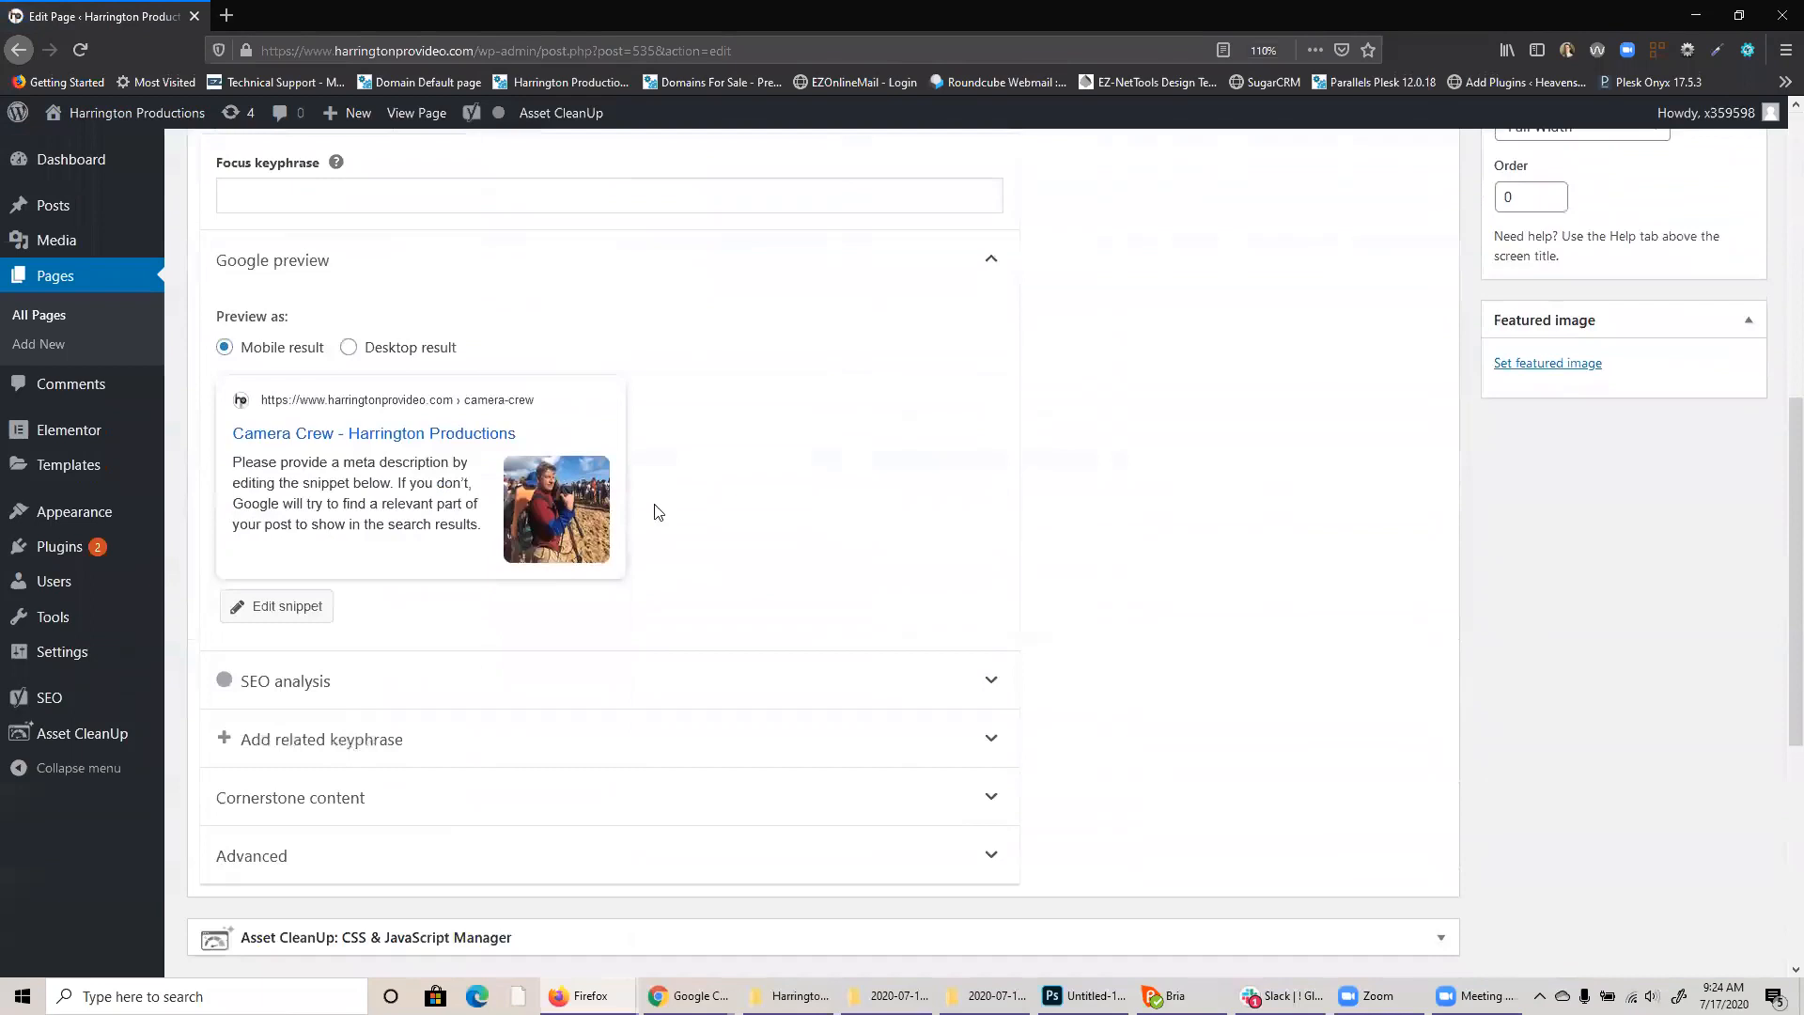
mouse_move(281, 613)
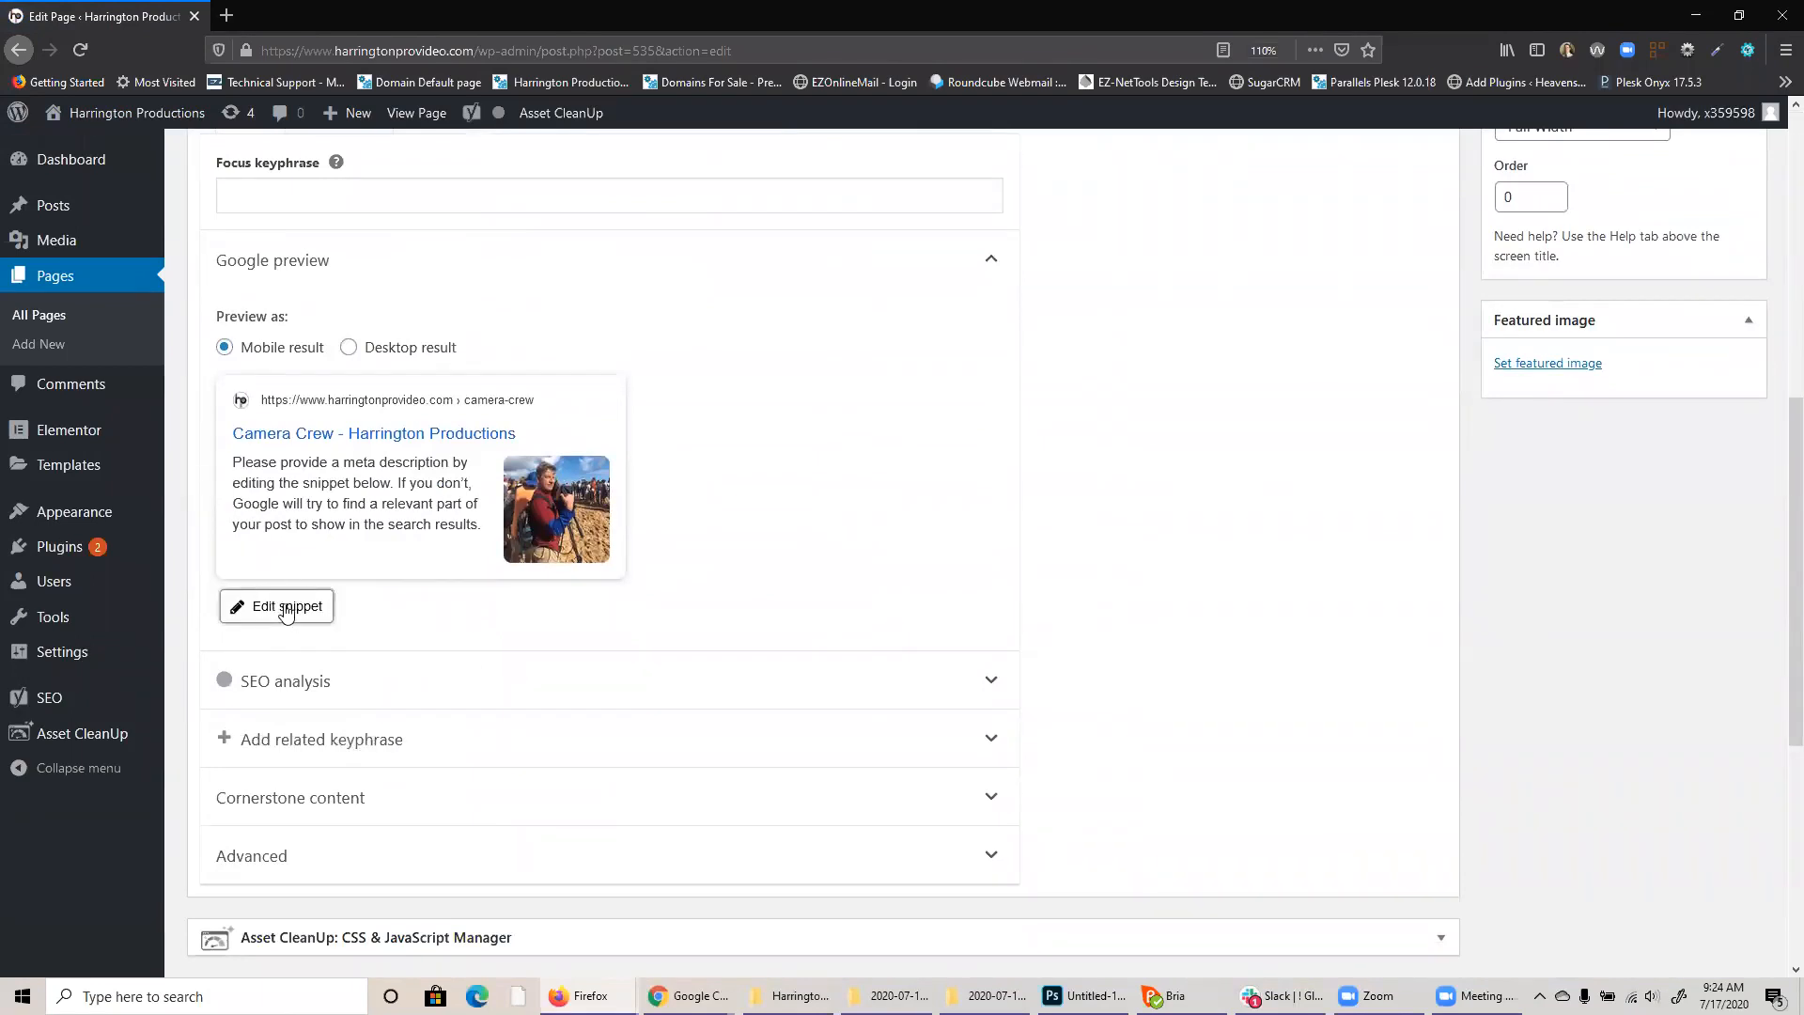
left_click(276, 606)
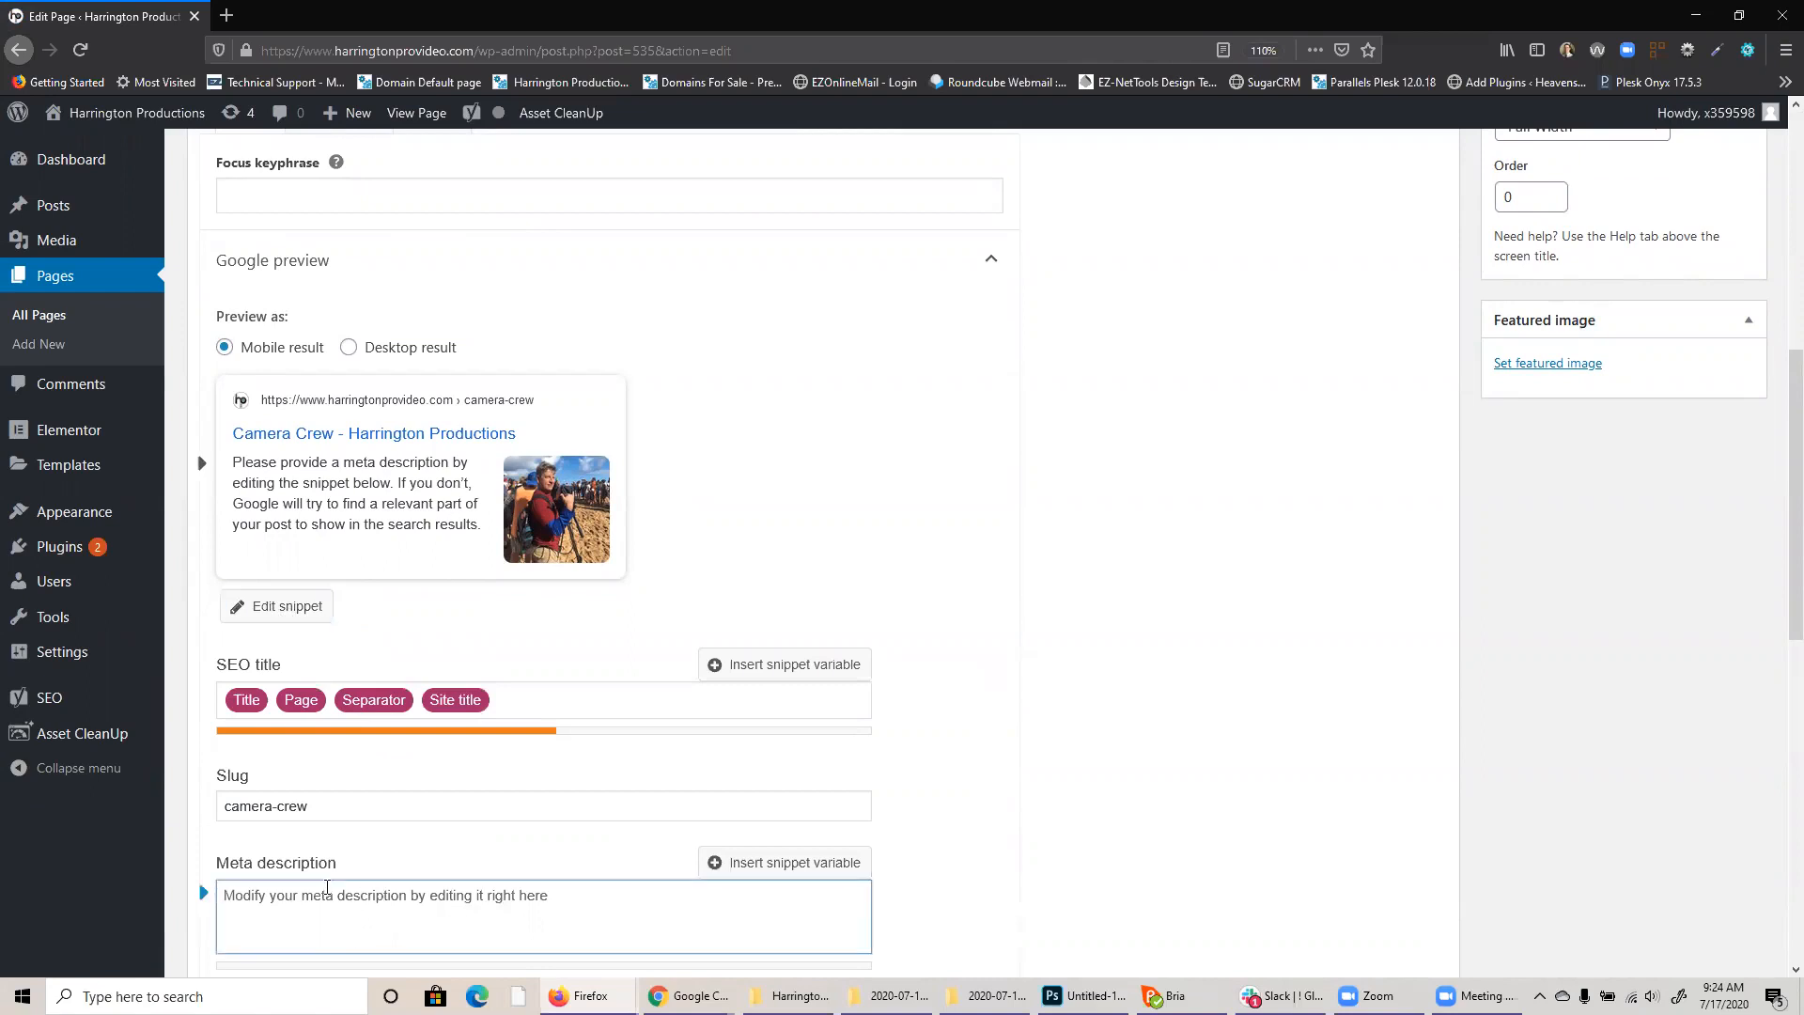
mouse_move(326, 708)
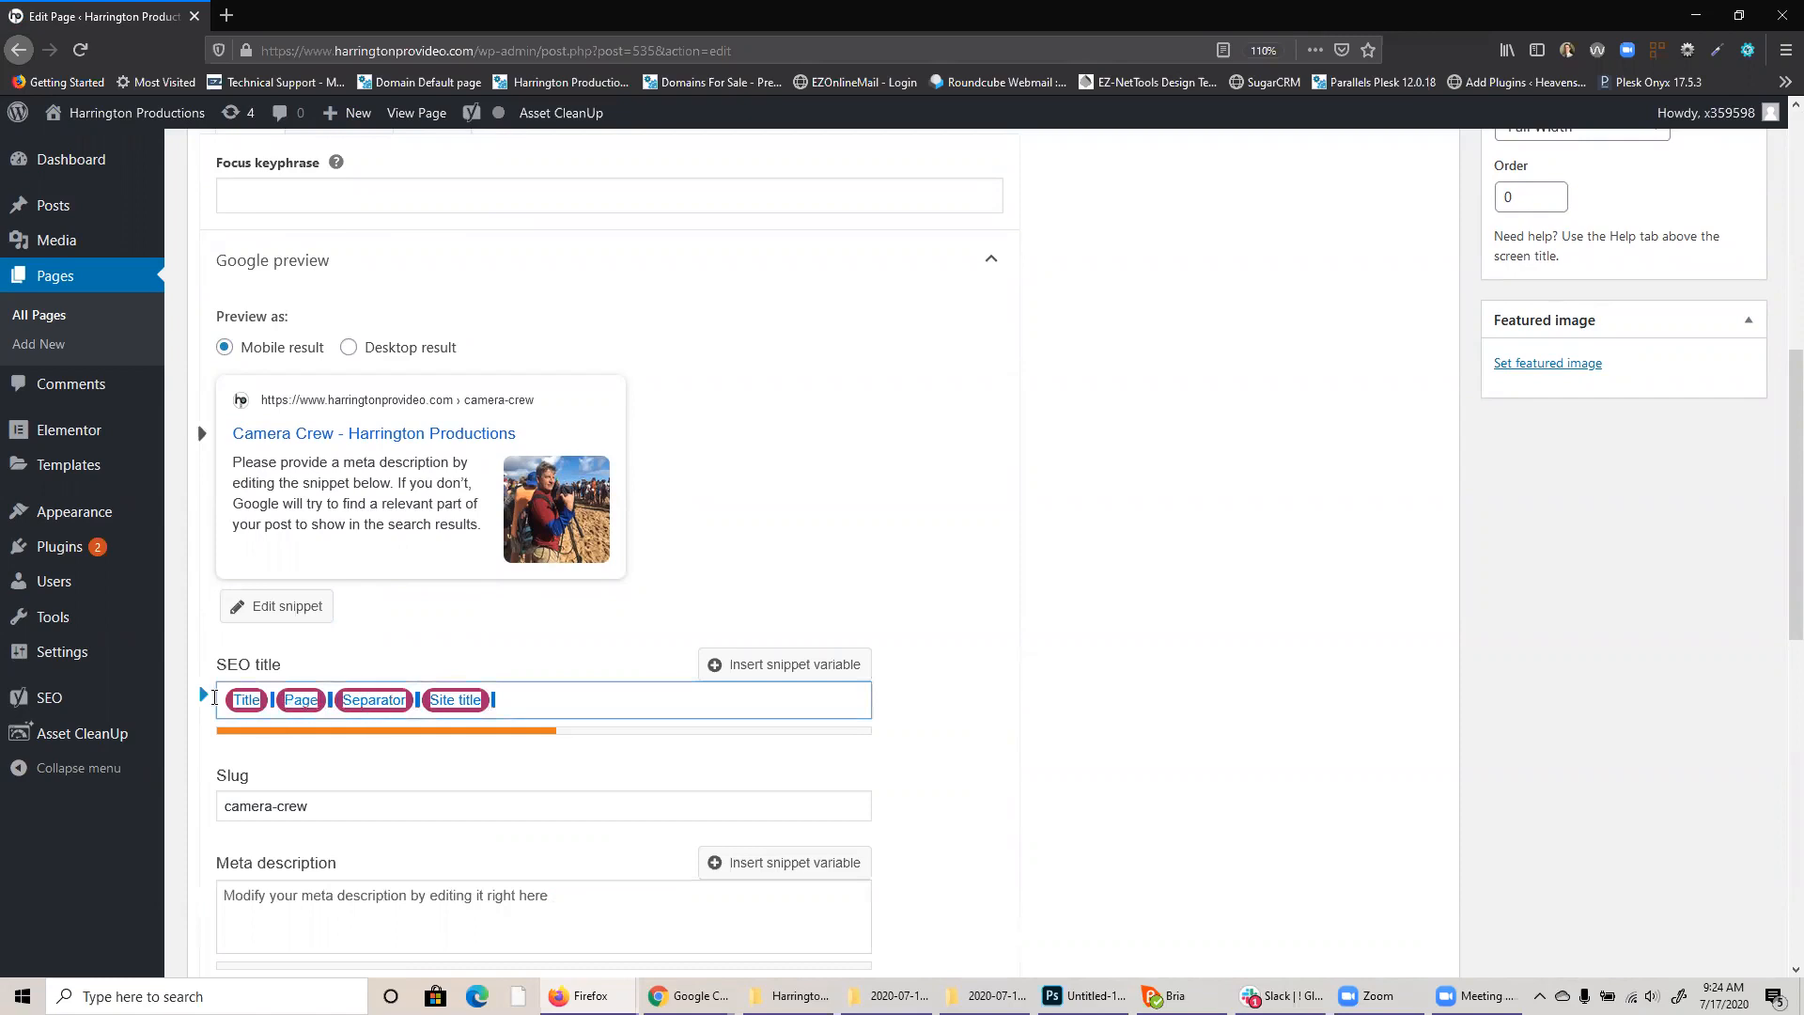
left_click(547, 703)
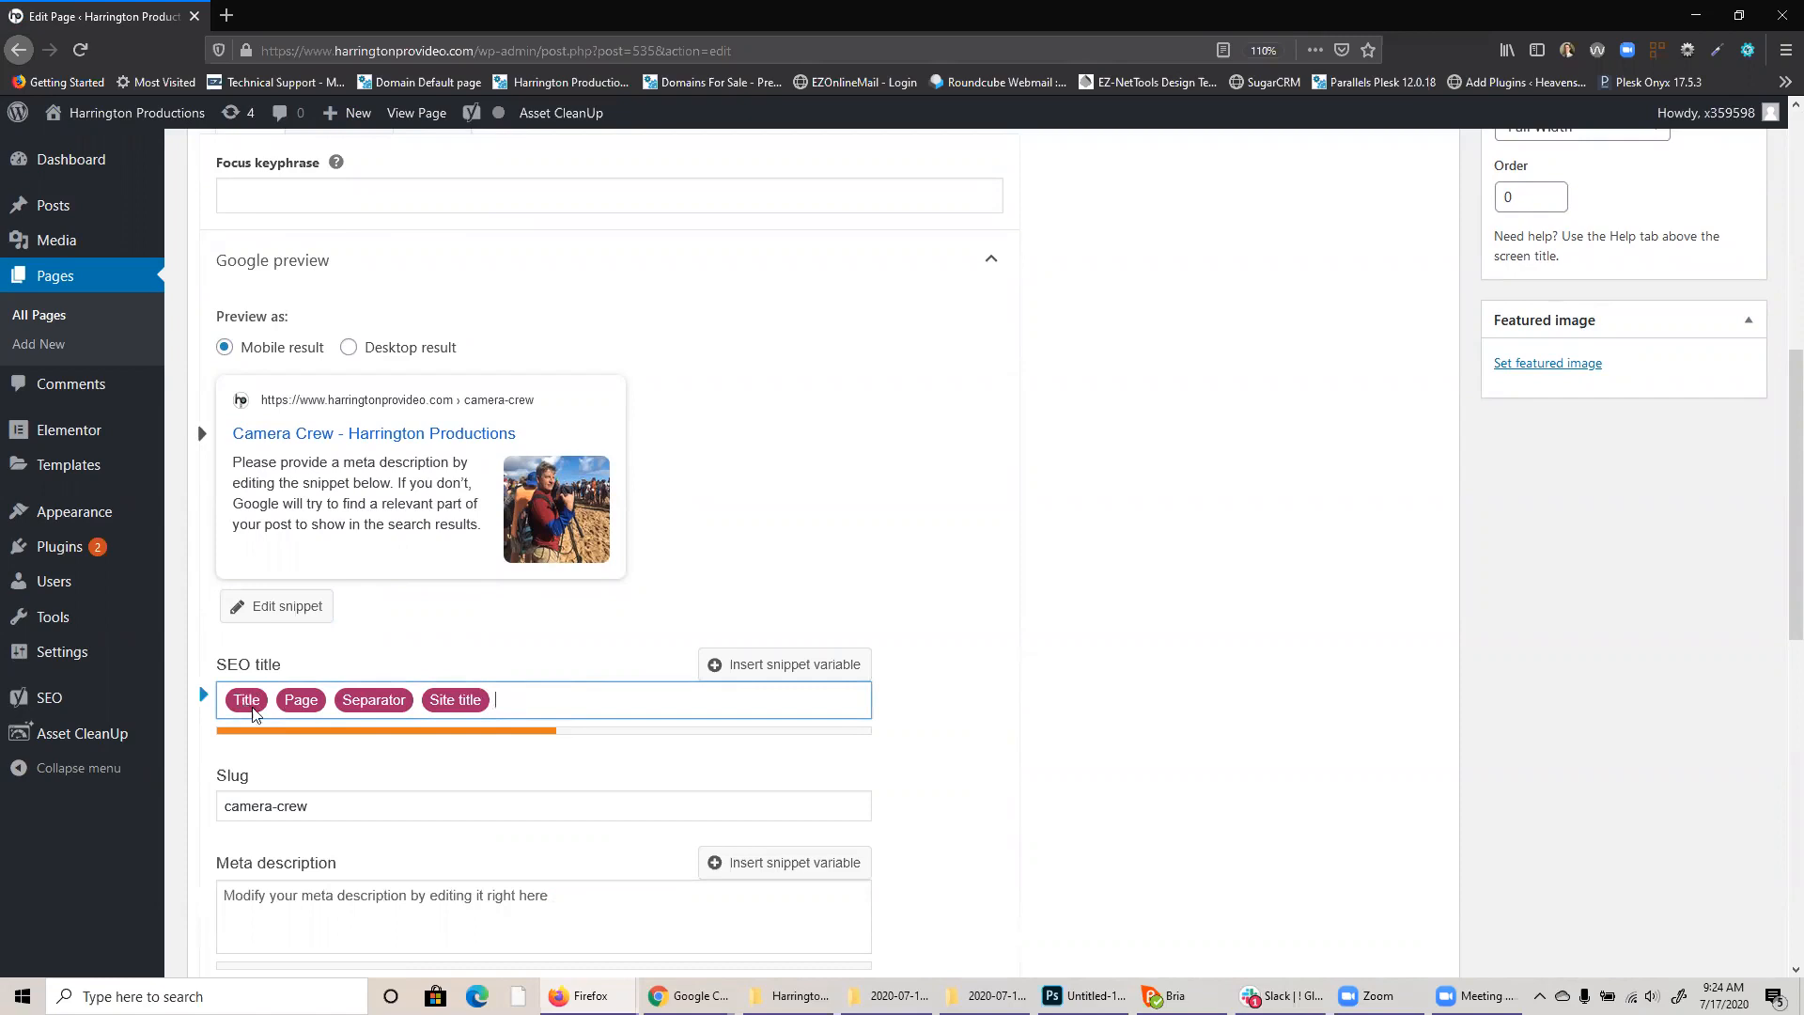
scroll("up", 3)
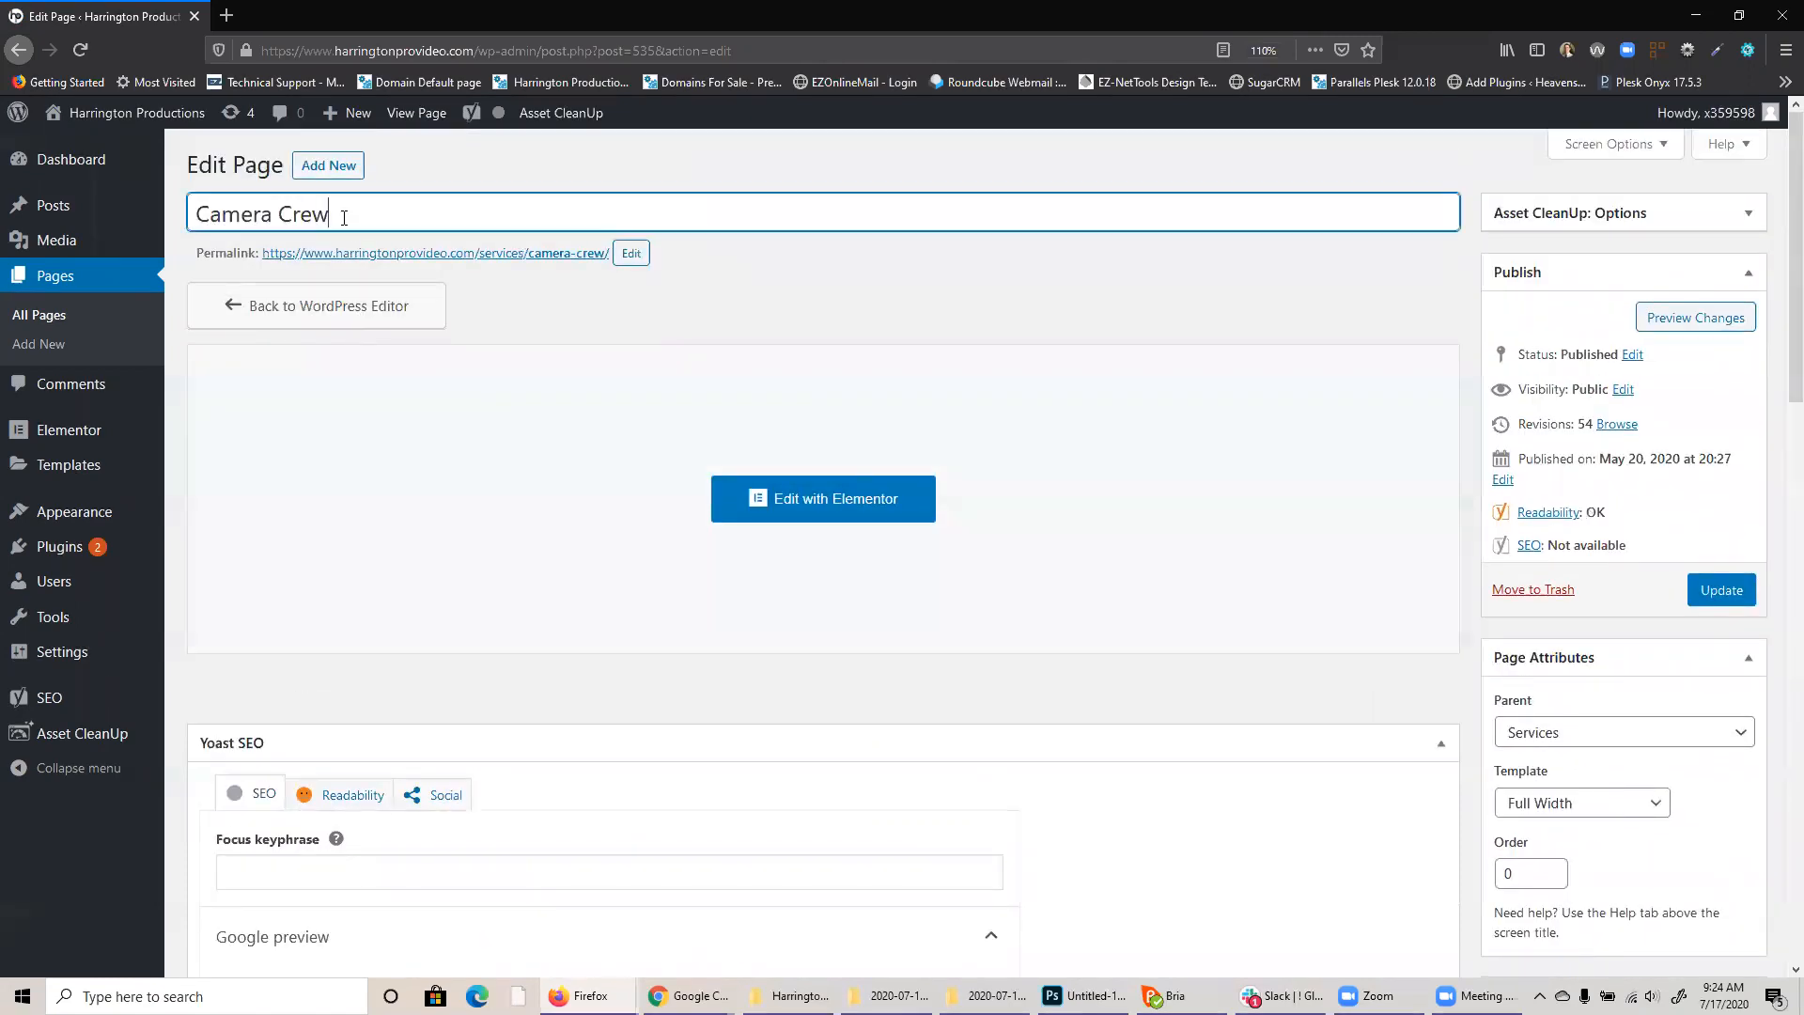
scroll("down", 3)
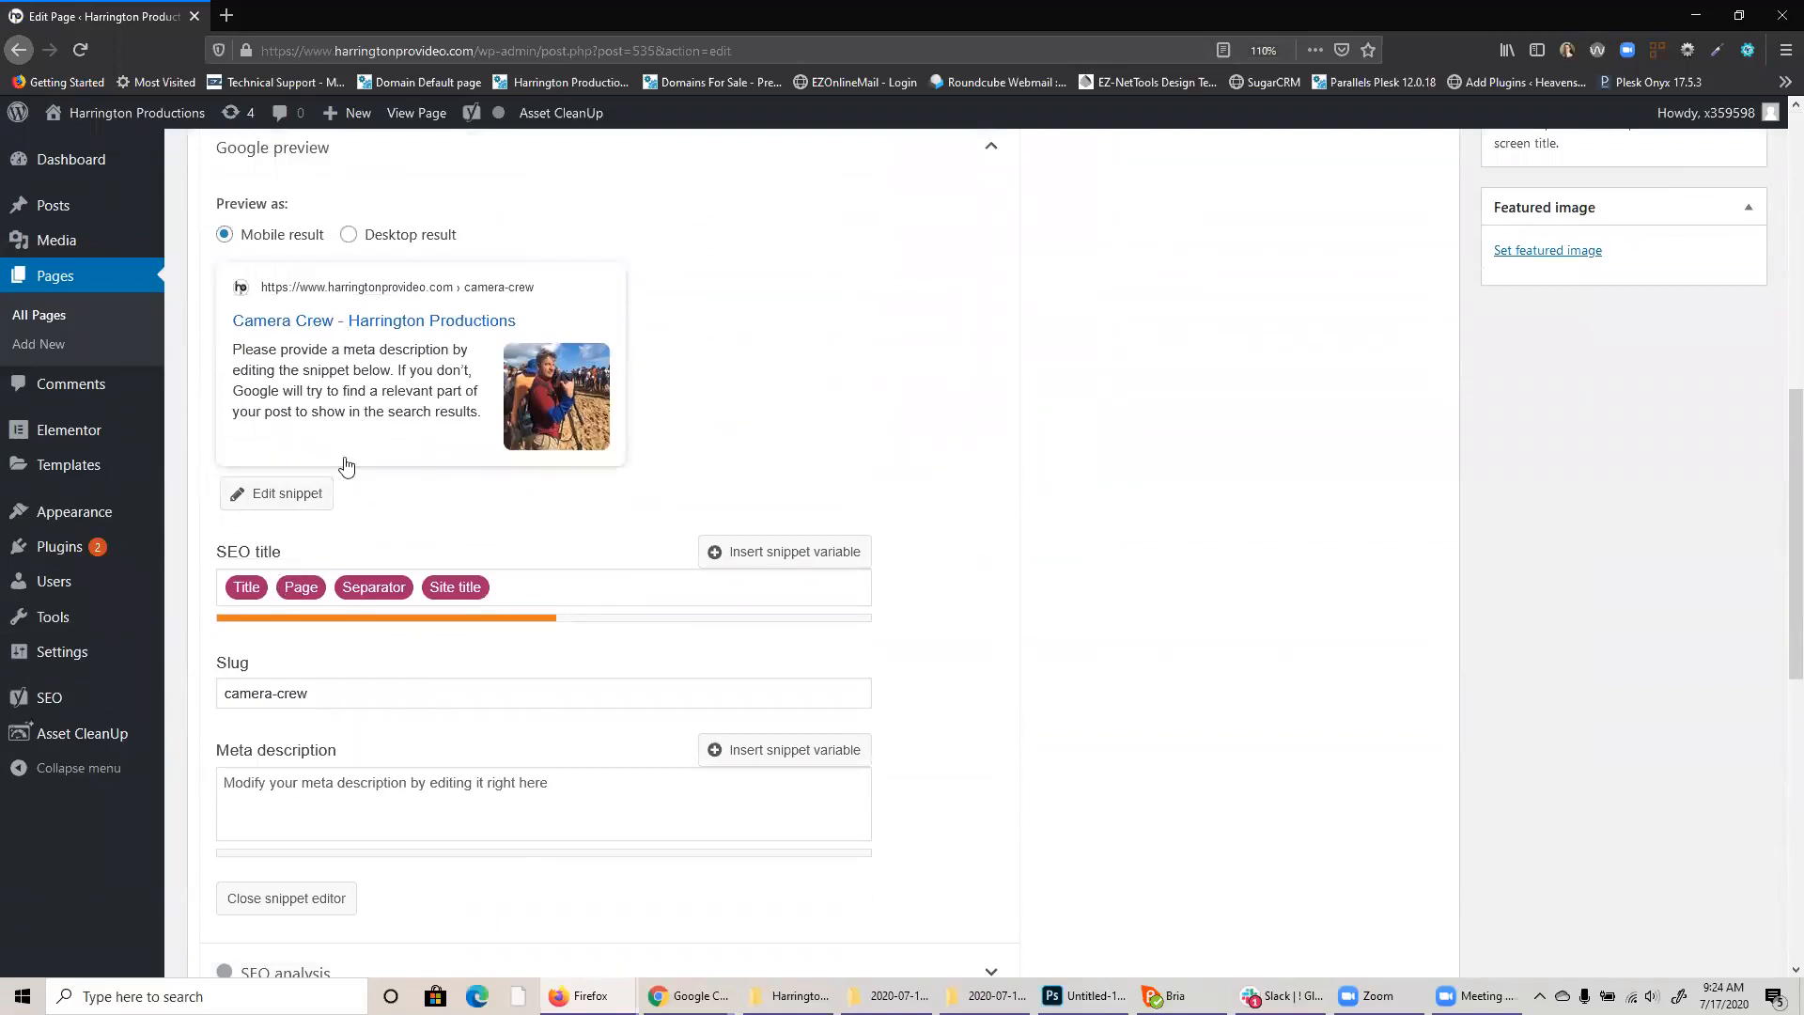
mouse_move(446, 337)
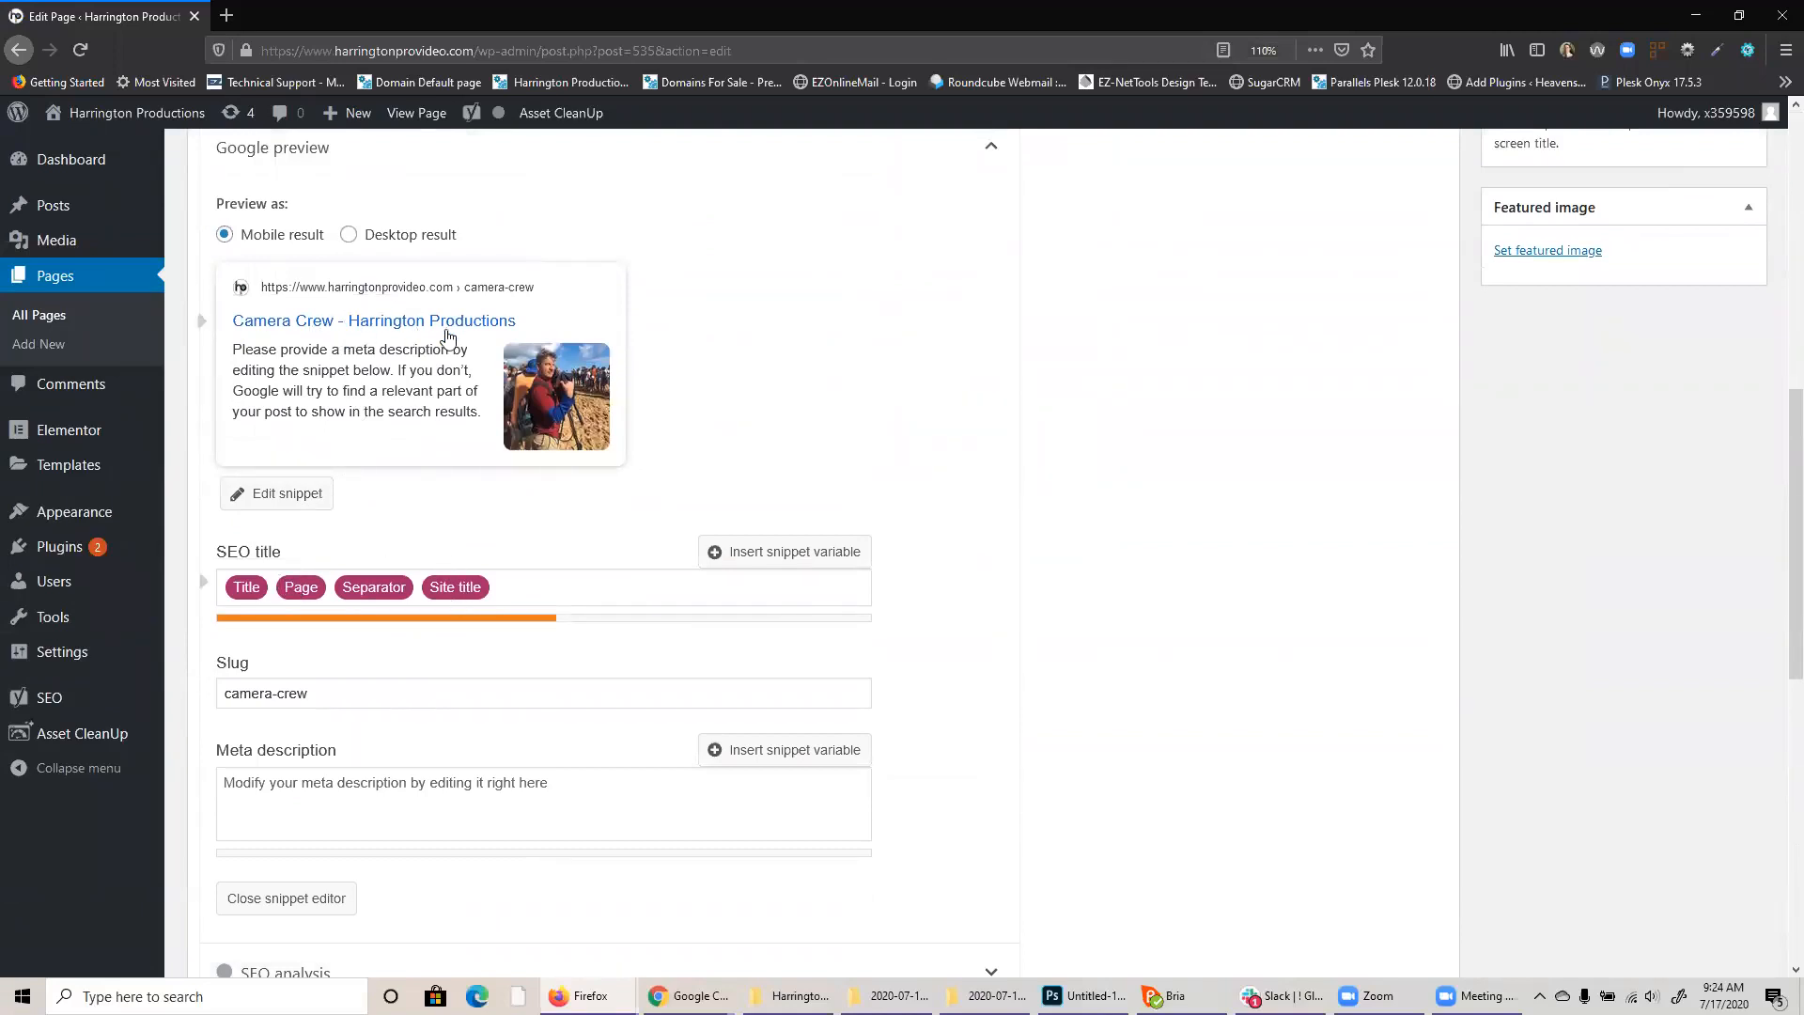
mouse_move(382, 599)
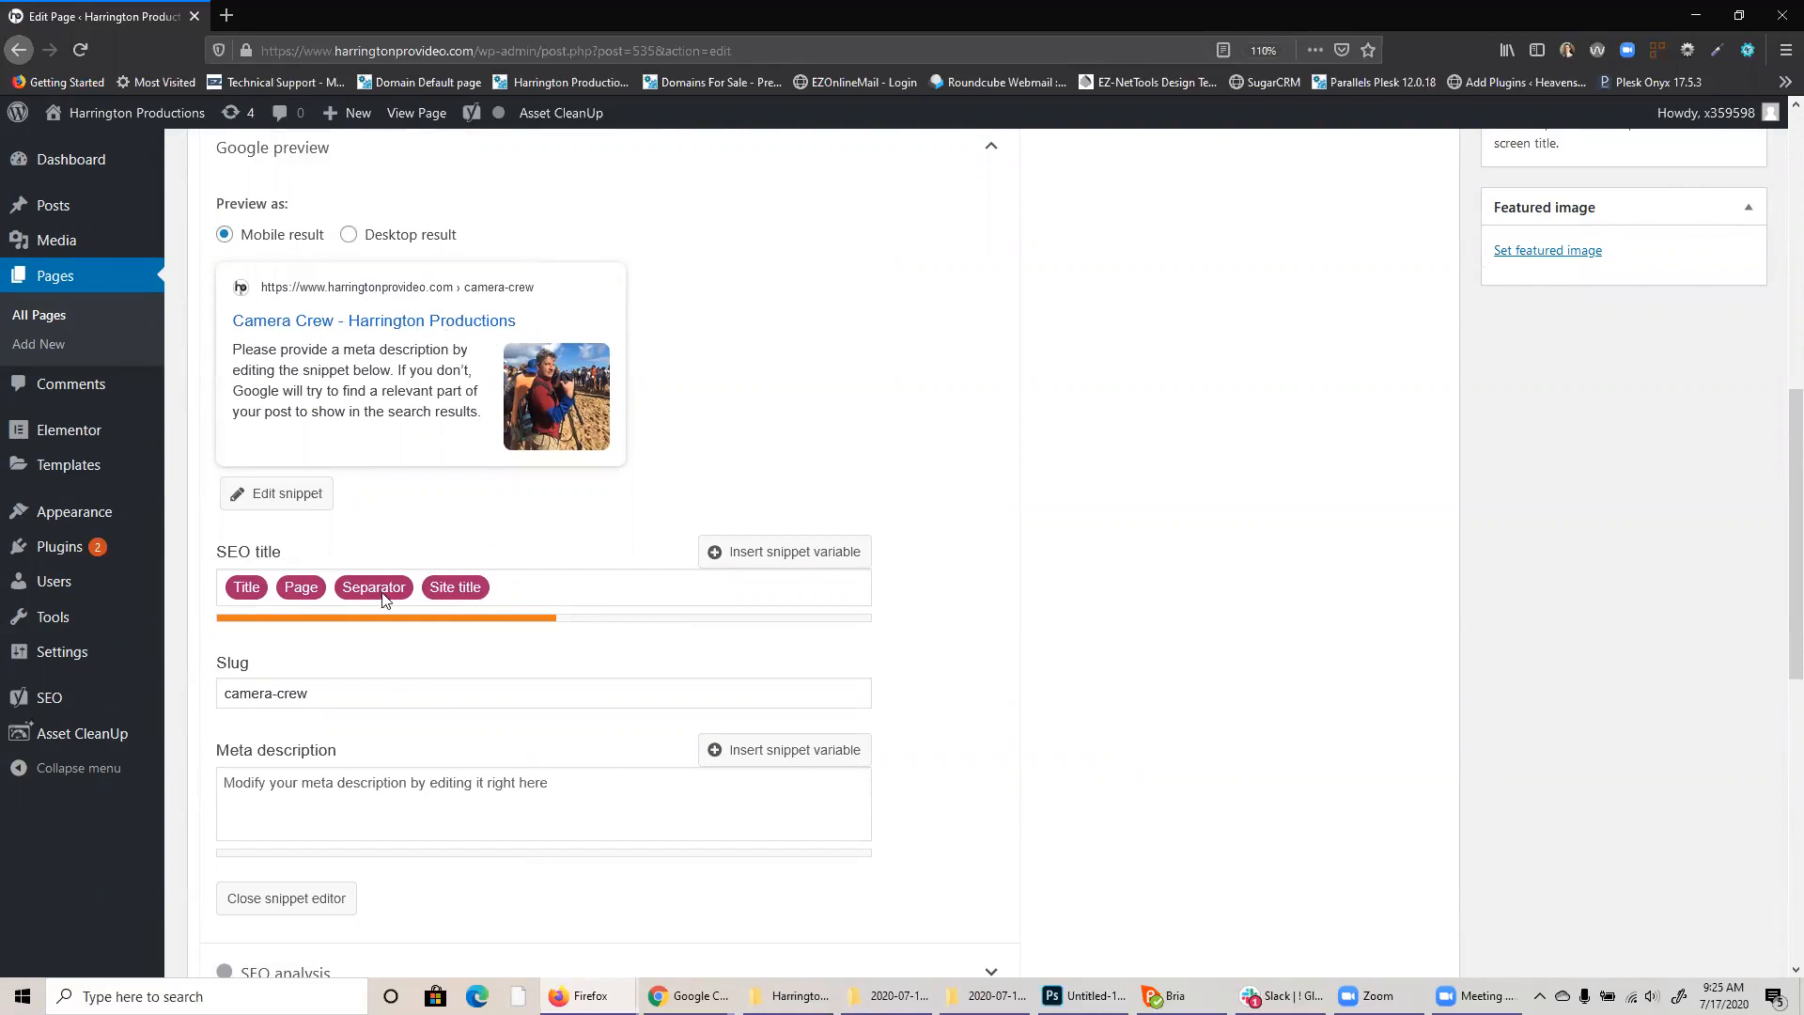
mouse_move(328, 593)
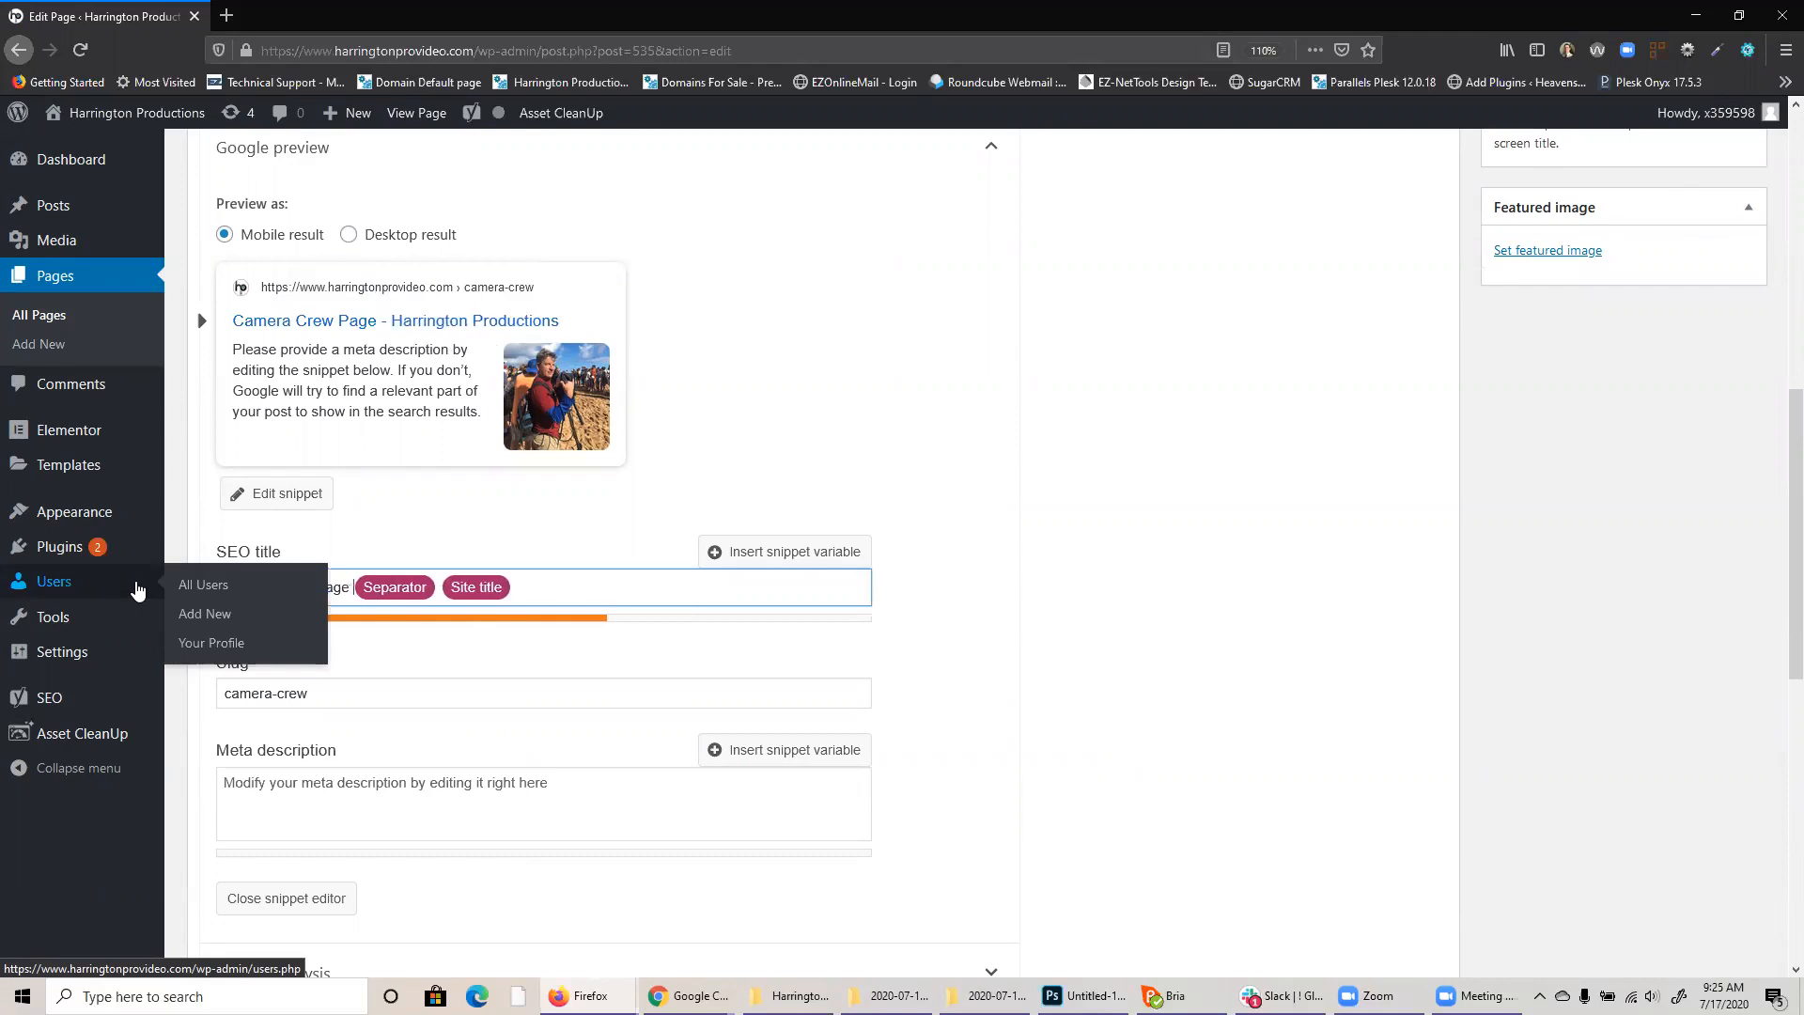
mouse_move(1283, 316)
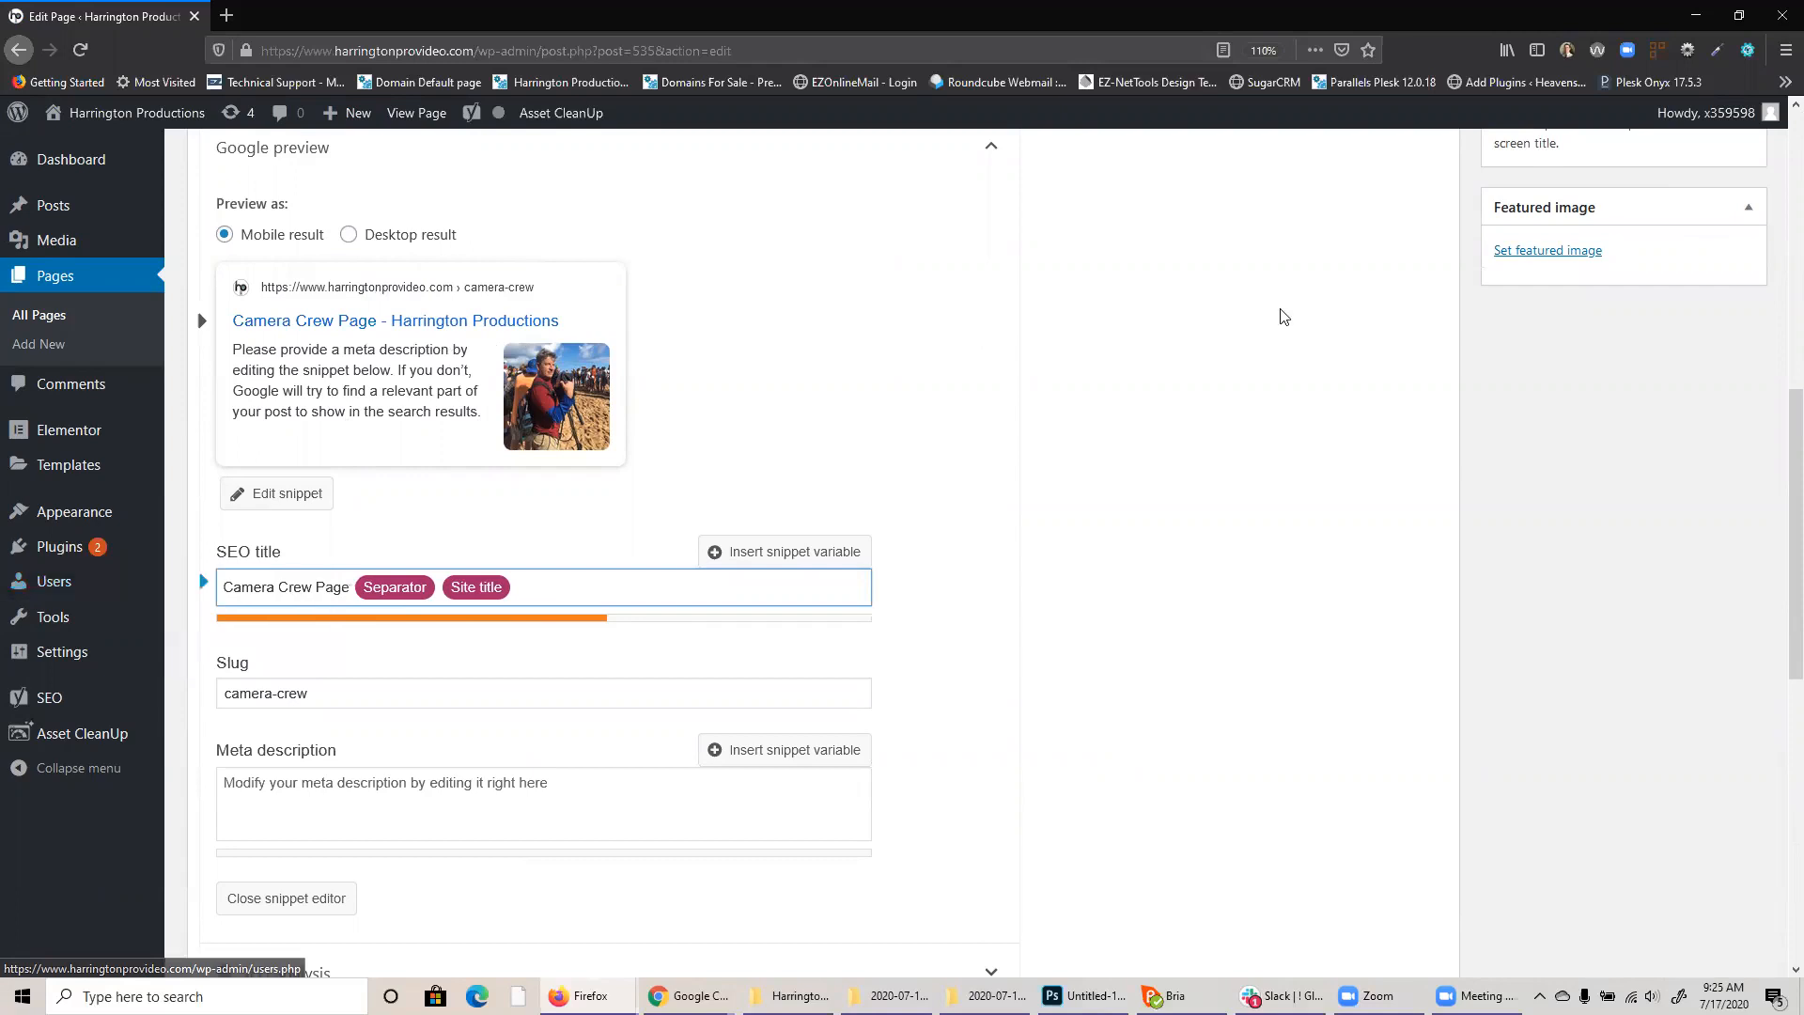
mouse_move(1299, 583)
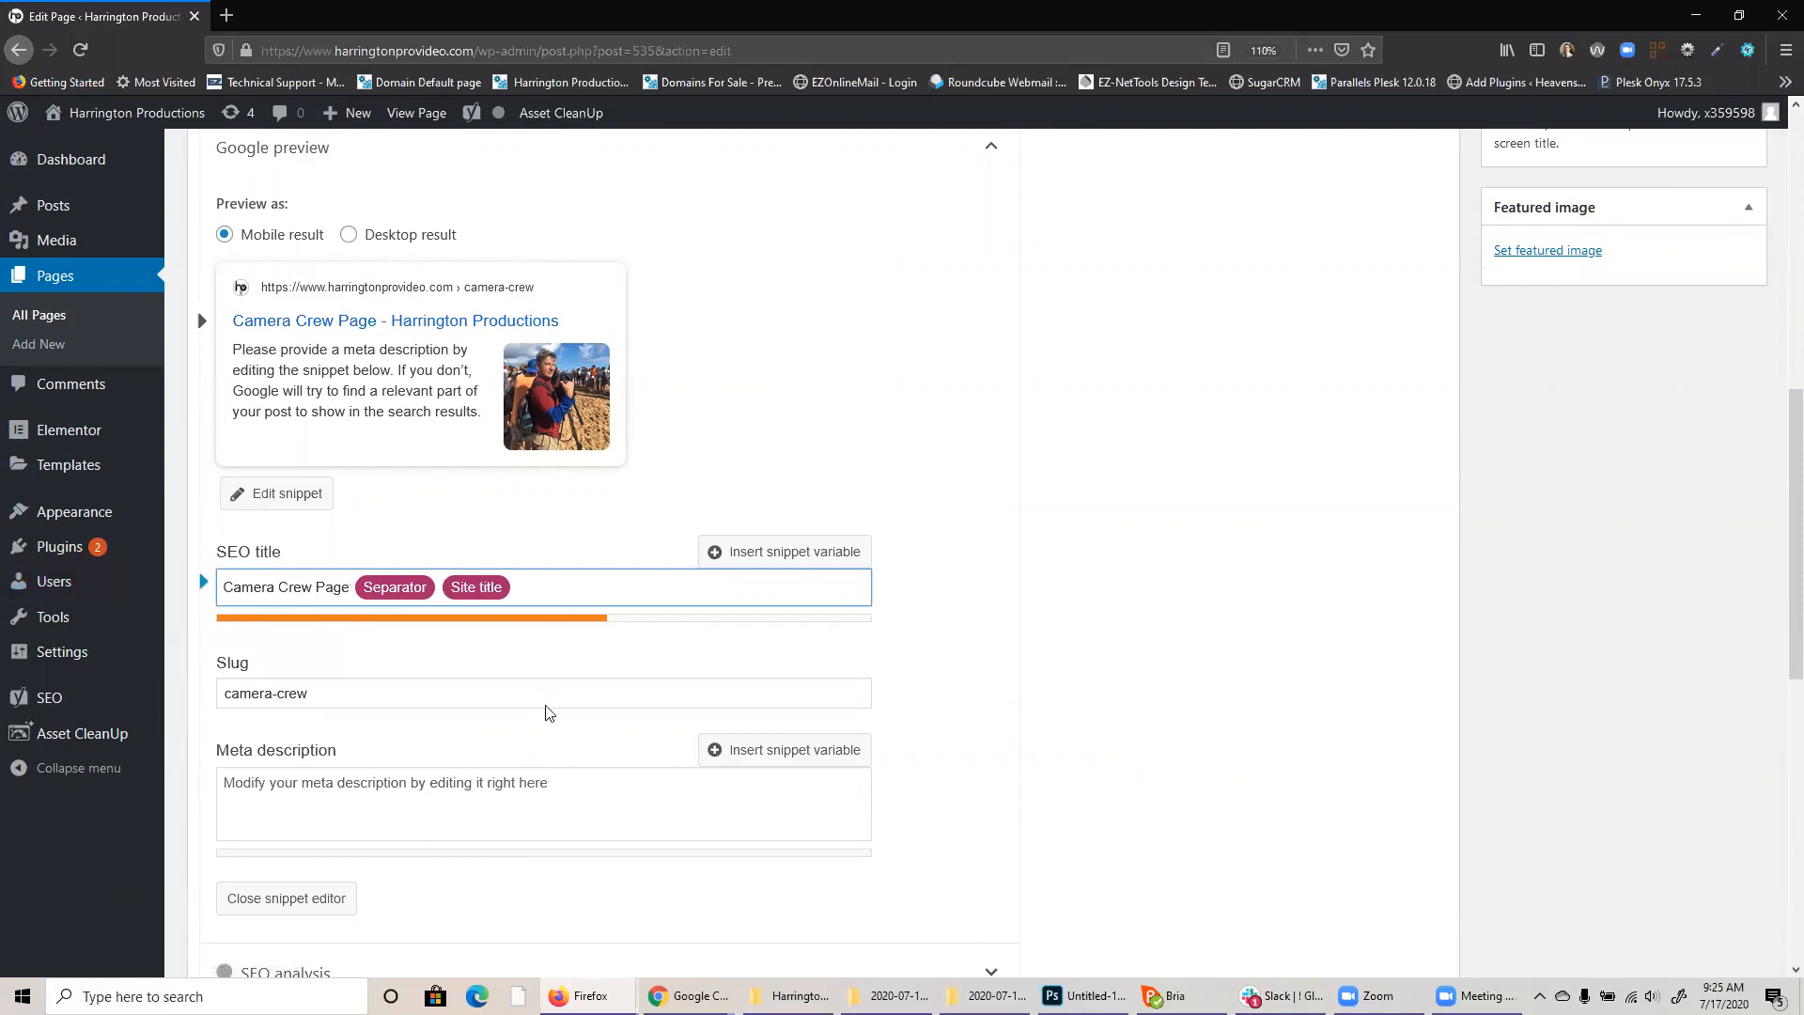
Add ' - All types' after the site title in the Camera Crew SEO title.
left_click(575, 587)
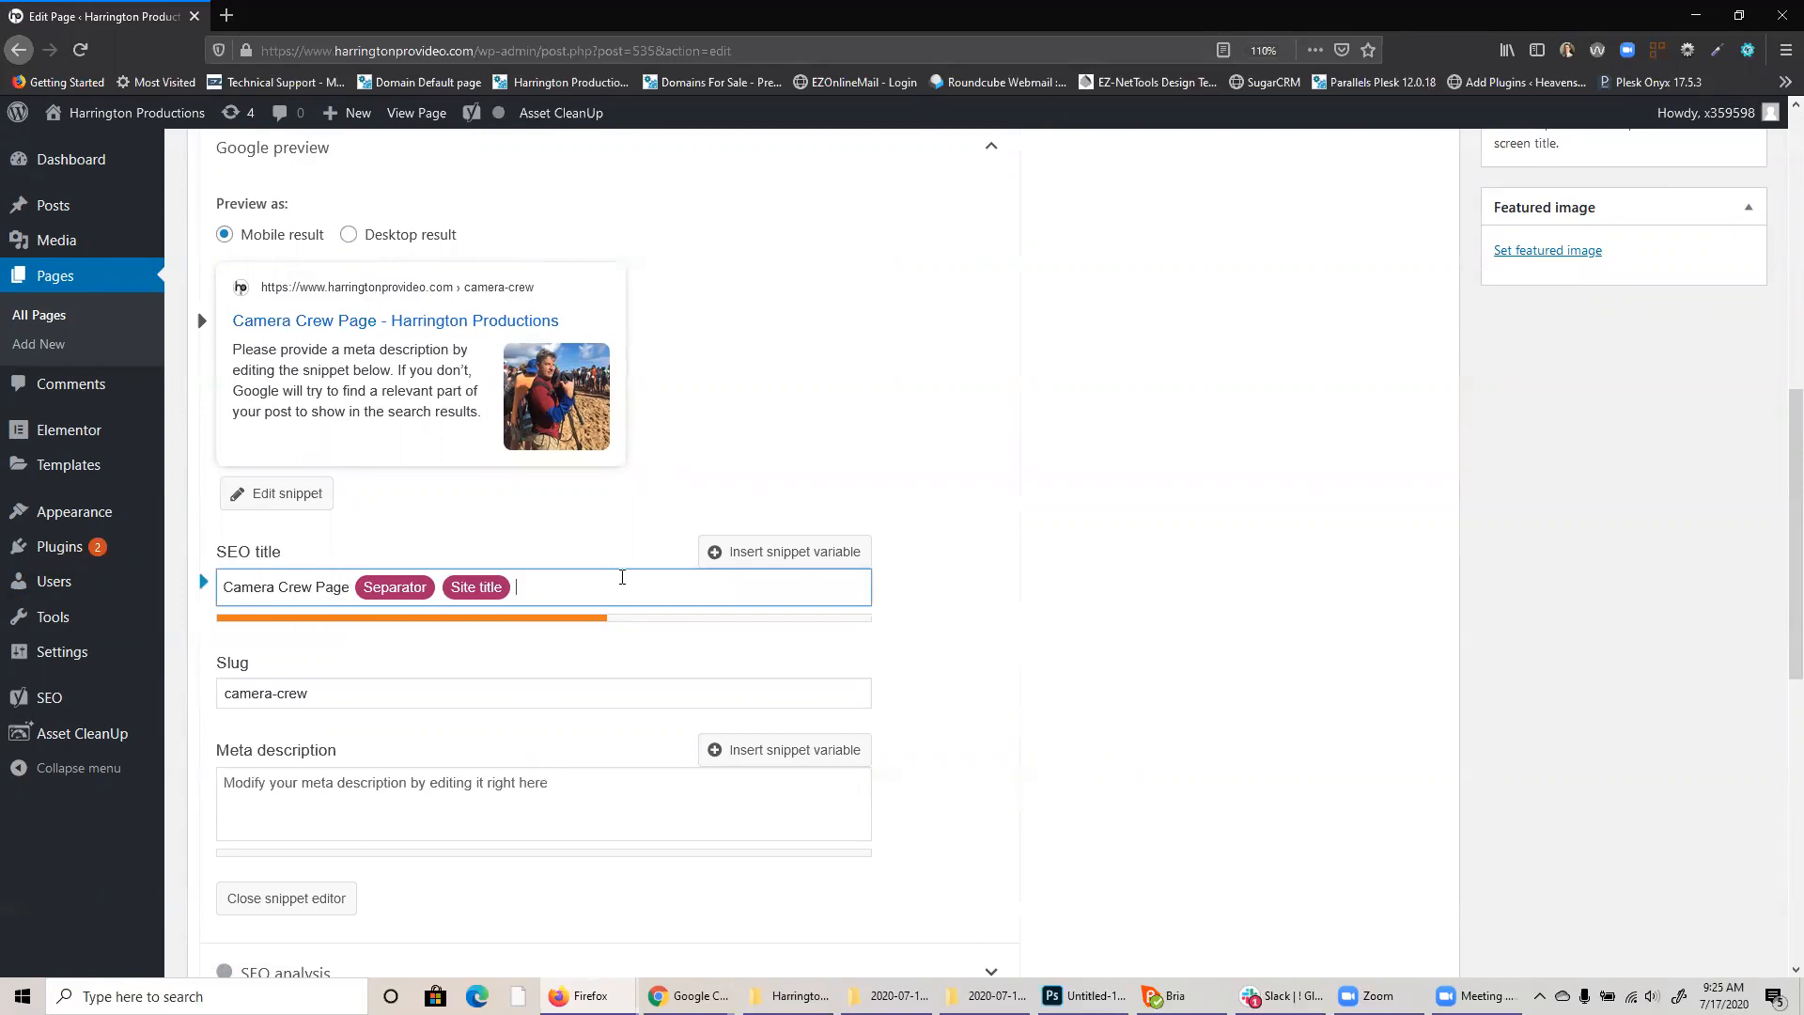
type("All type")
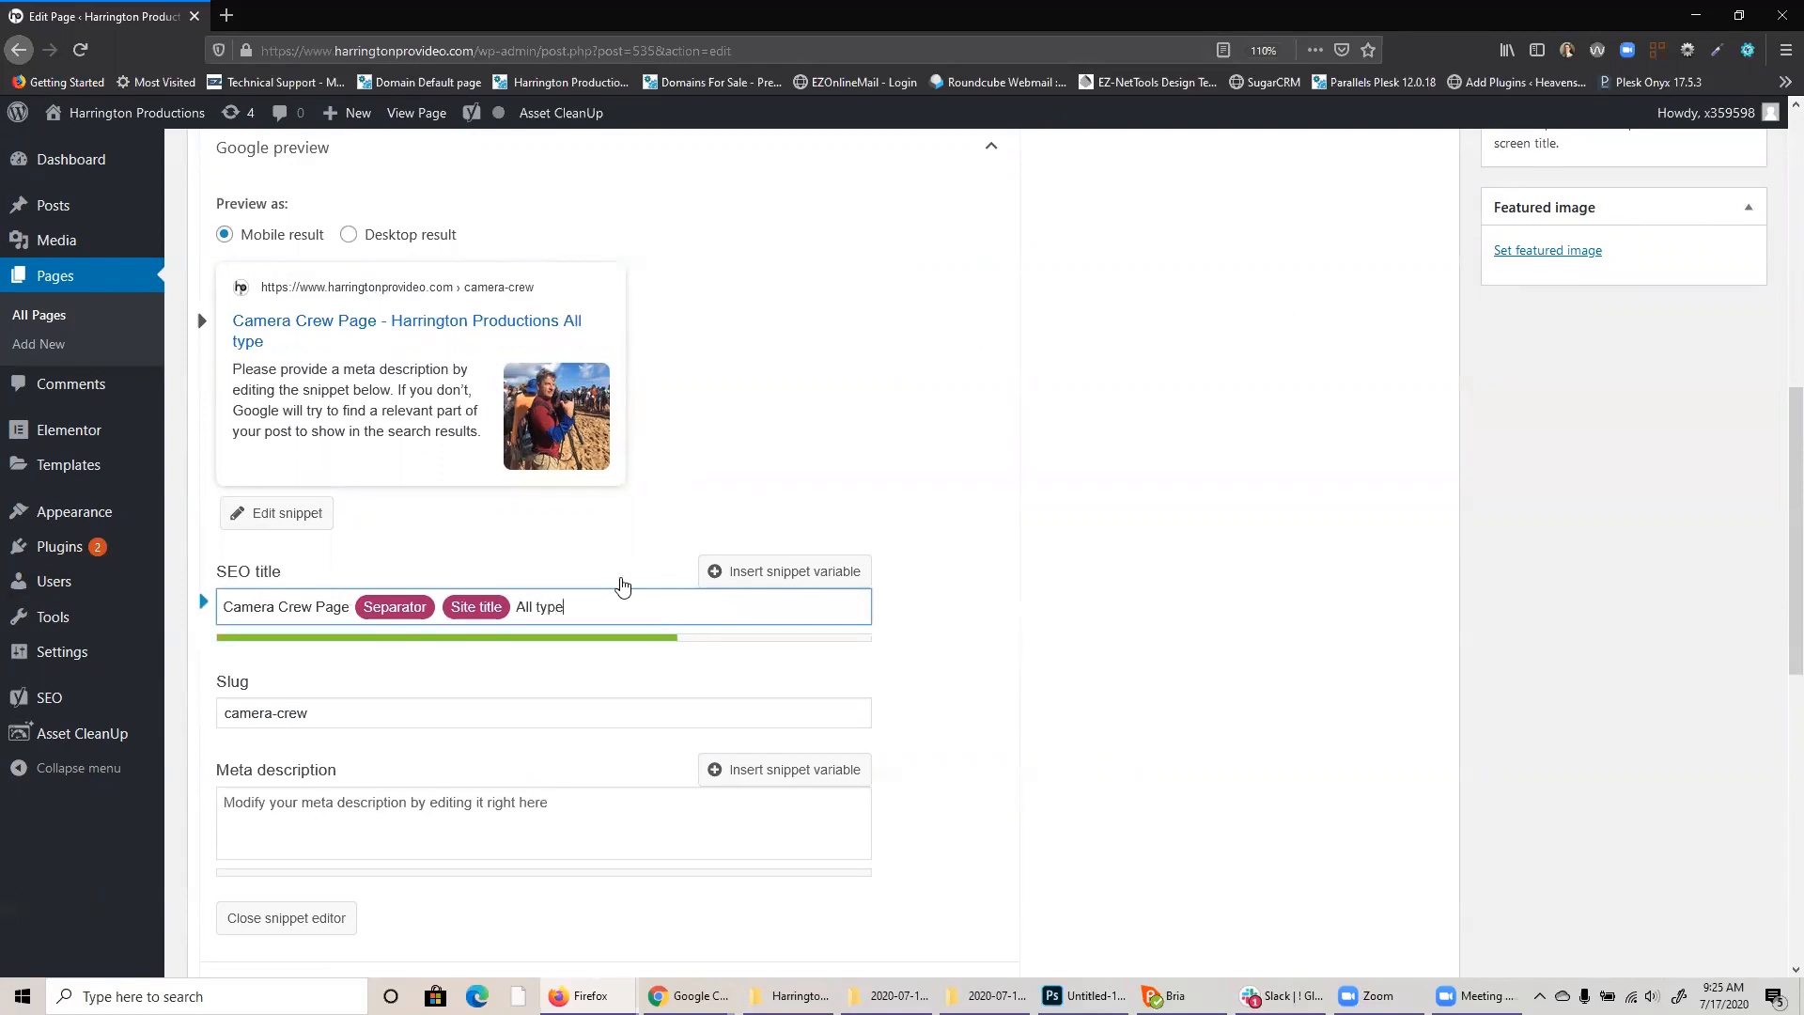
type("e")
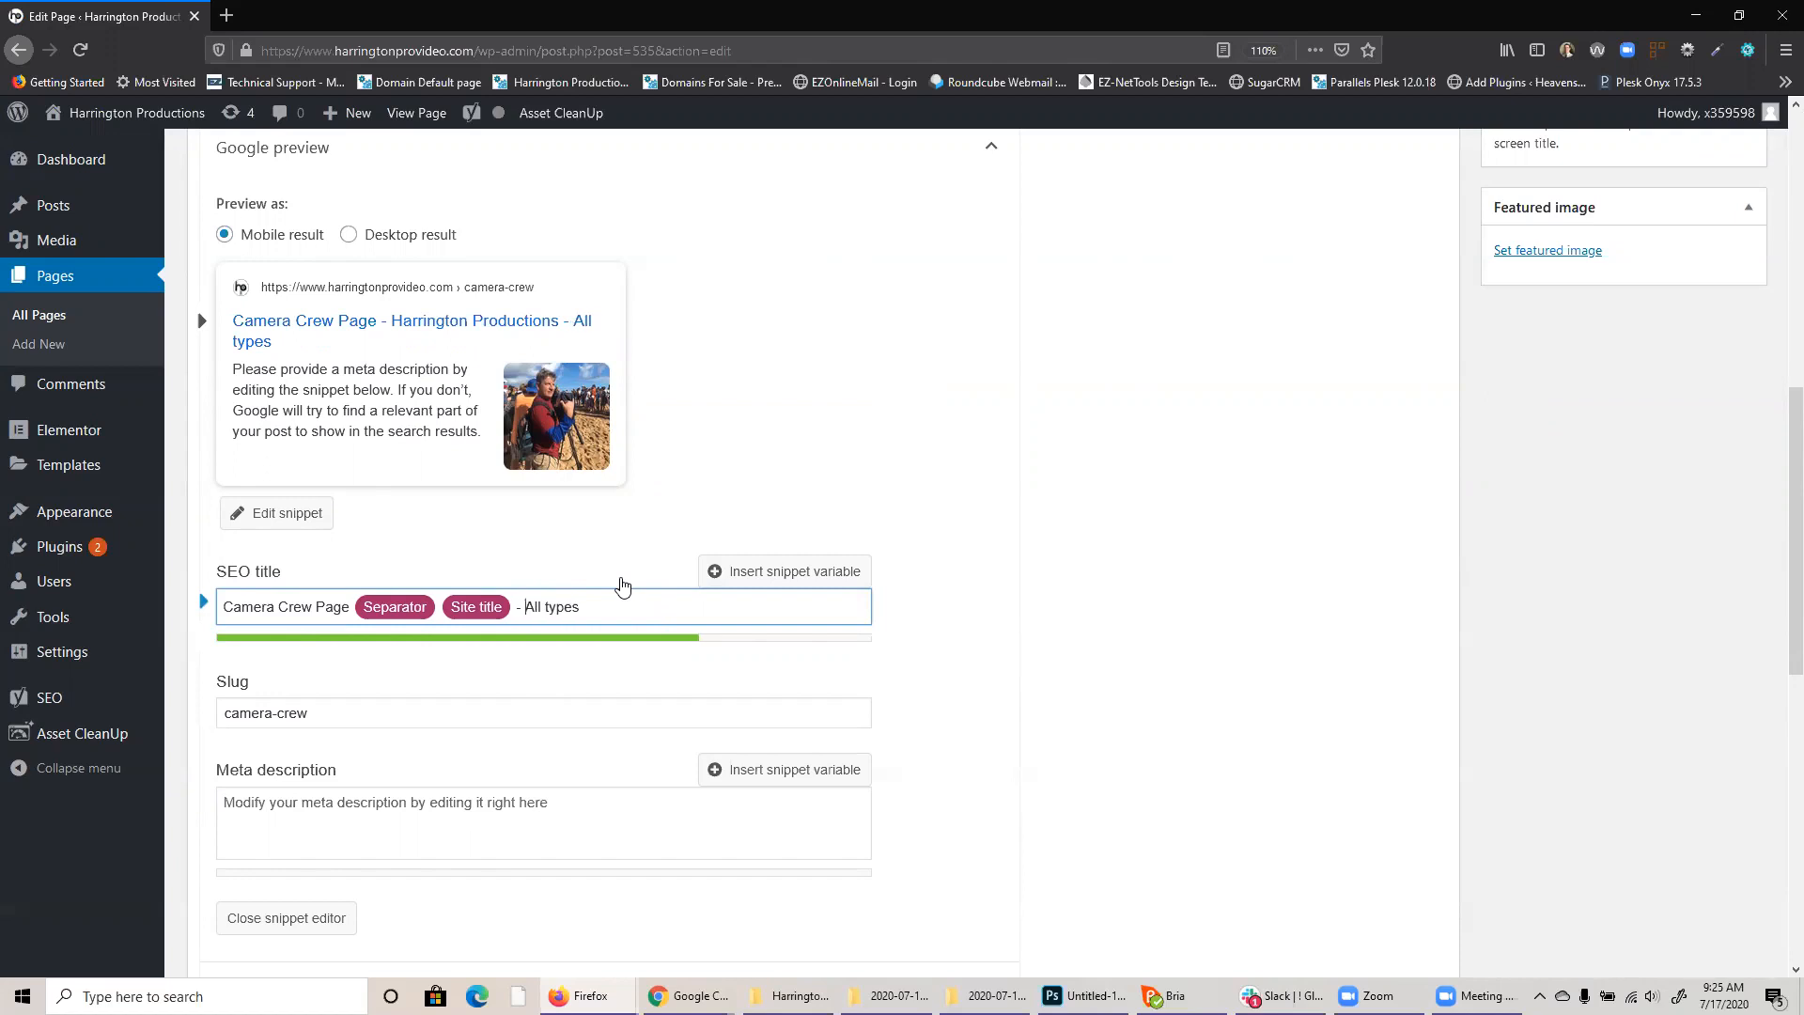
mouse_move(632, 593)
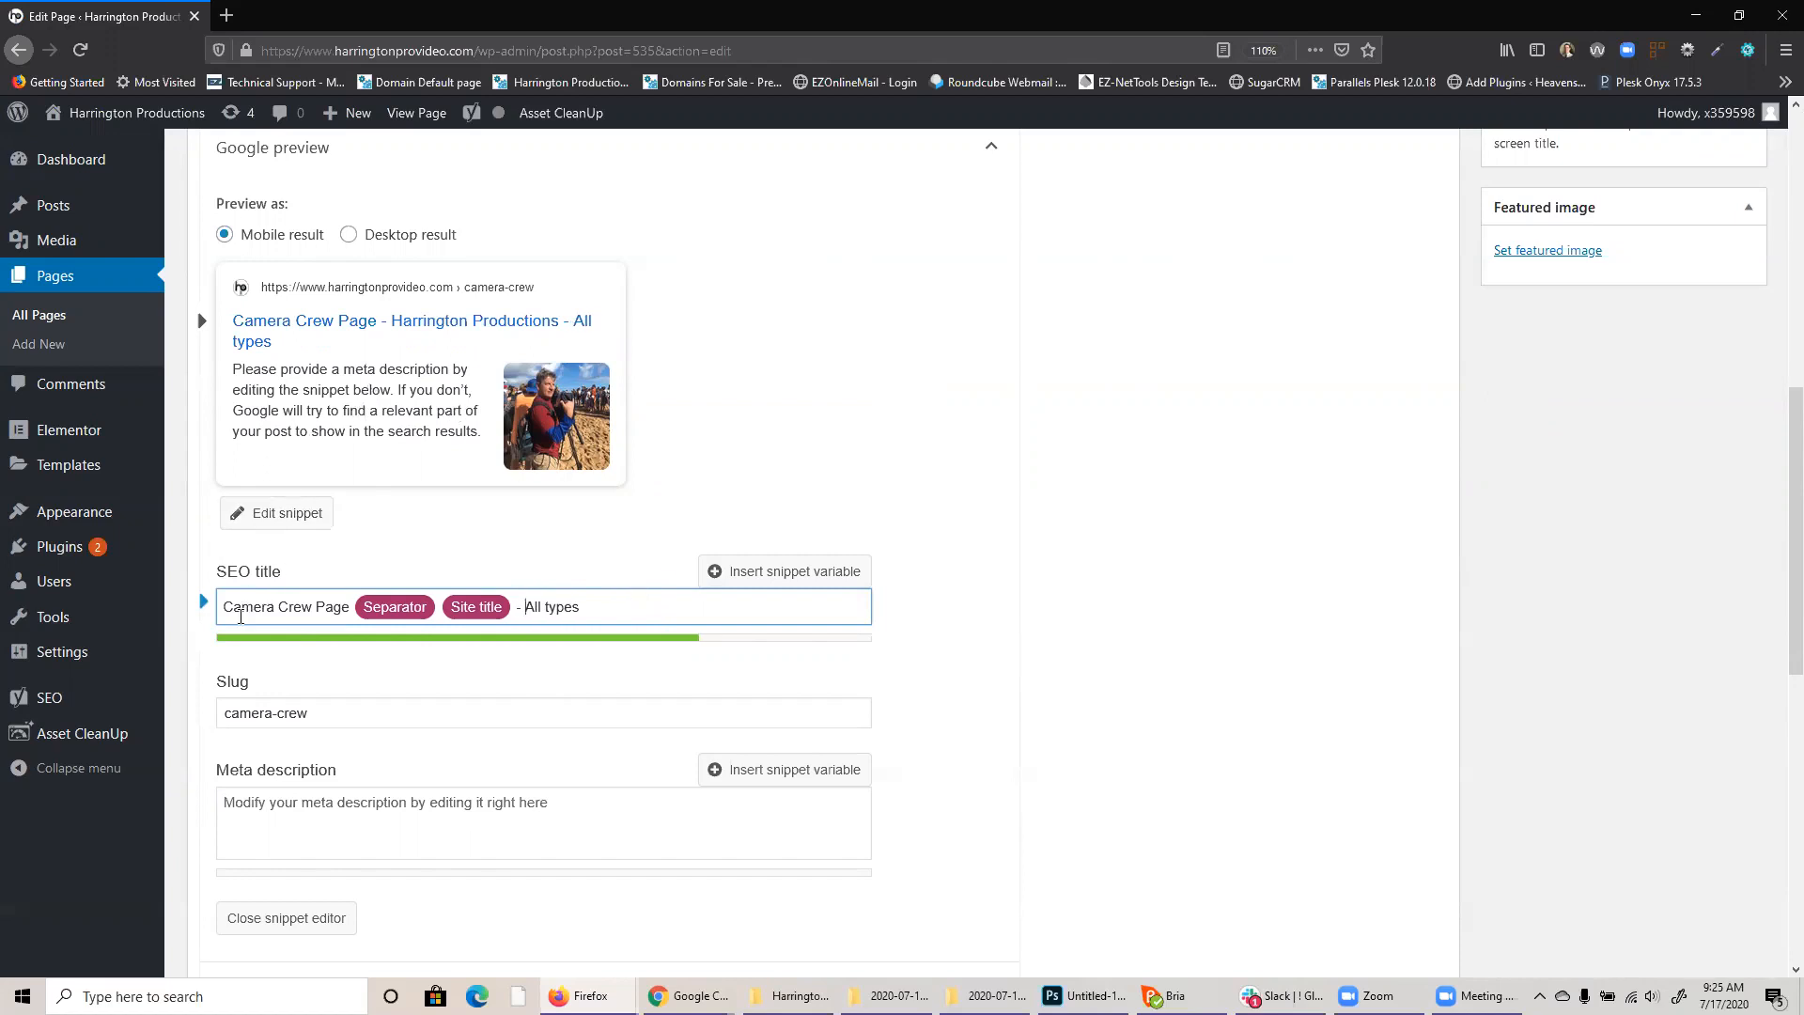
mouse_move(461, 615)
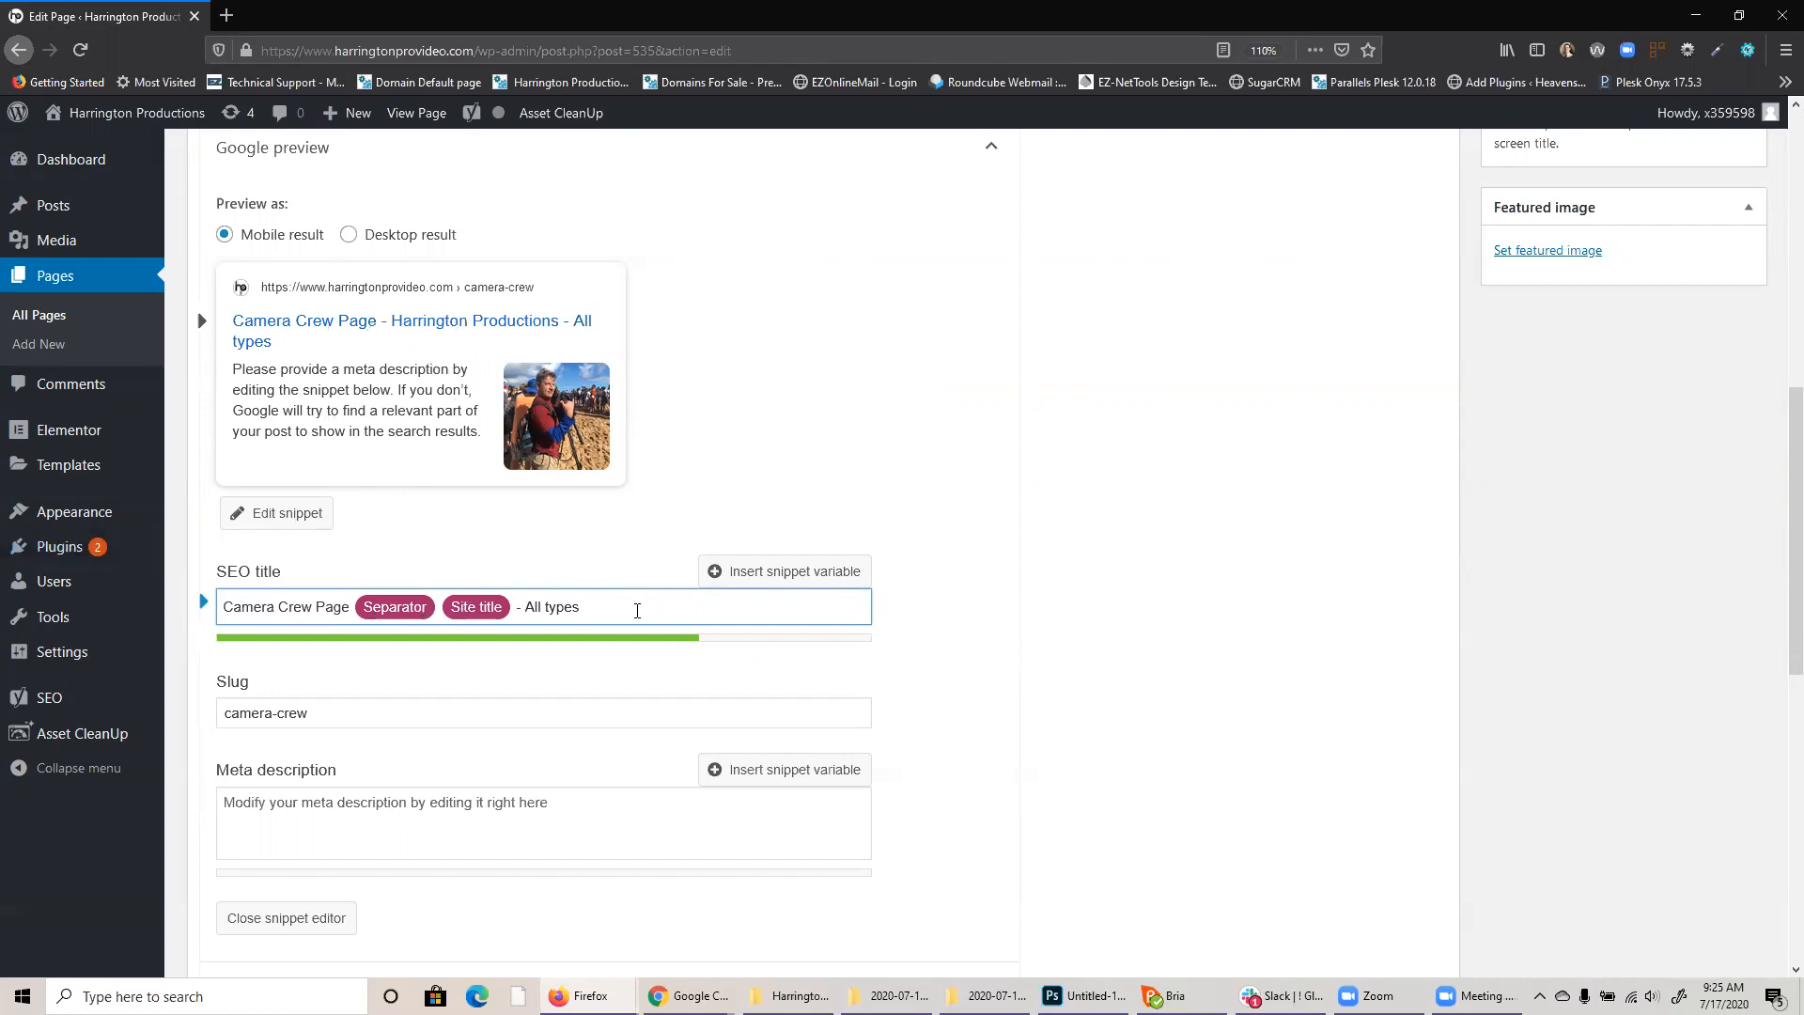
Revert the Camera Crew SEO title to its Title, Page, Separator and Site title variables.
left_click(633, 606)
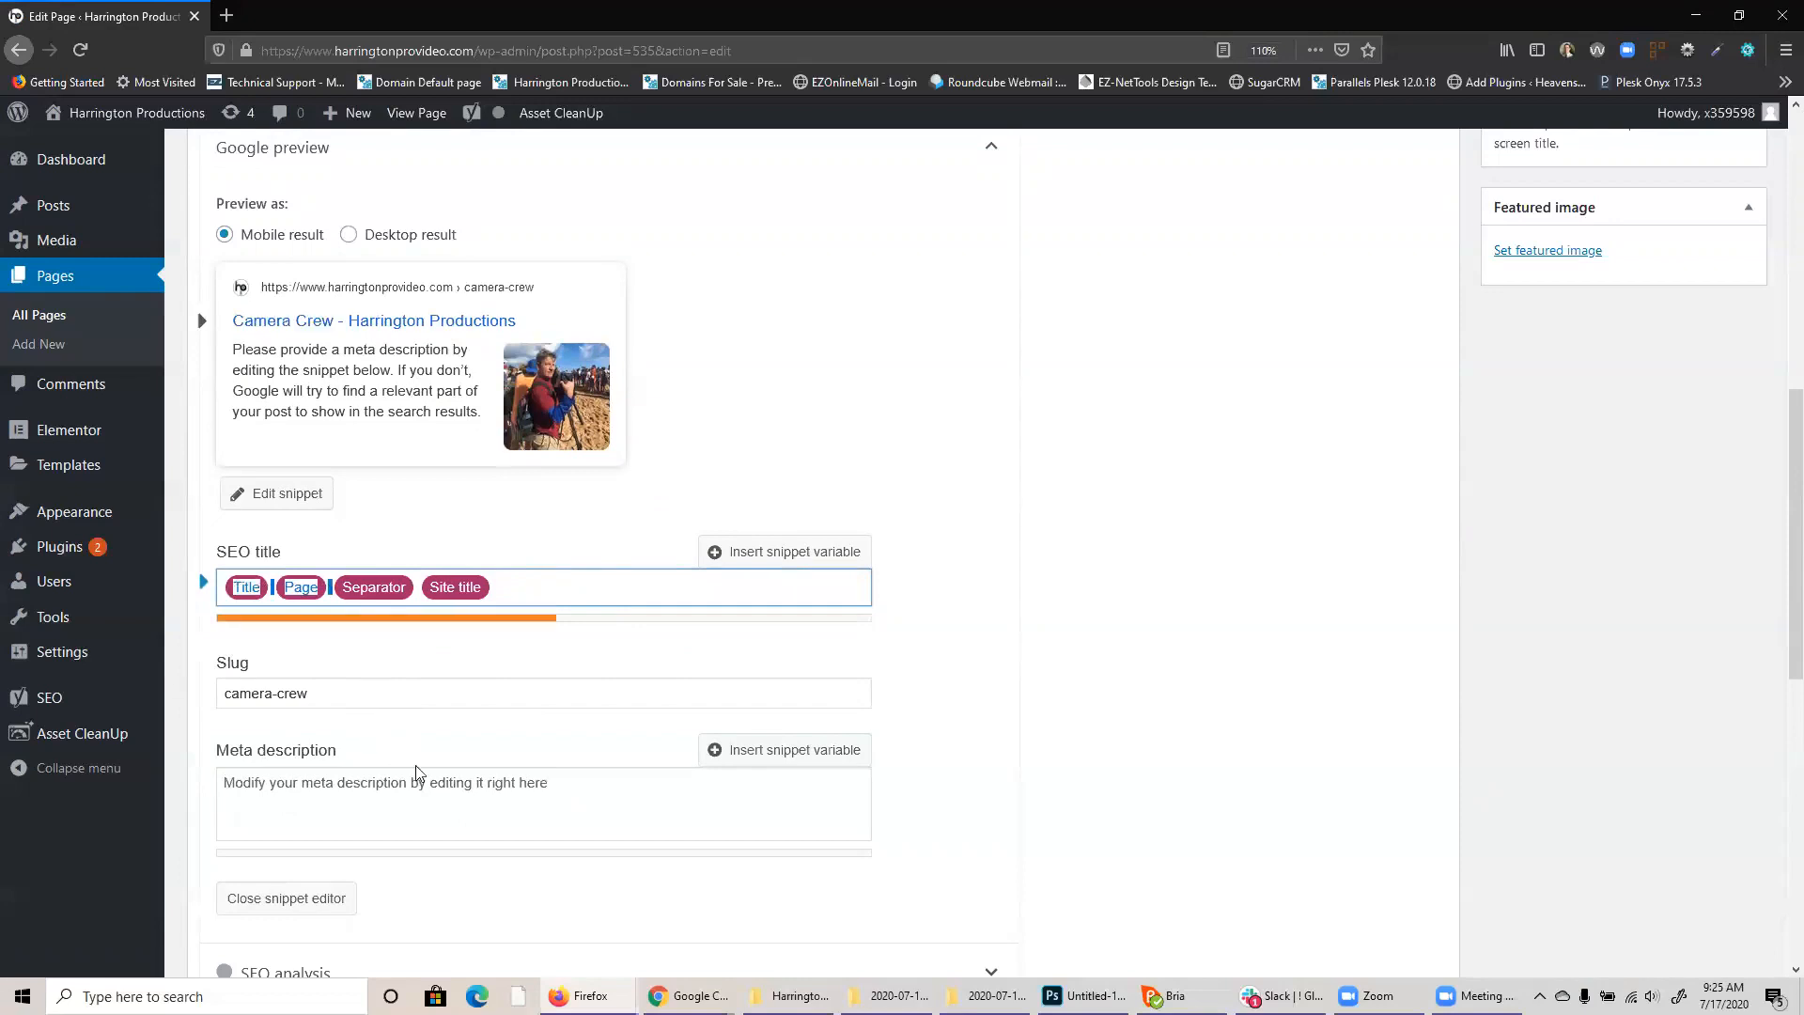
left_click(461, 803)
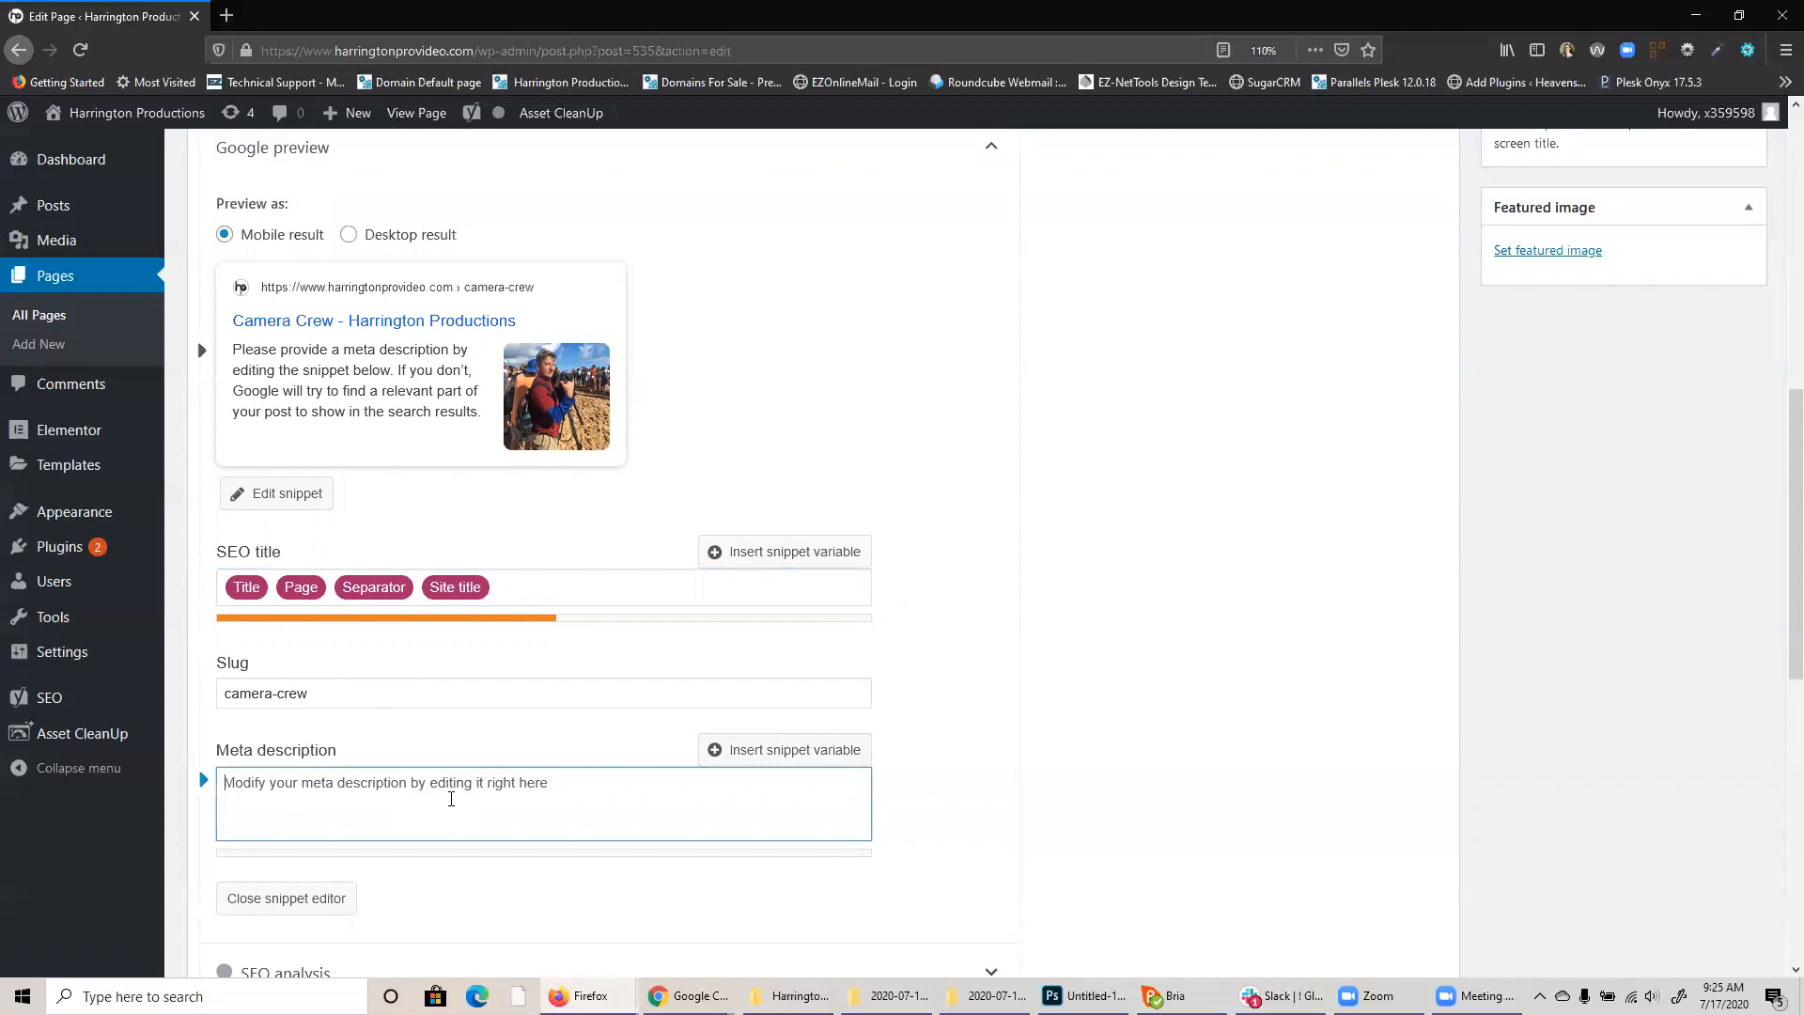
scroll("up", 3)
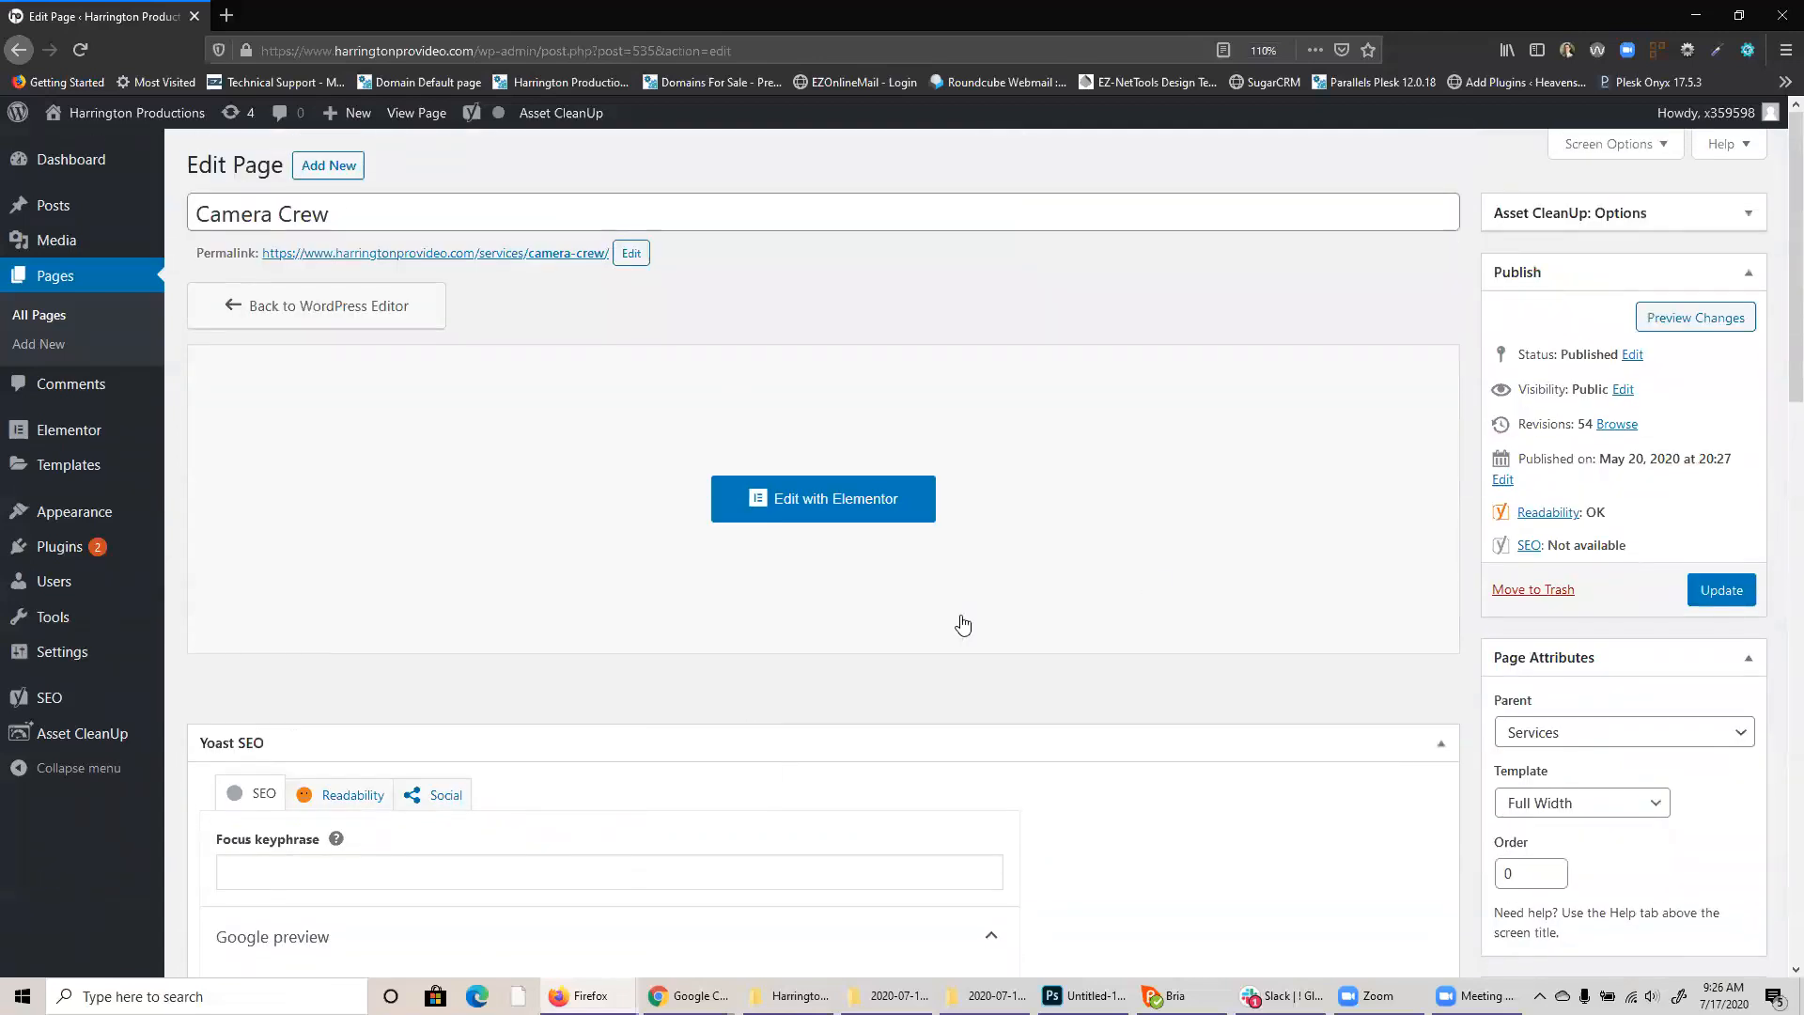
mouse_move(1721, 589)
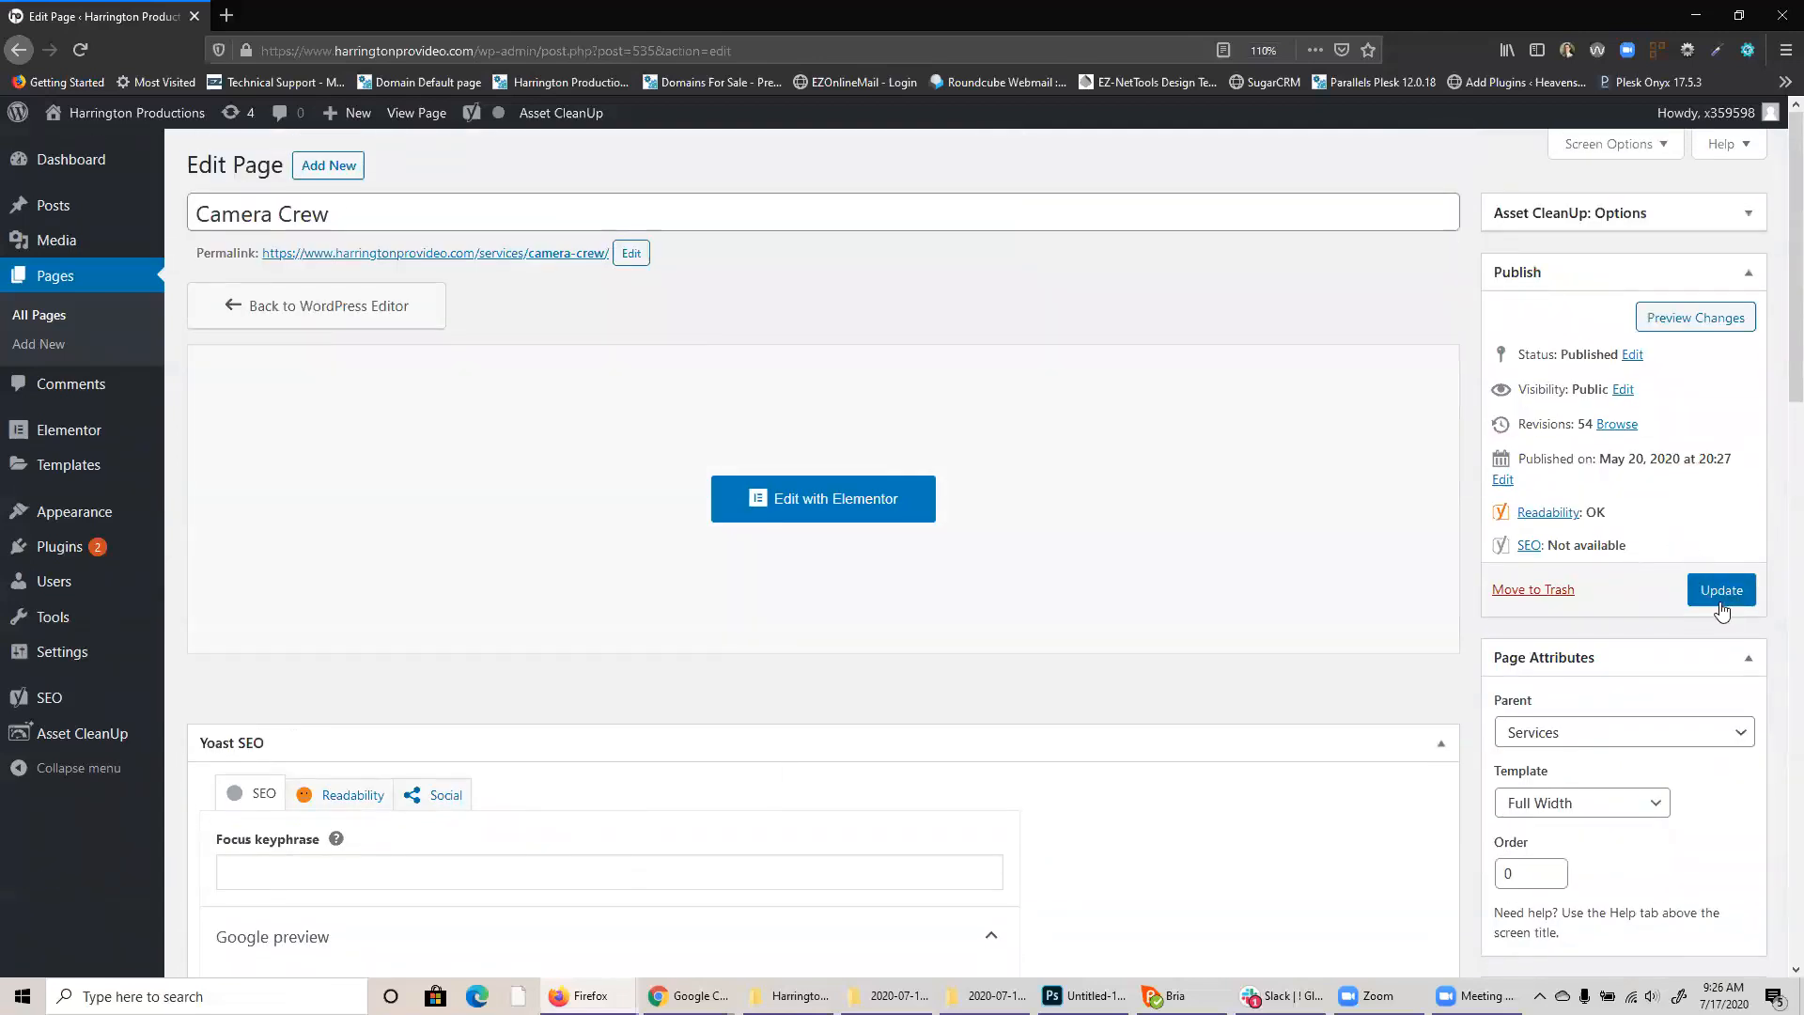
mouse_move(1572, 646)
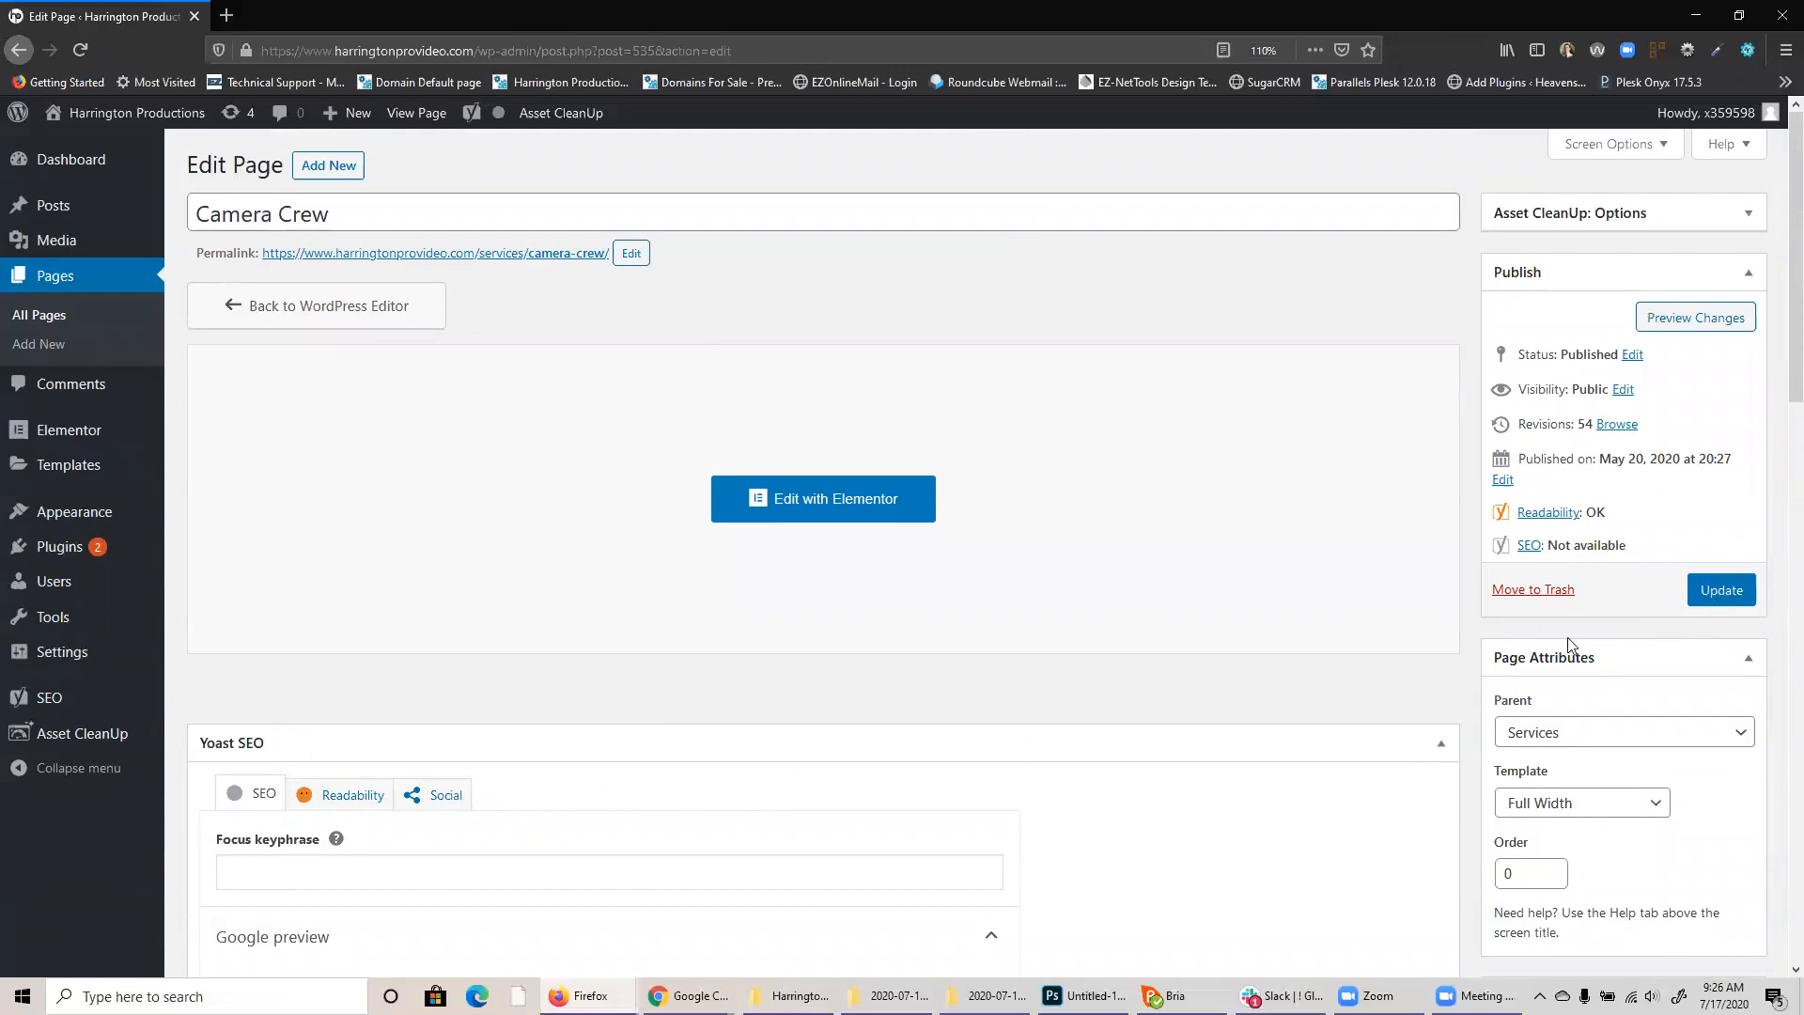
mouse_move(1418, 683)
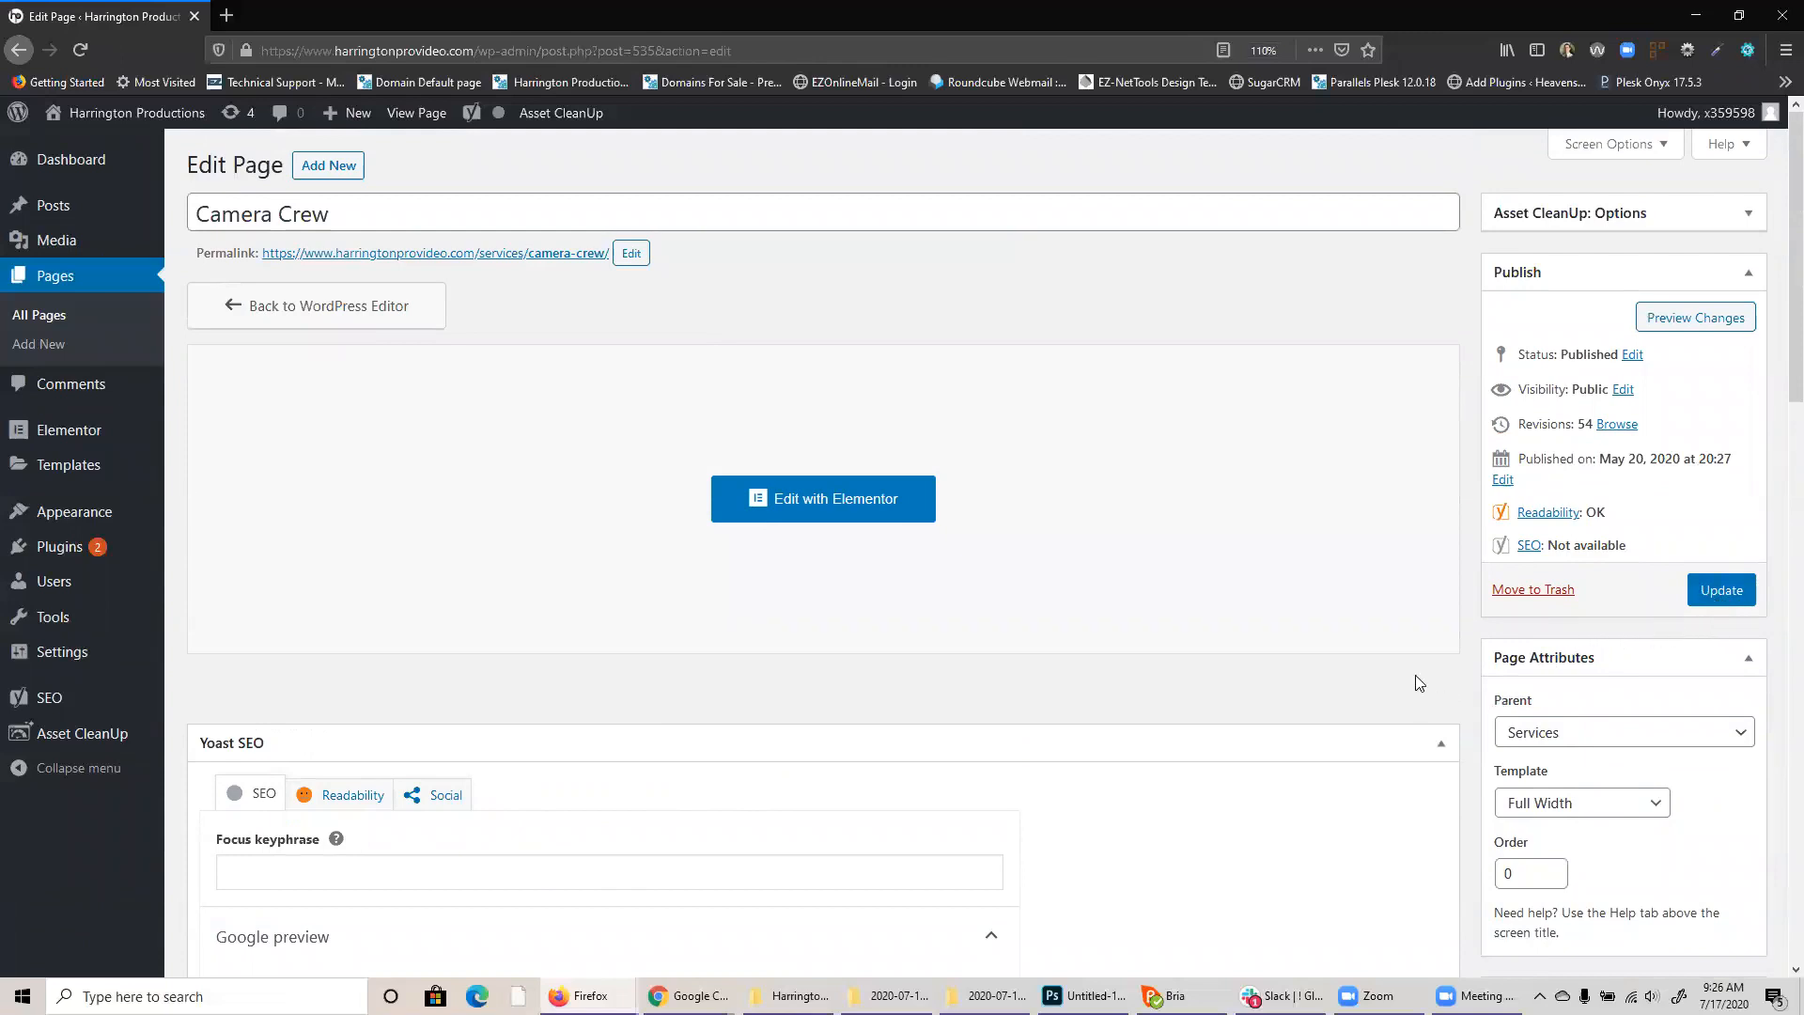
mouse_move(1273, 696)
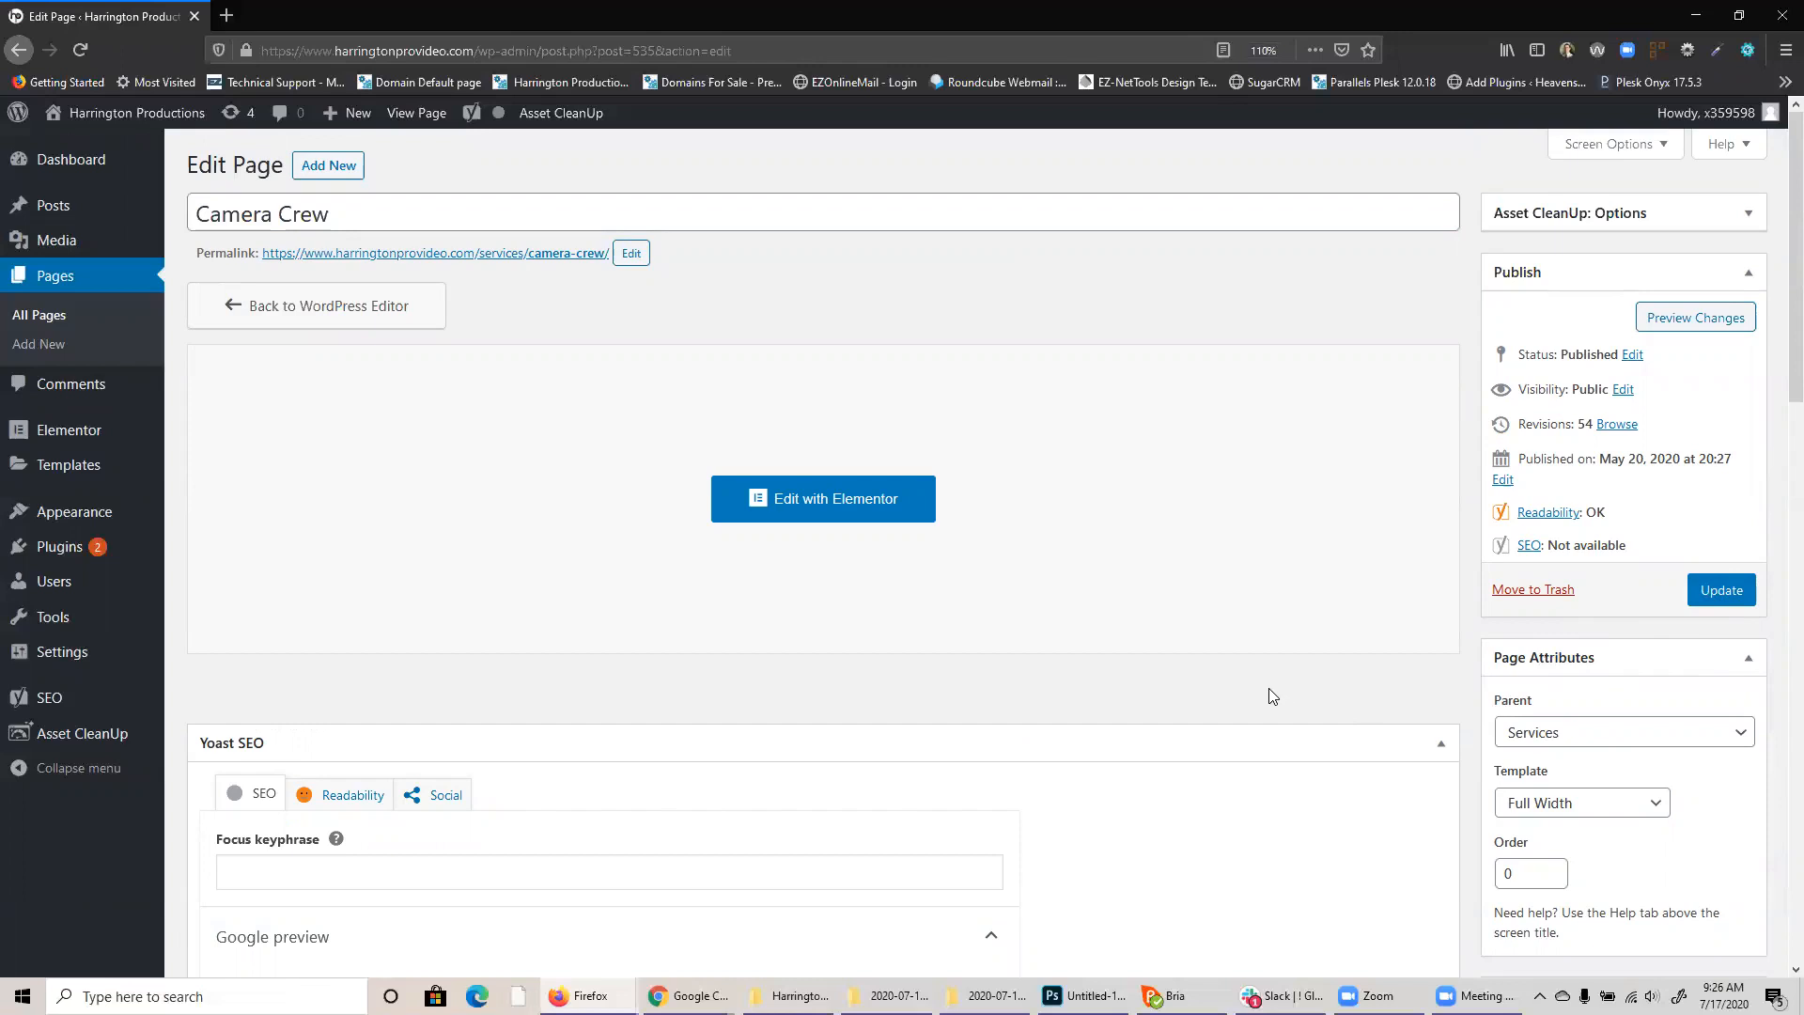
mouse_move(1203, 703)
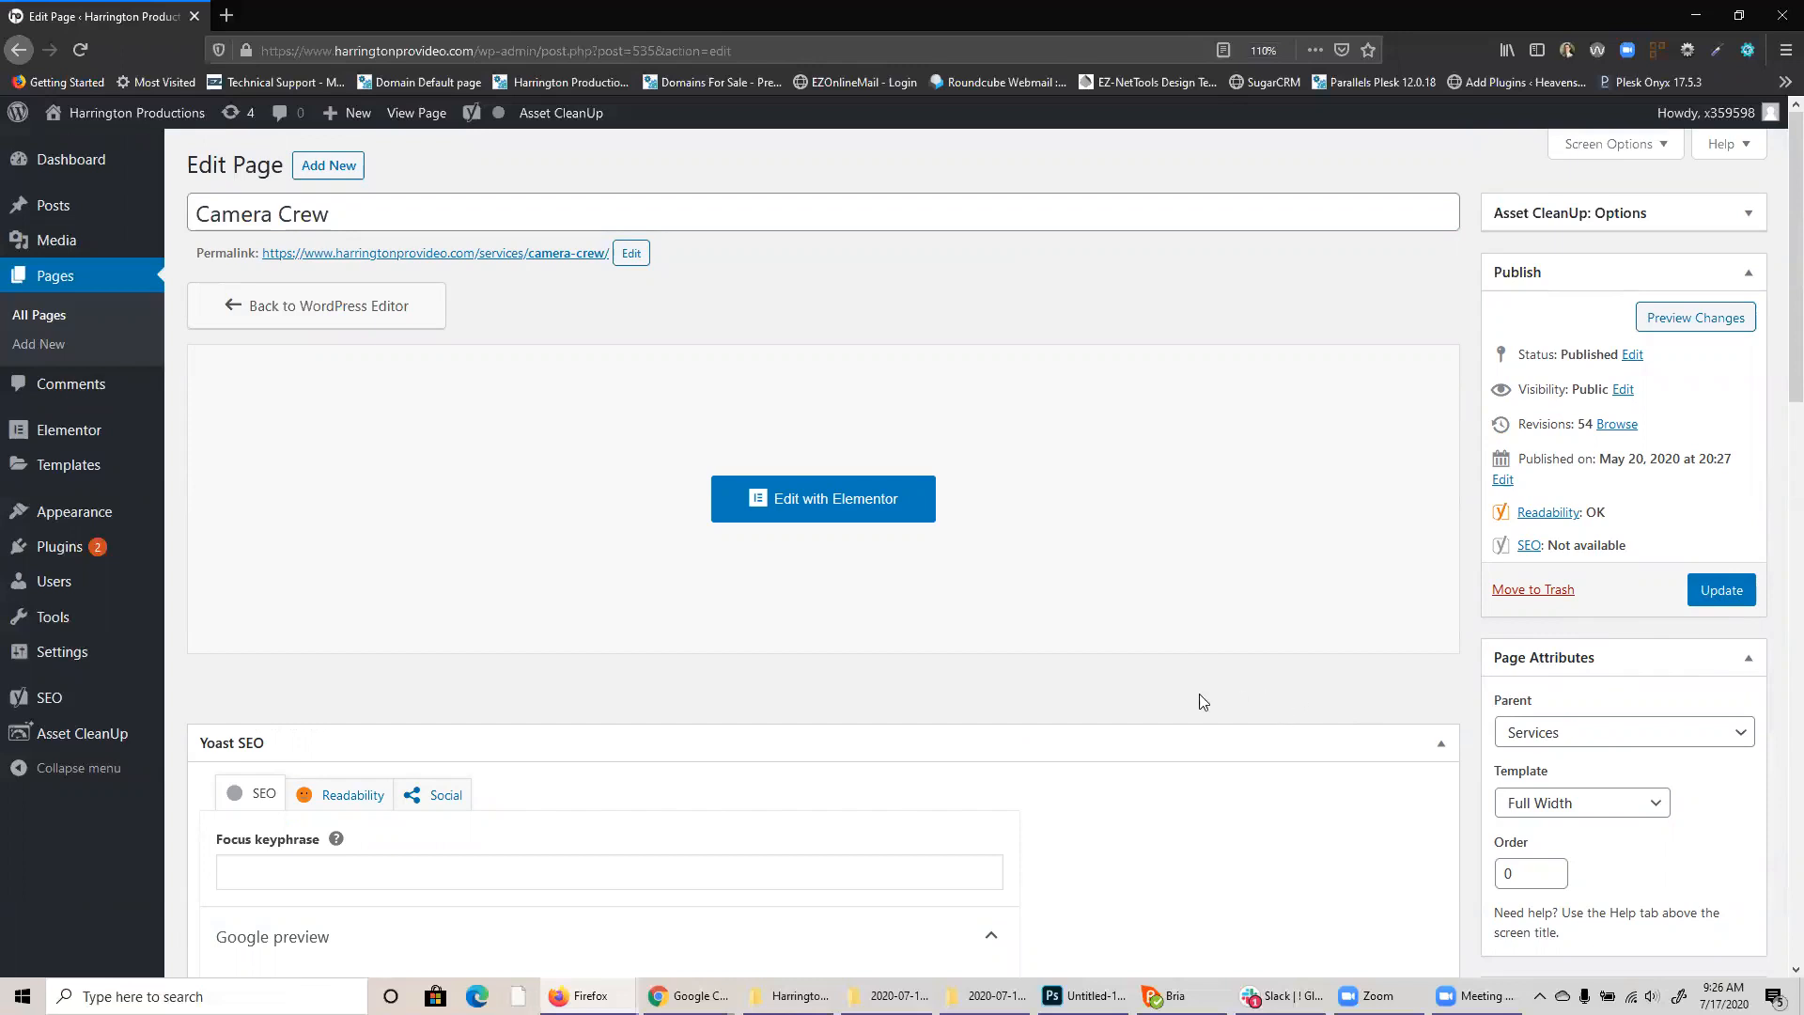